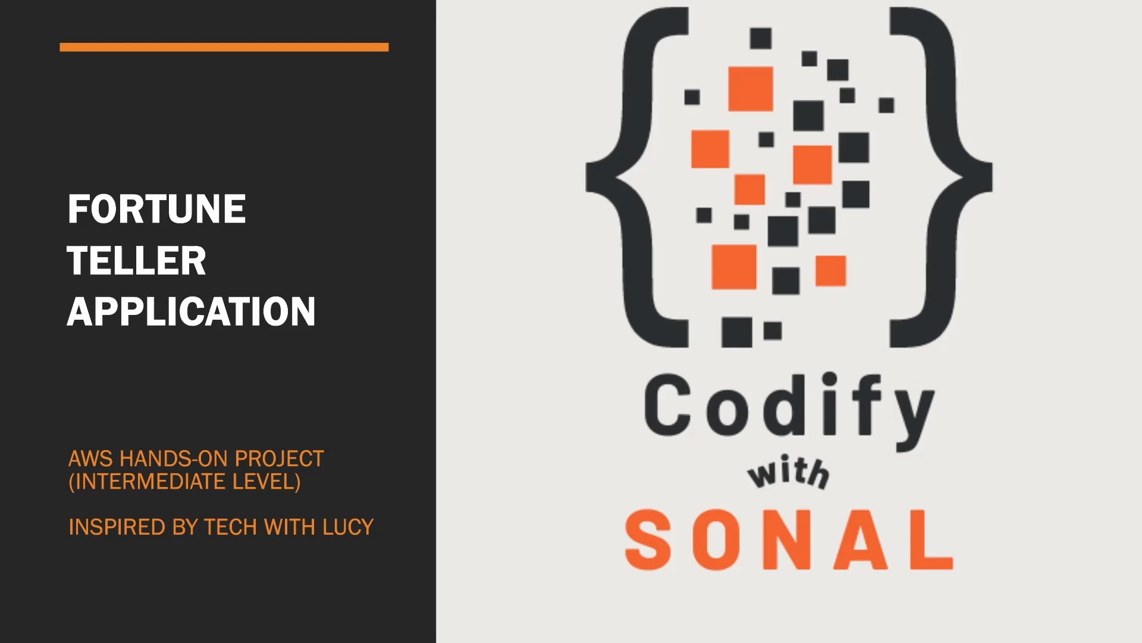
# Advance the Fortune Teller slideshow past 'STEP 2: Set up an AWS API Gateway' toward Step 3.
pyautogui.press('Right')
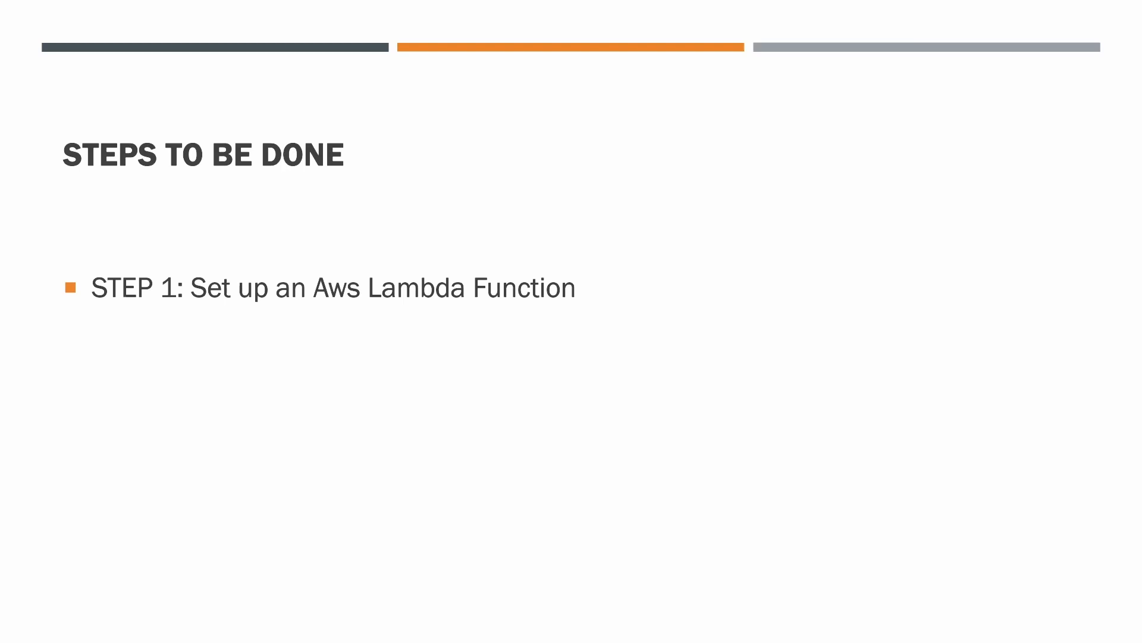
pyautogui.write('STEP 2: Set up an AWS API Gateway')
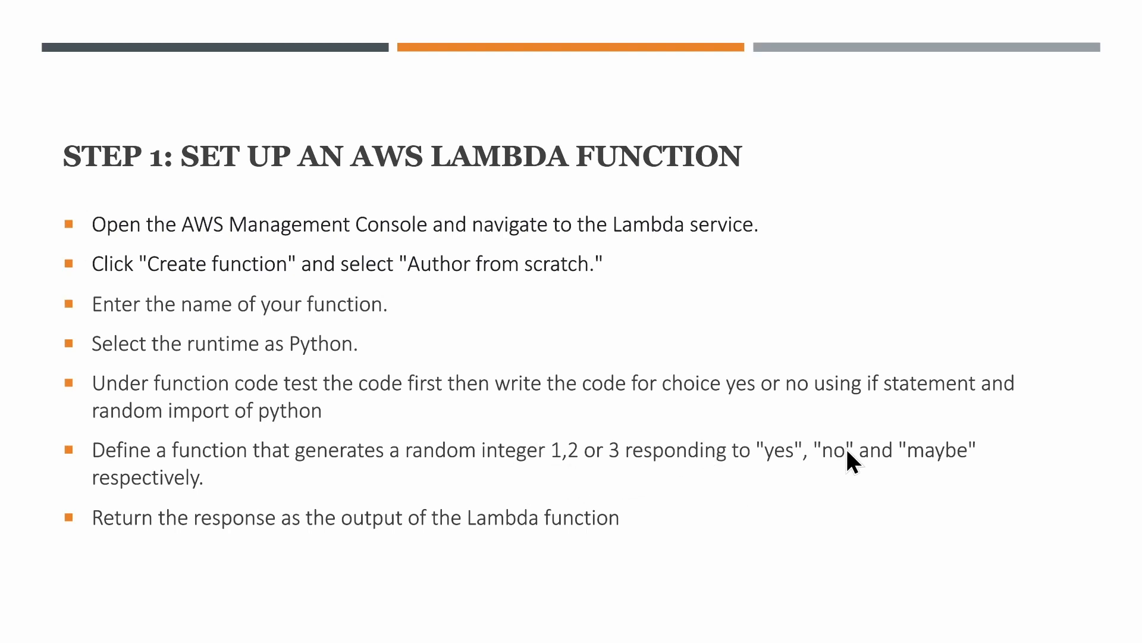
pyautogui.moveTo(975, 477)
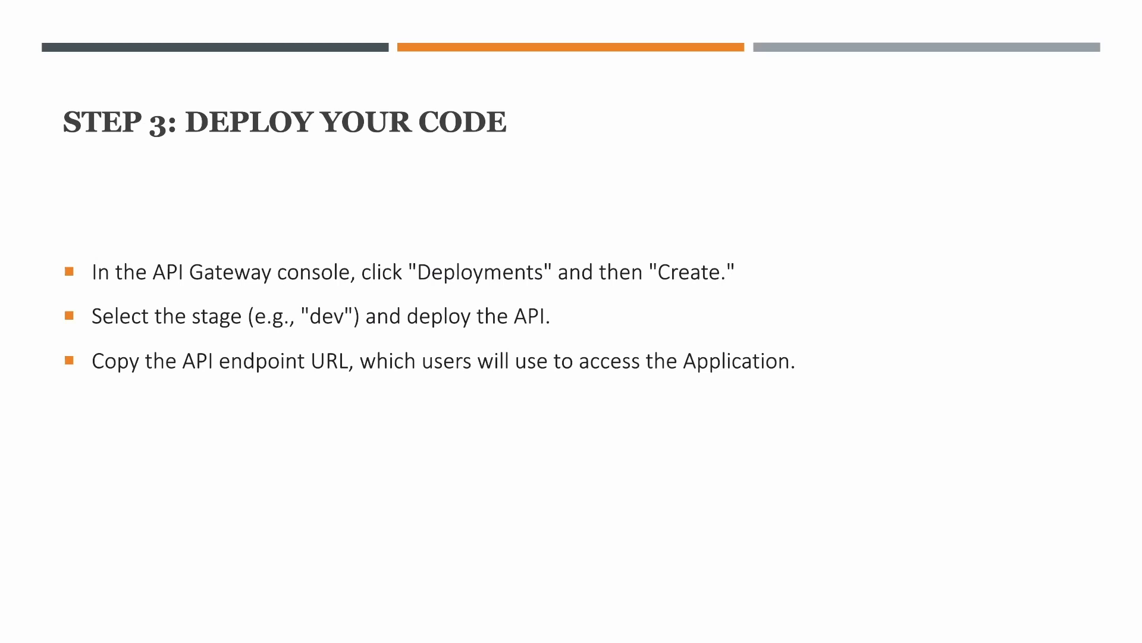
pyautogui.press('Right')
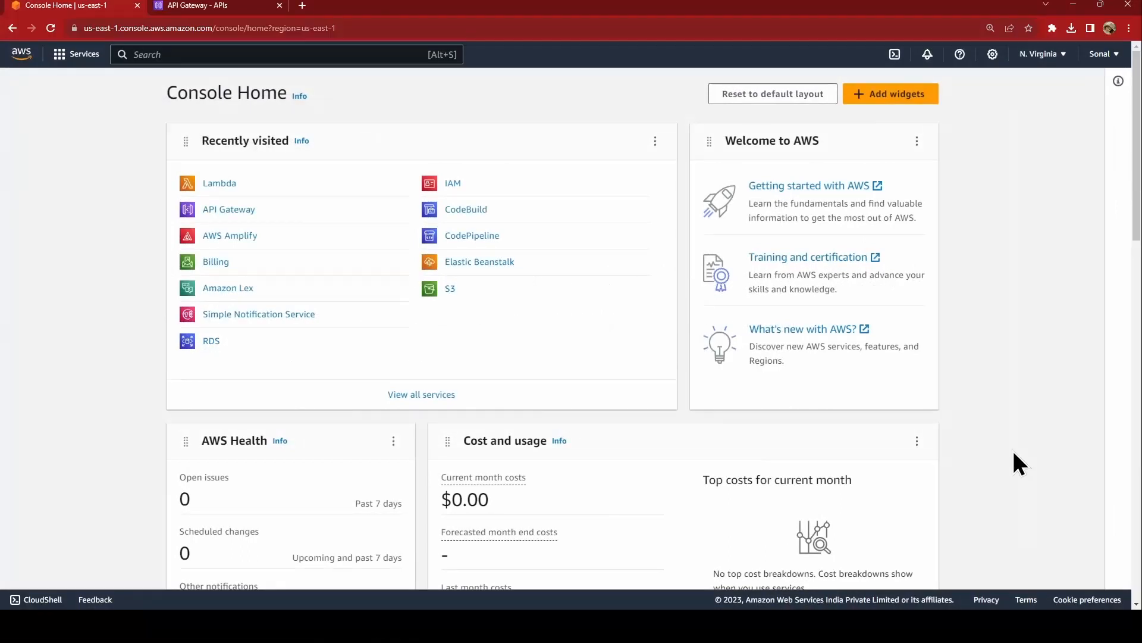
pyautogui.moveTo(1008, 436)
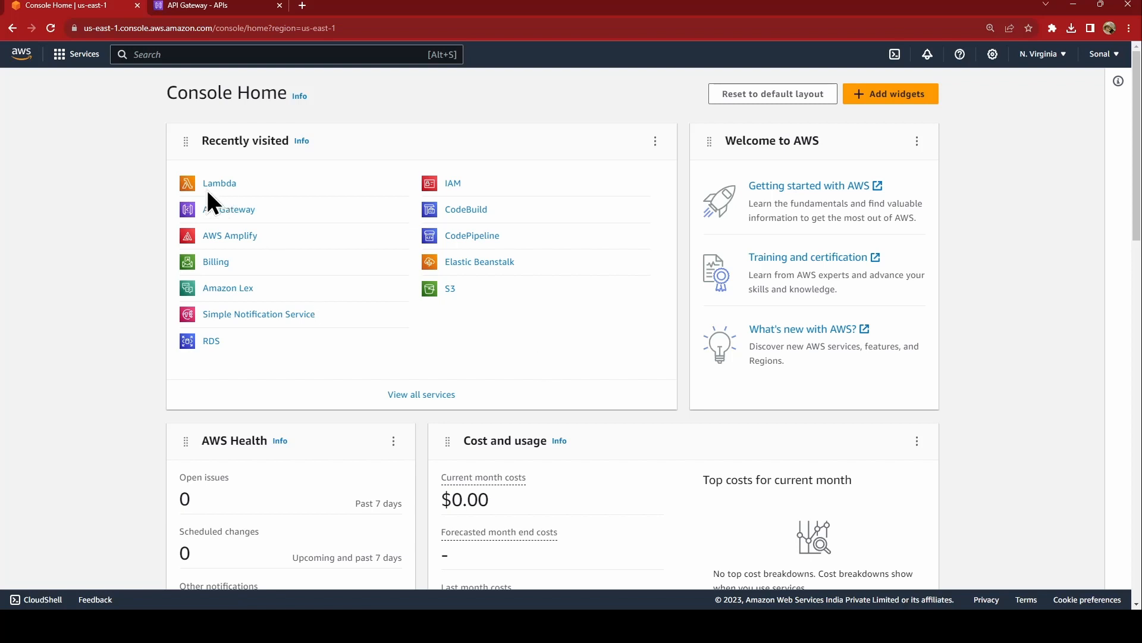
# Go to the Lambda service from Recently visited on Console Home.
pyautogui.click(219, 184)
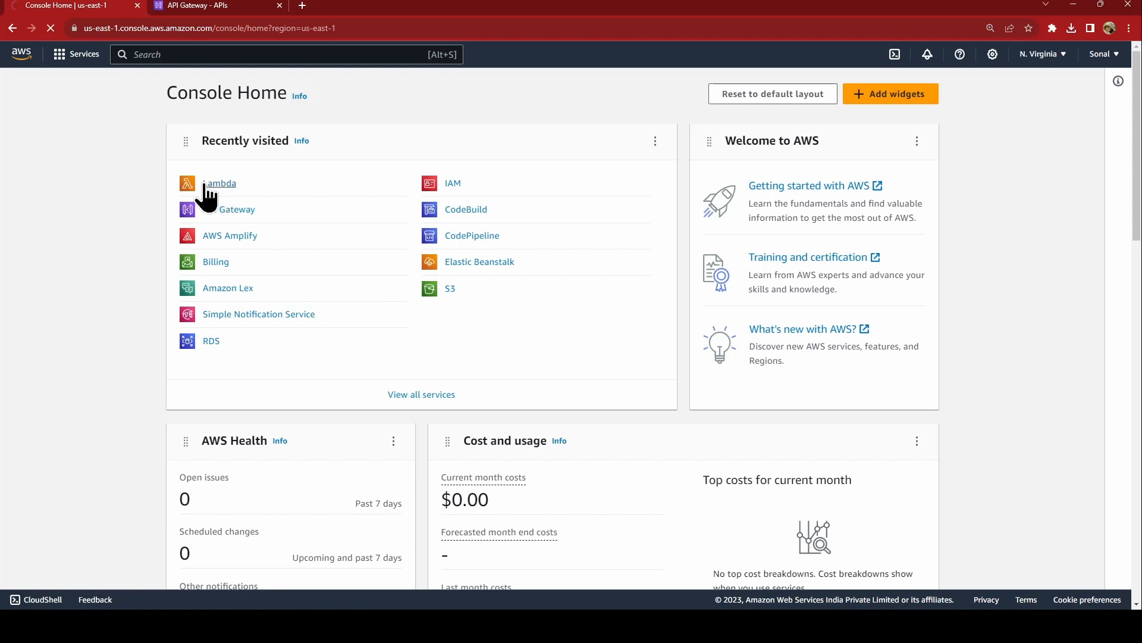
pyautogui.click(220, 183)
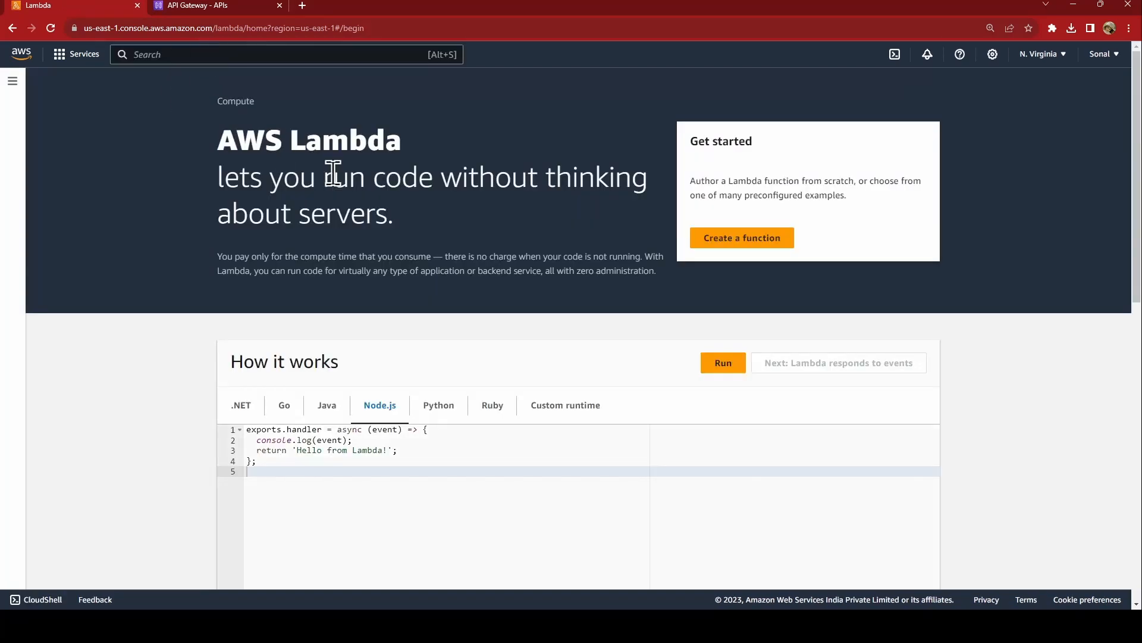
pyautogui.moveTo(742, 238)
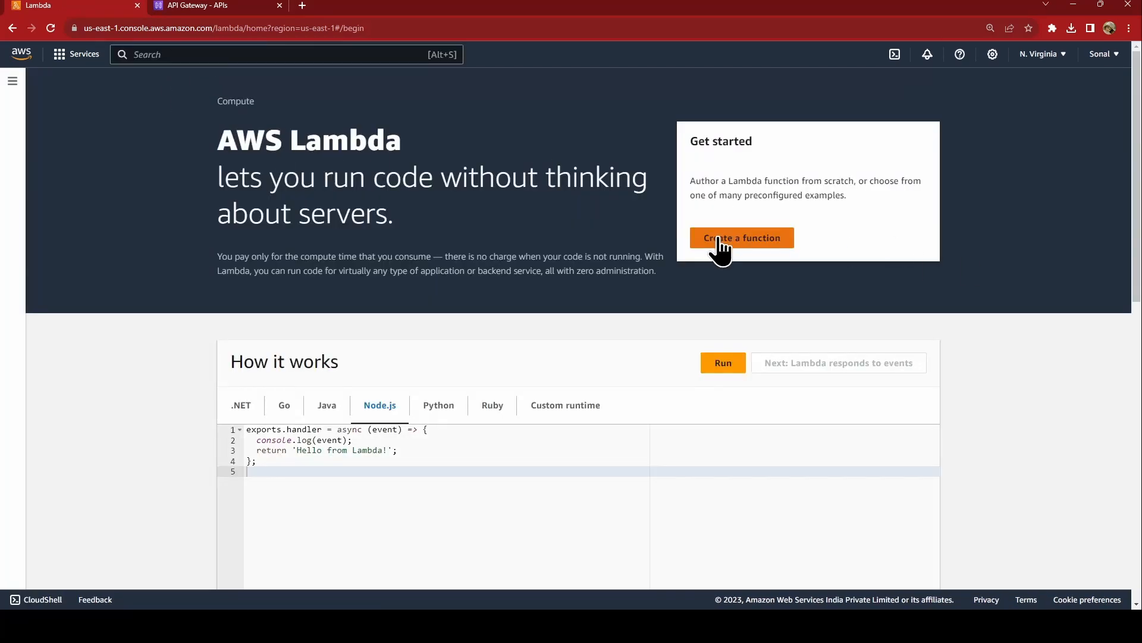
# Create a Lambda function named fortuneTeller on the Python 3.11 runtime, authored from scratch.
pyautogui.click(742, 238)
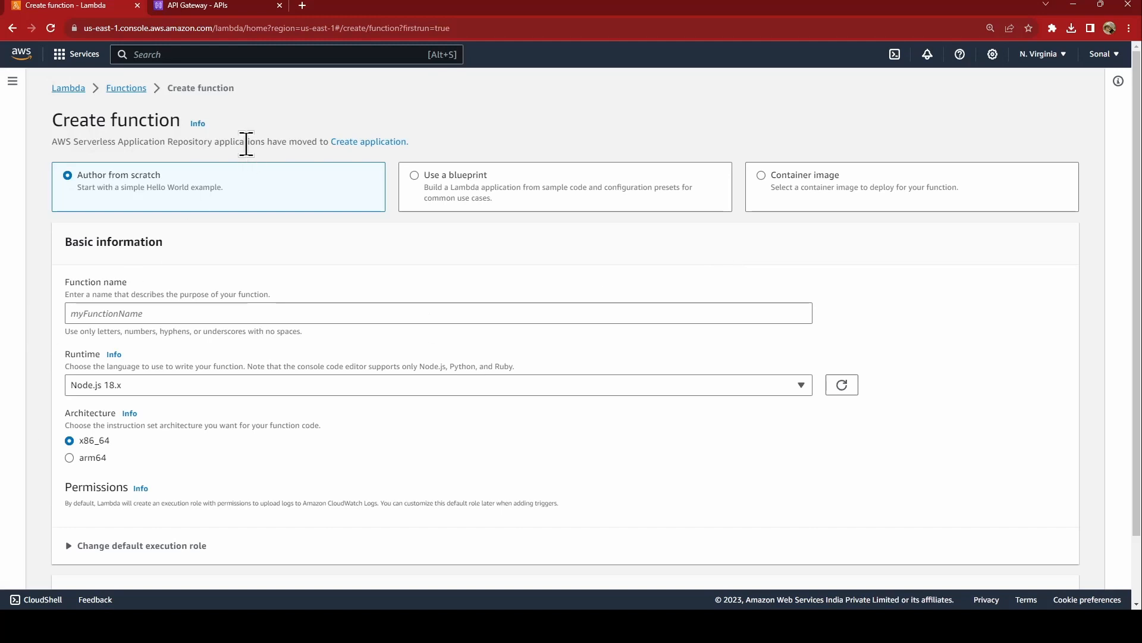
pyautogui.moveTo(191, 339)
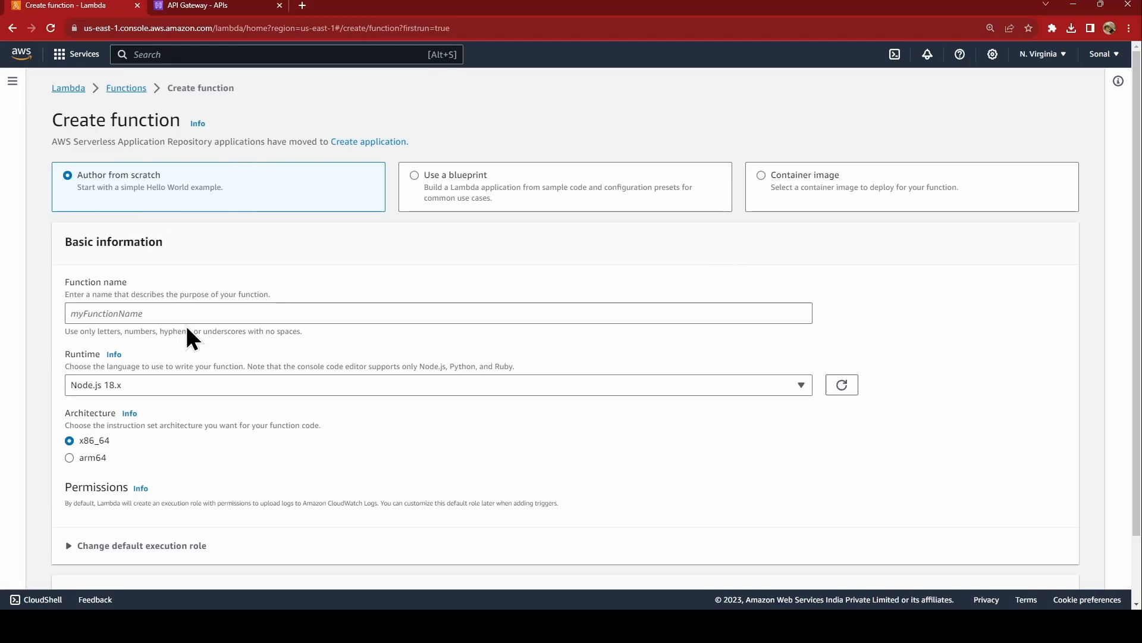
pyautogui.write('FOR')
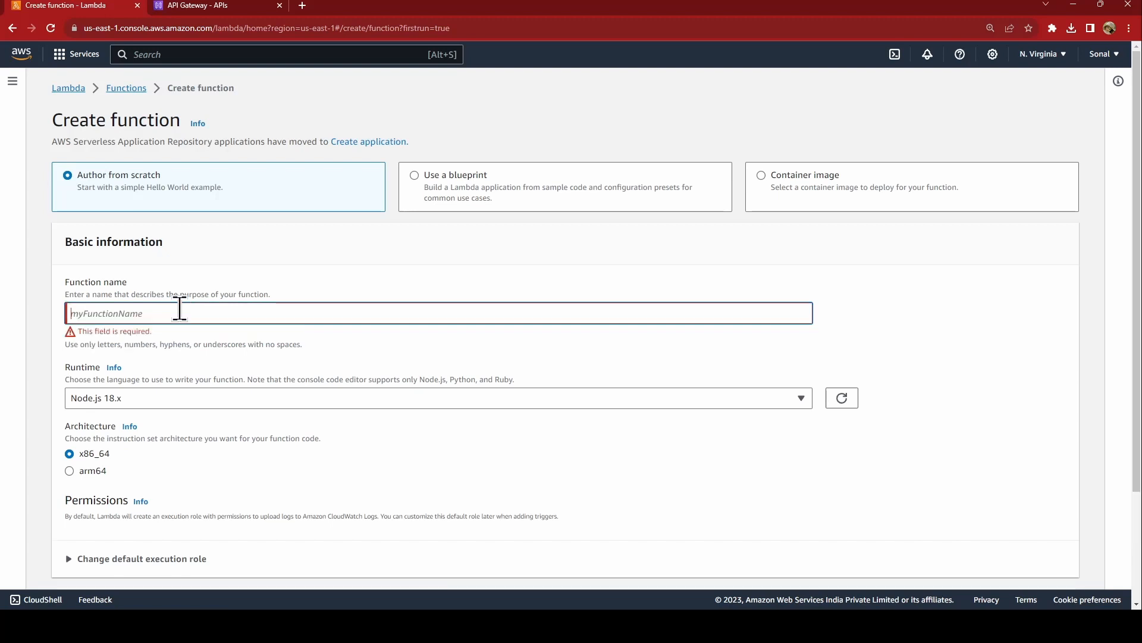
pyautogui.write('fortuneTe')
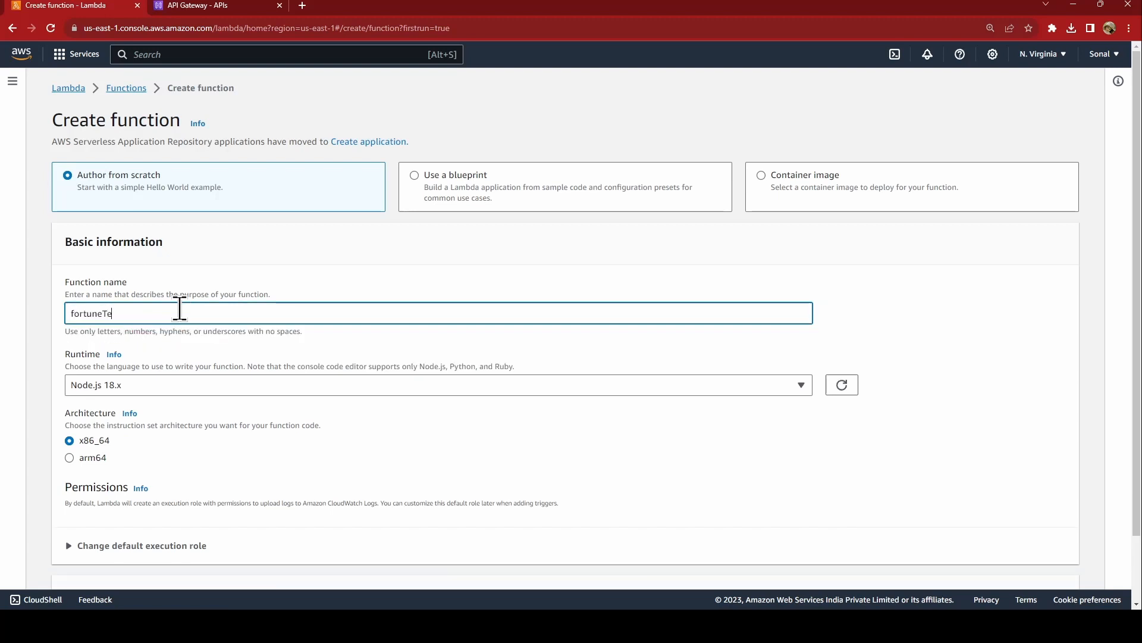
pyautogui.write('ller')
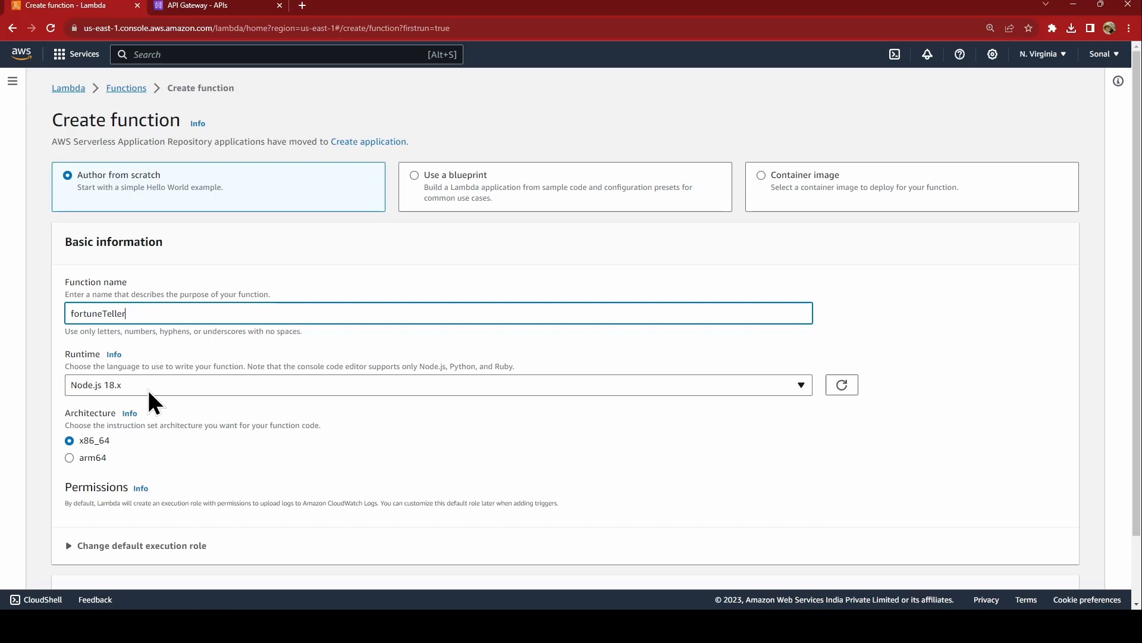
pyautogui.click(438, 384)
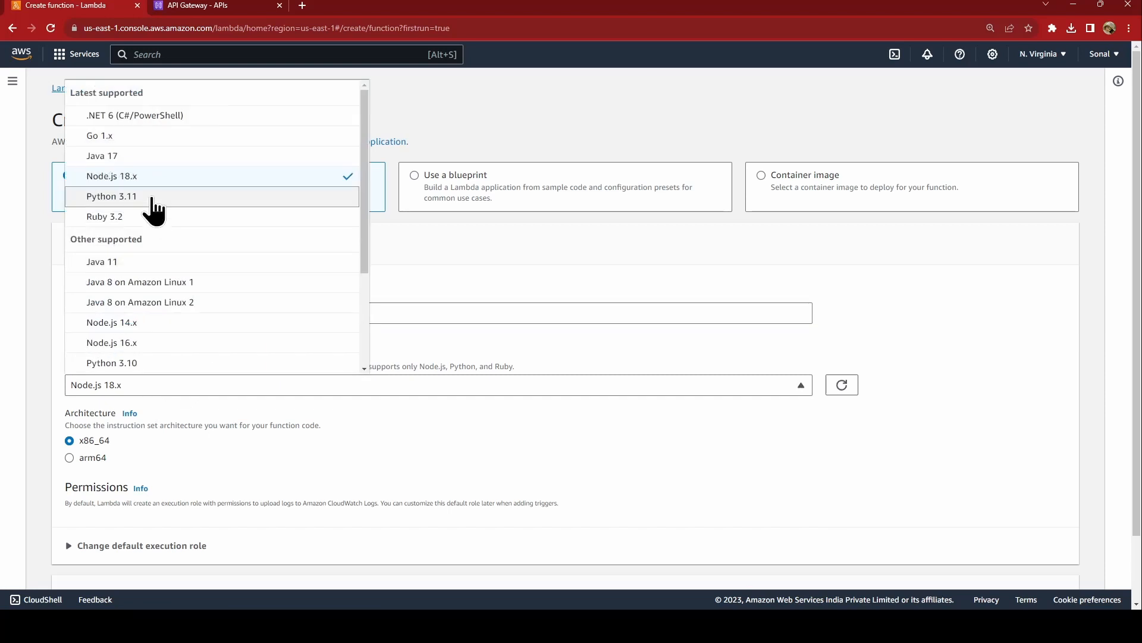
pyautogui.click(112, 196)
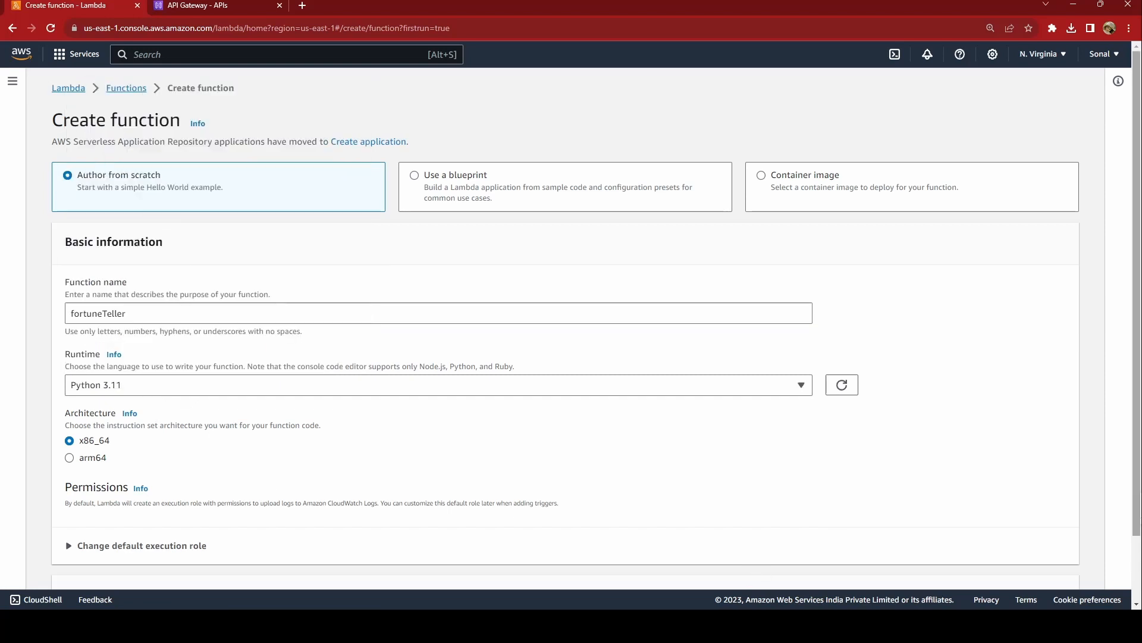
pyautogui.scroll(-3)
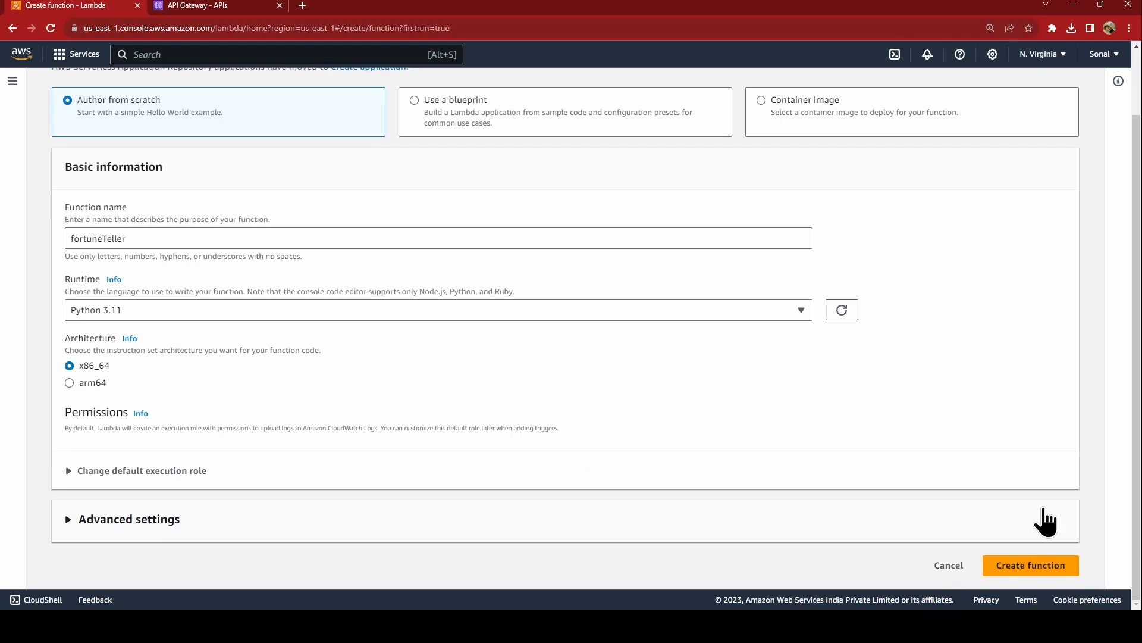
pyautogui.click(1030, 564)
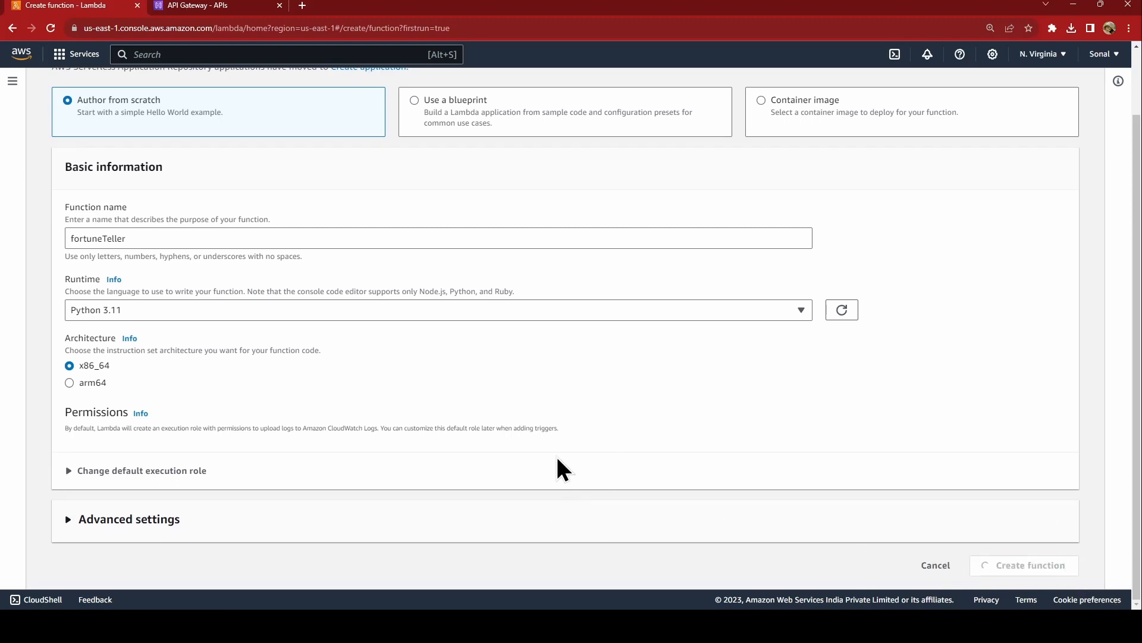
pyautogui.click(1029, 564)
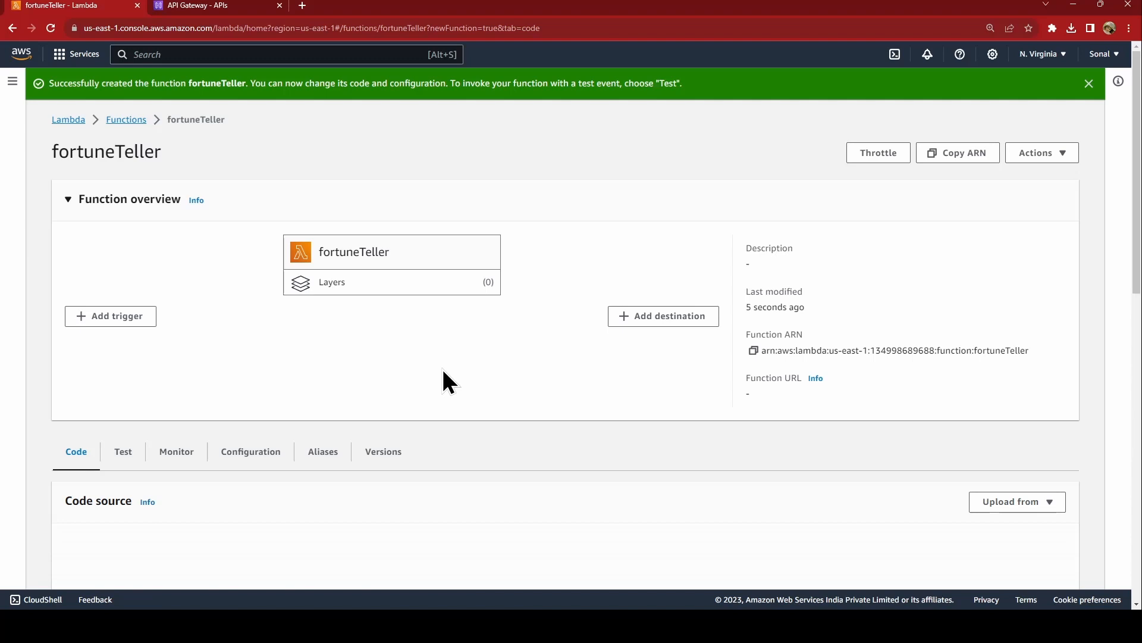
# Save a test event named Test and run fortuneTeller with it, getting 'Hello from Lambda!'.
pyautogui.scroll(-3)
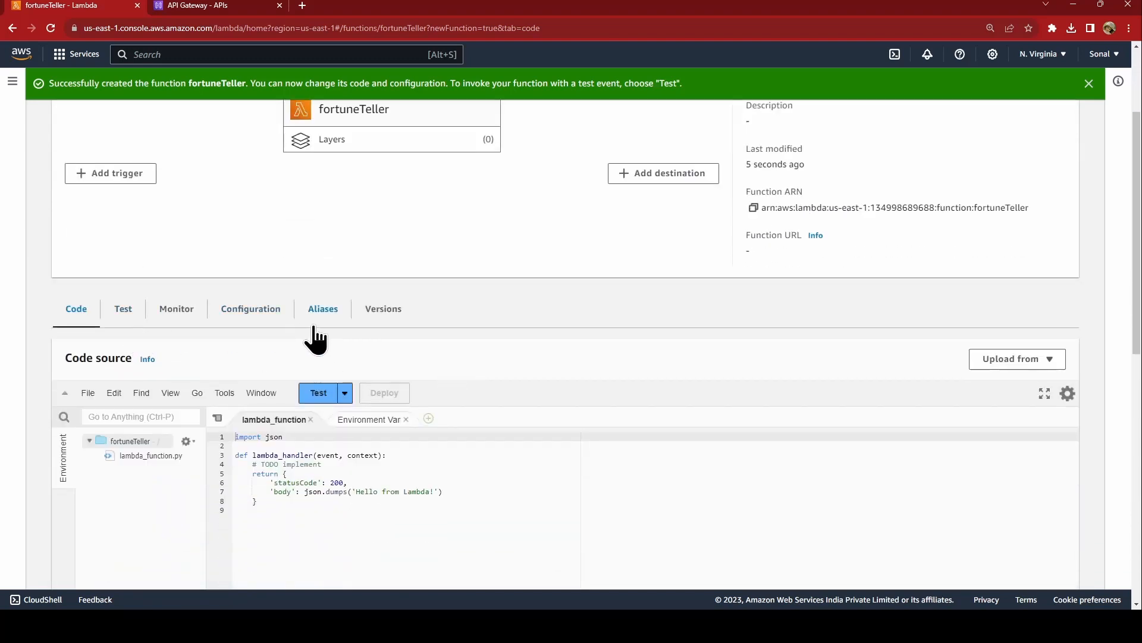
pyautogui.moveTo(576, 407)
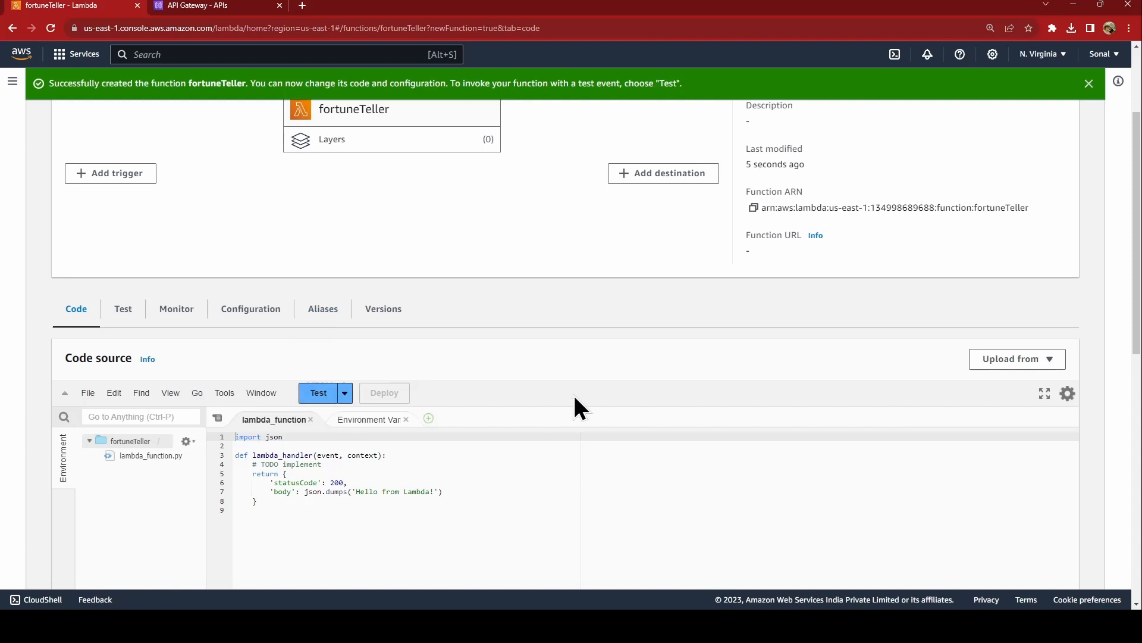
pyautogui.scroll(-3)
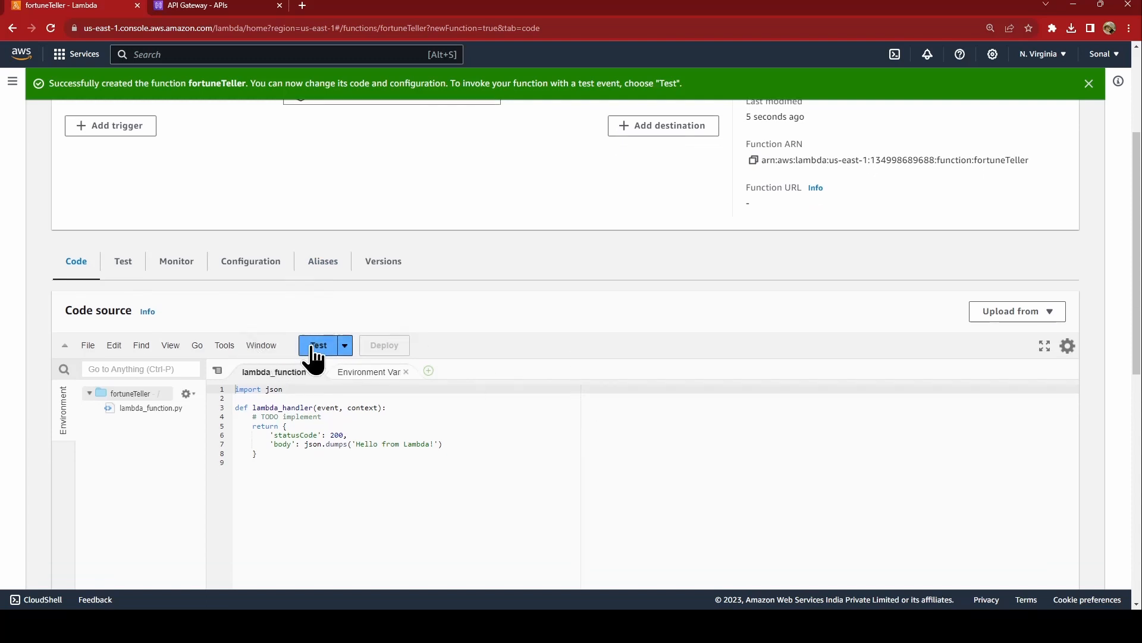
pyautogui.click(317, 345)
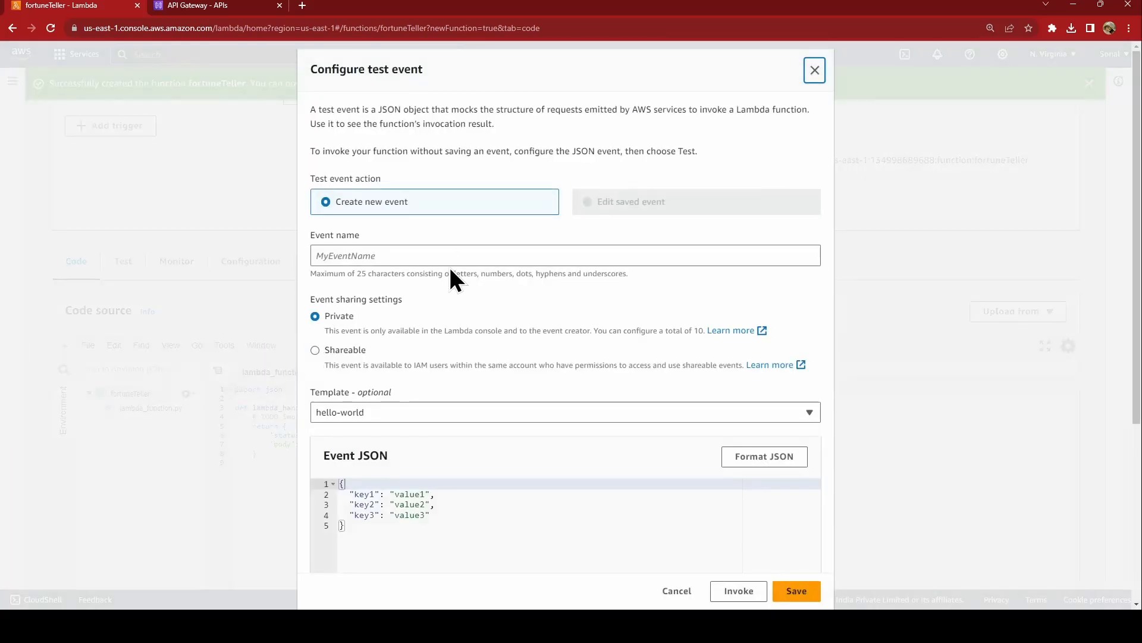
pyautogui.write('Test')
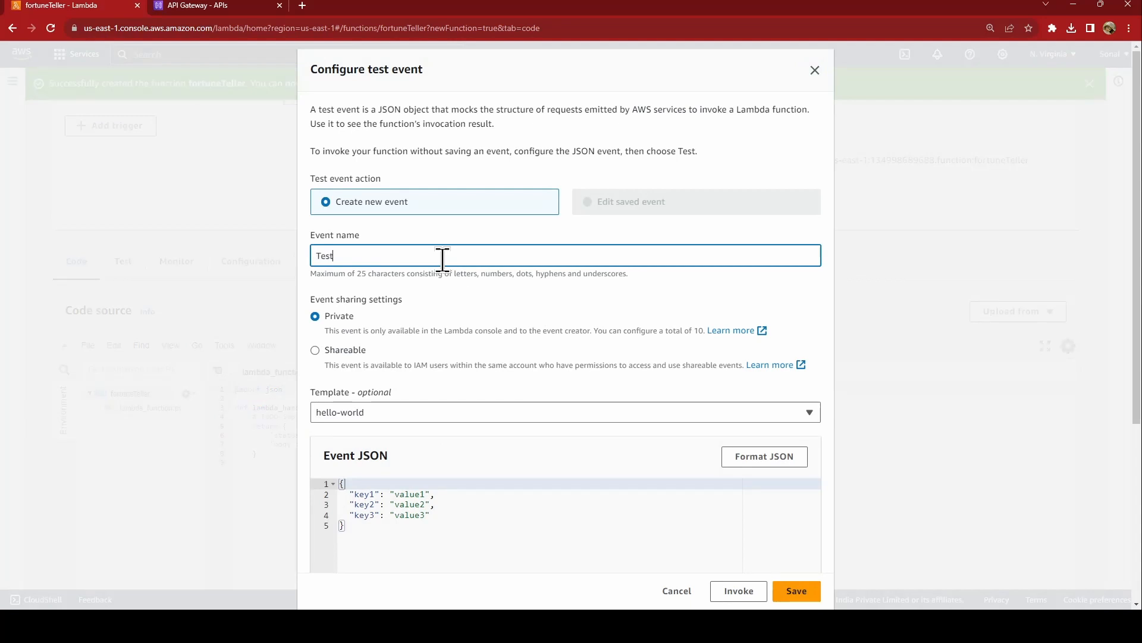
pyautogui.click(796, 590)
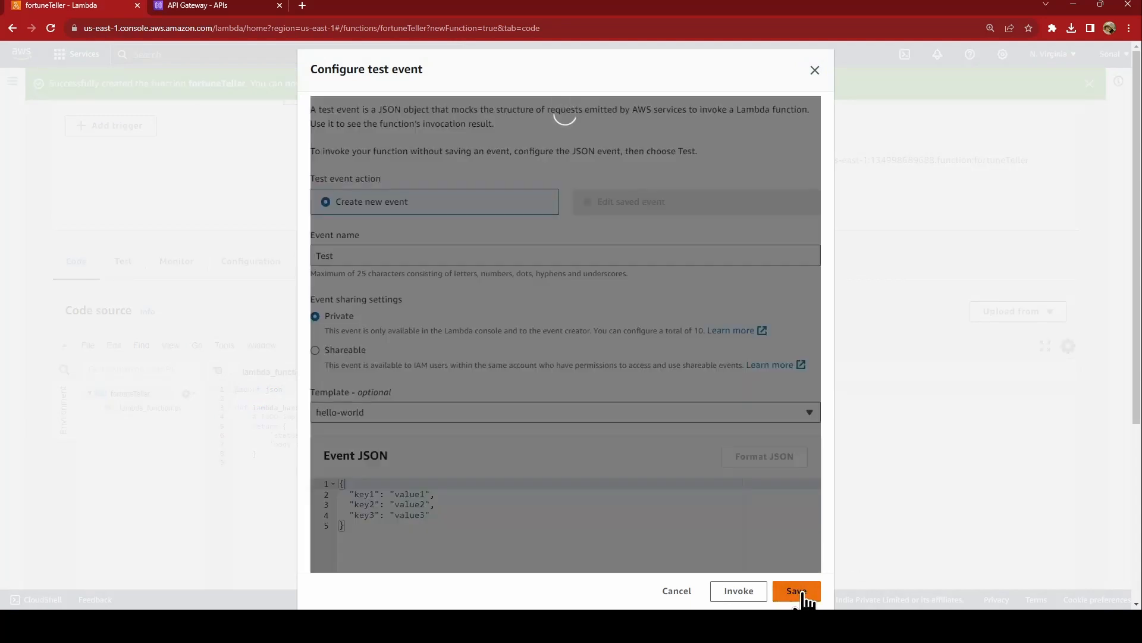
pyautogui.click(795, 591)
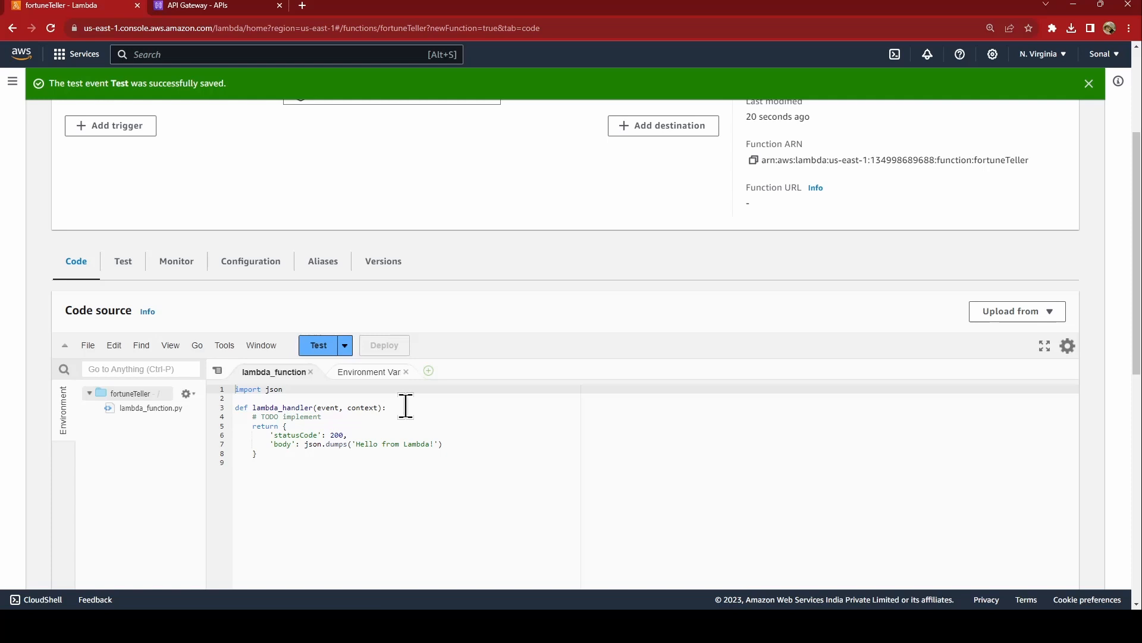
pyautogui.moveTo(313, 357)
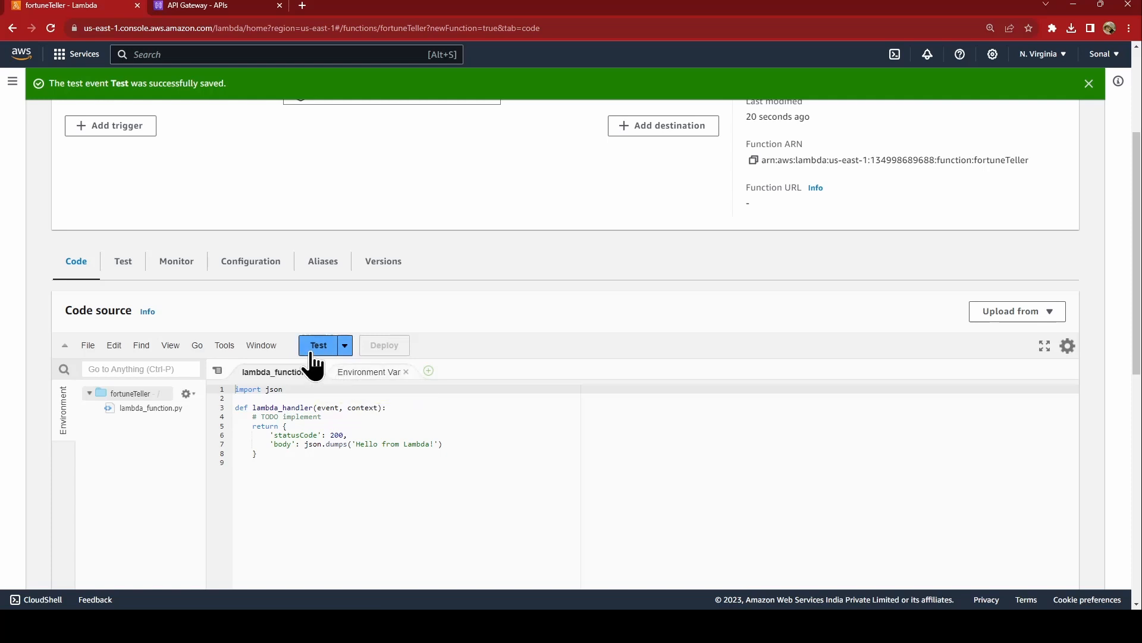
pyautogui.click(317, 345)
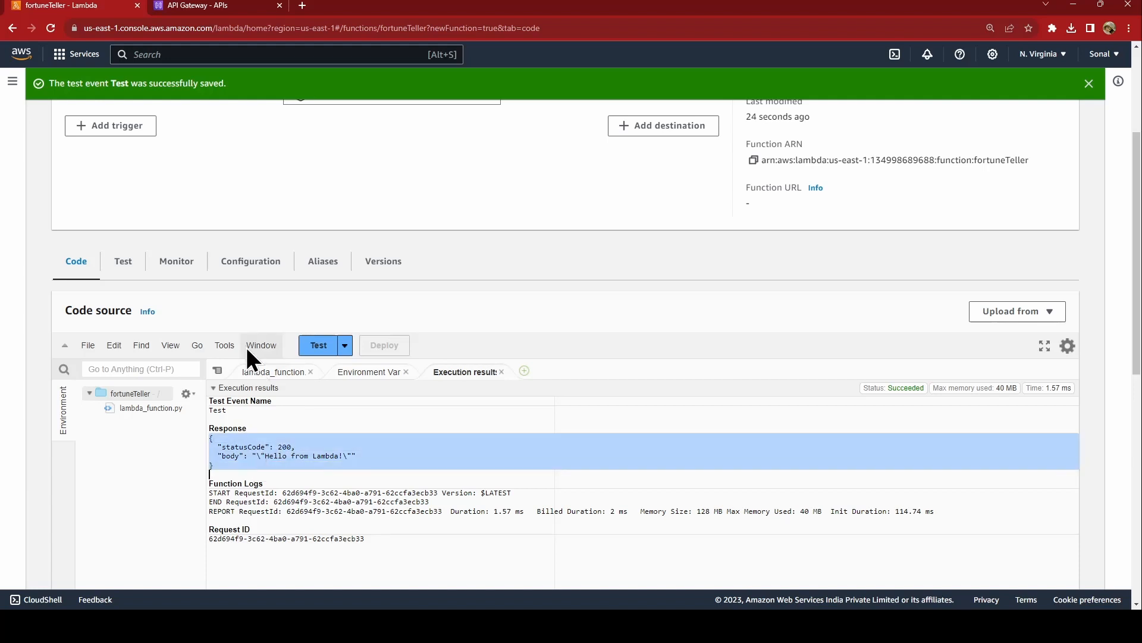
# Return to lambda_function.py to replace the default handler with the yes/no/may be fortune code.
pyautogui.click(273, 371)
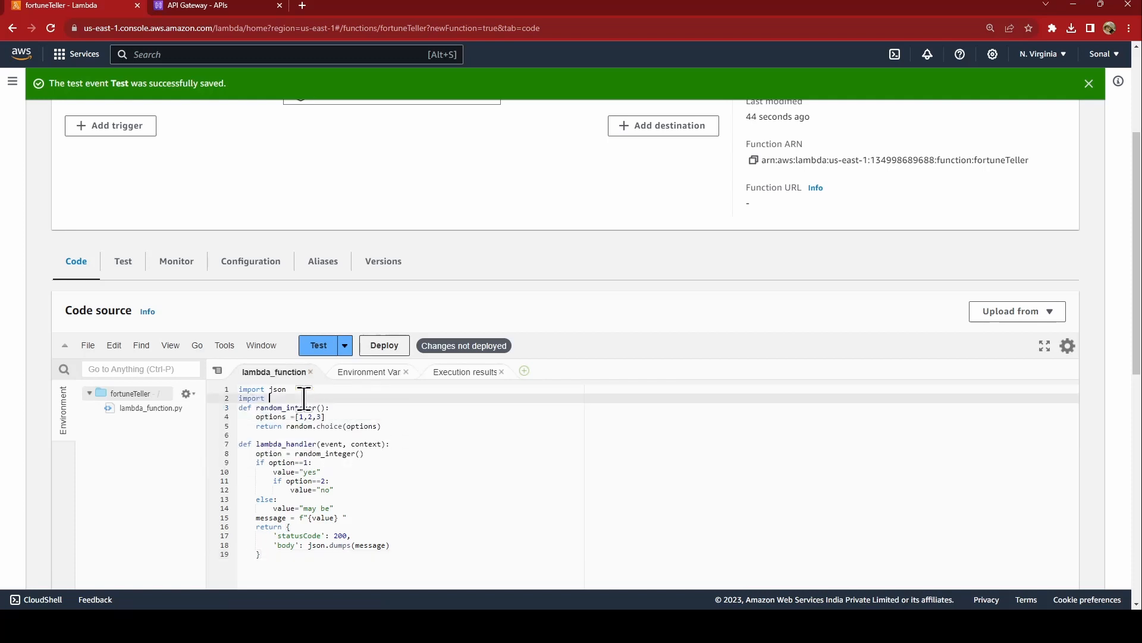
# Import the random module and trim the trailing space from the handler's message f-string.
pyautogui.write('random')
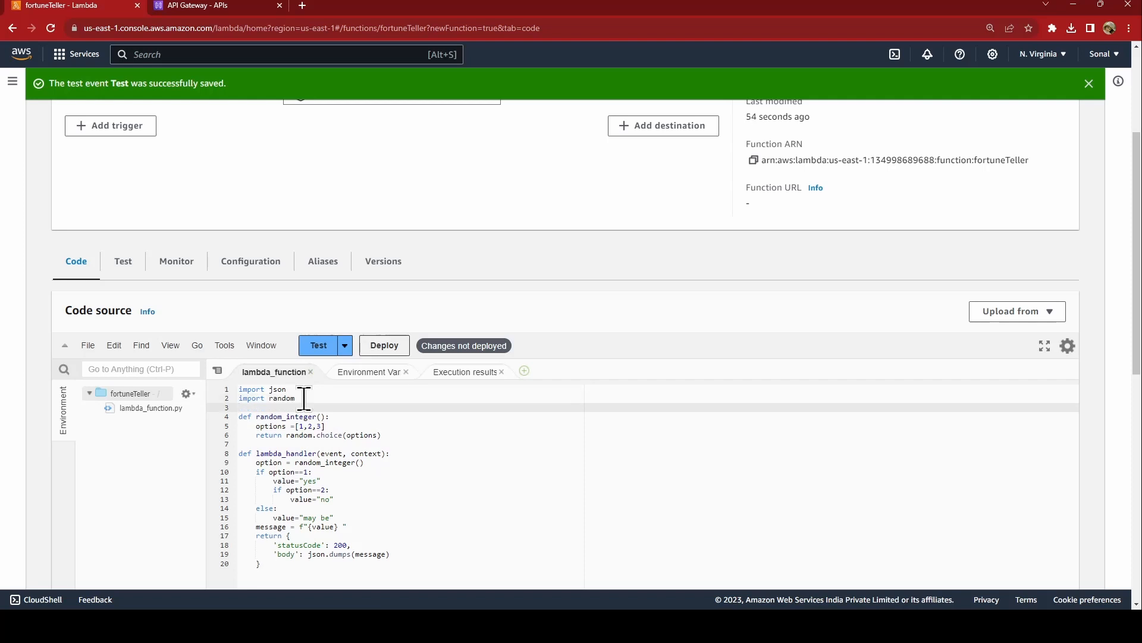
pyautogui.scroll(-3)
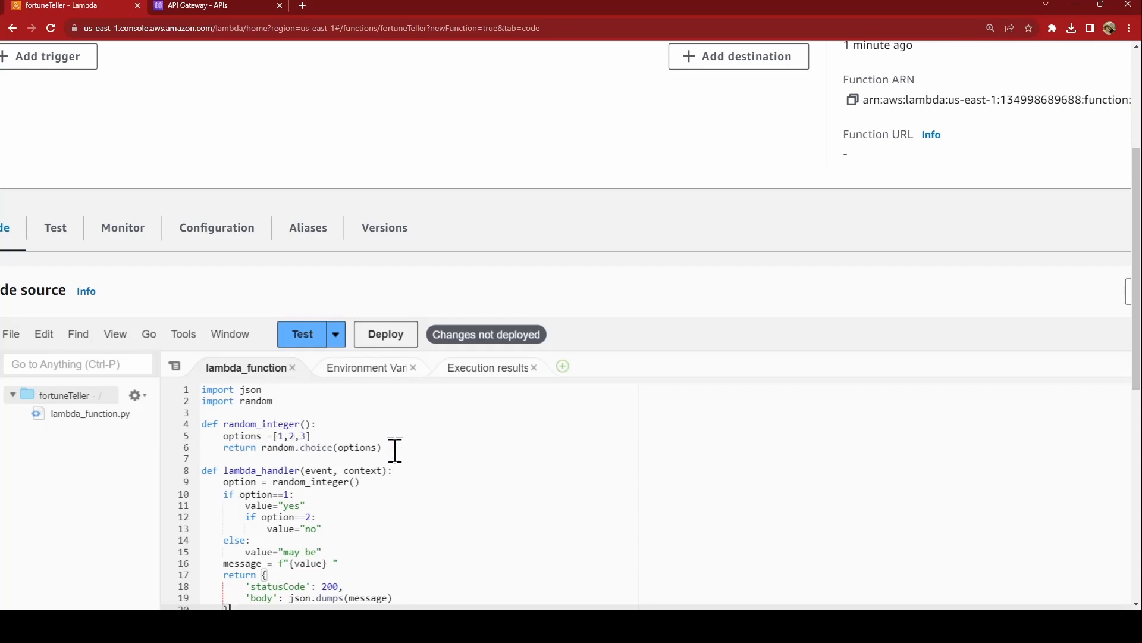
pyautogui.moveTo(279, 482)
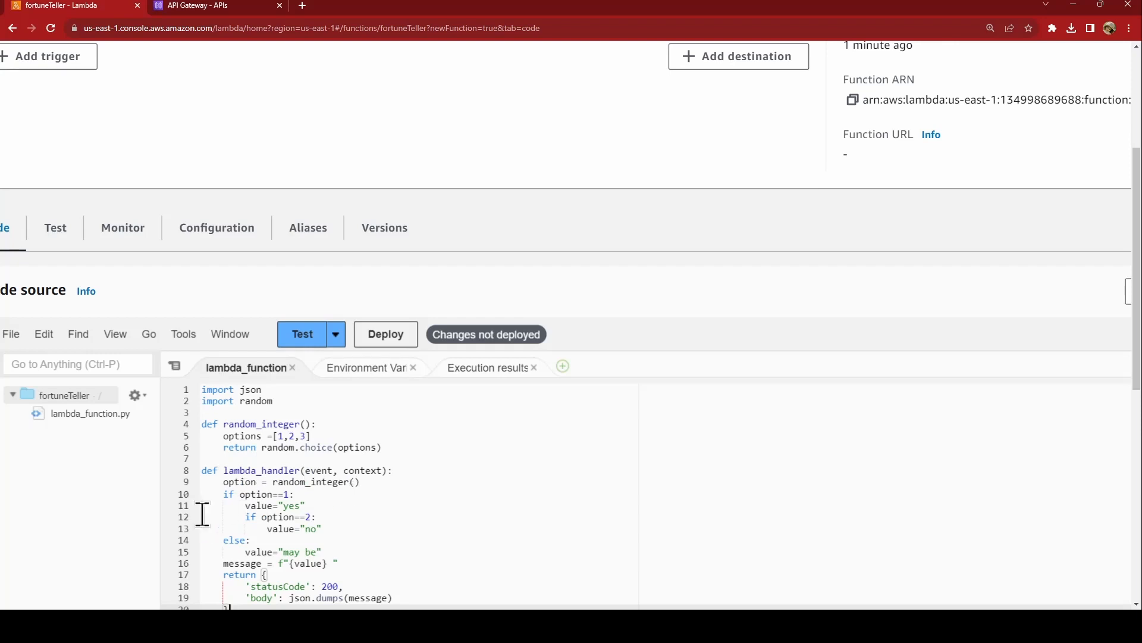
pyautogui.click(224, 494)
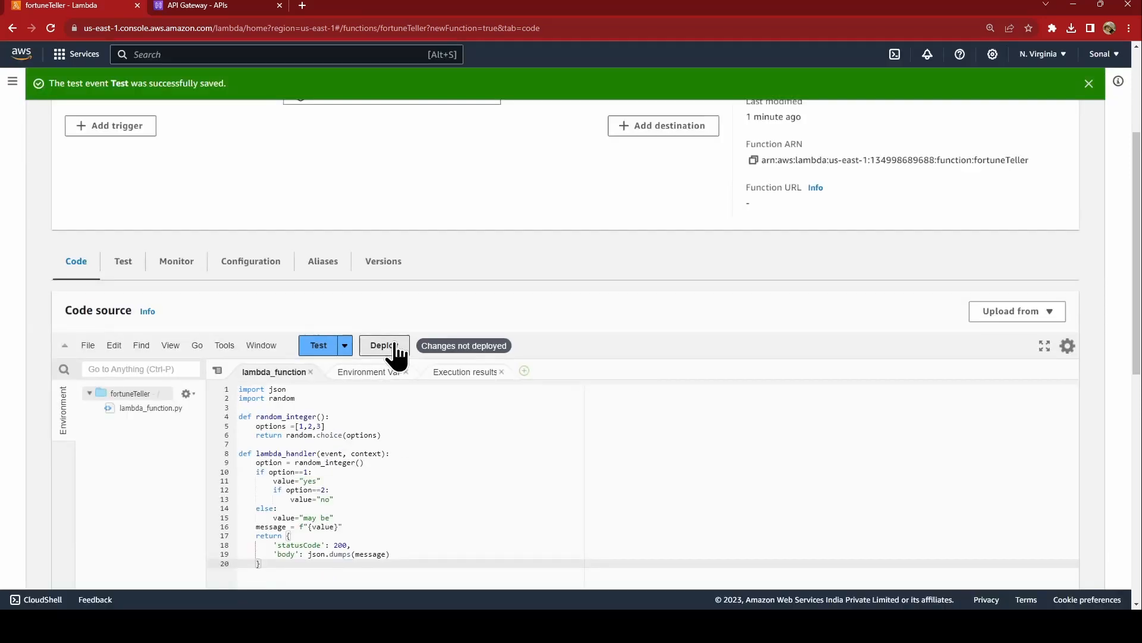
pyautogui.moveTo(377, 362)
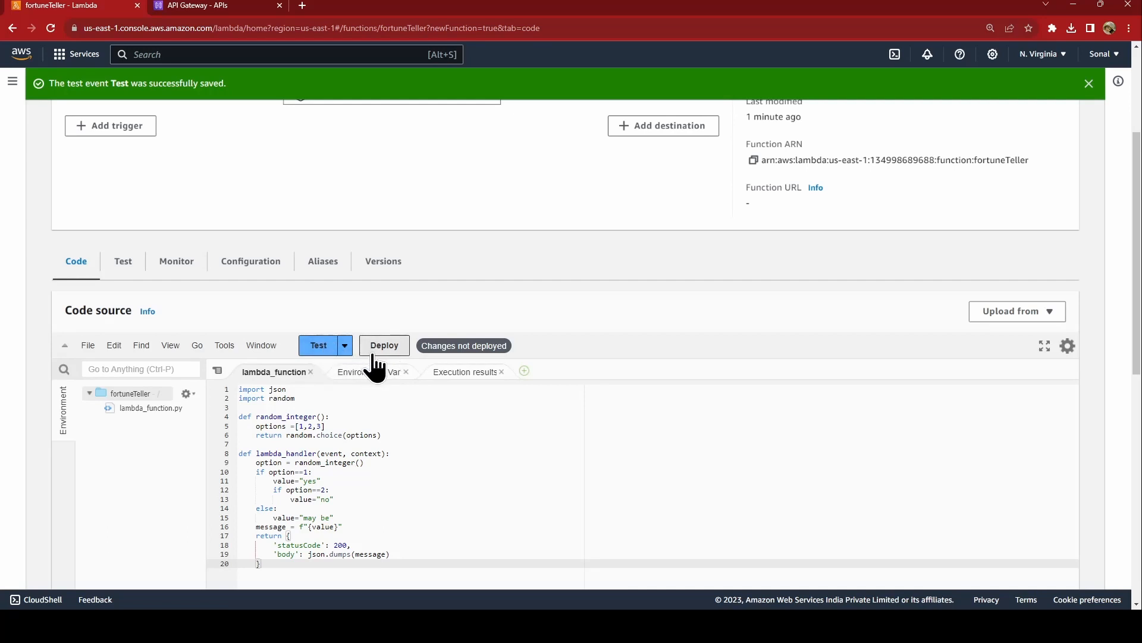
# Deploy the fortuneTeller code and test it twice, getting 'may be' then 'yes' answers.
pyautogui.click(384, 346)
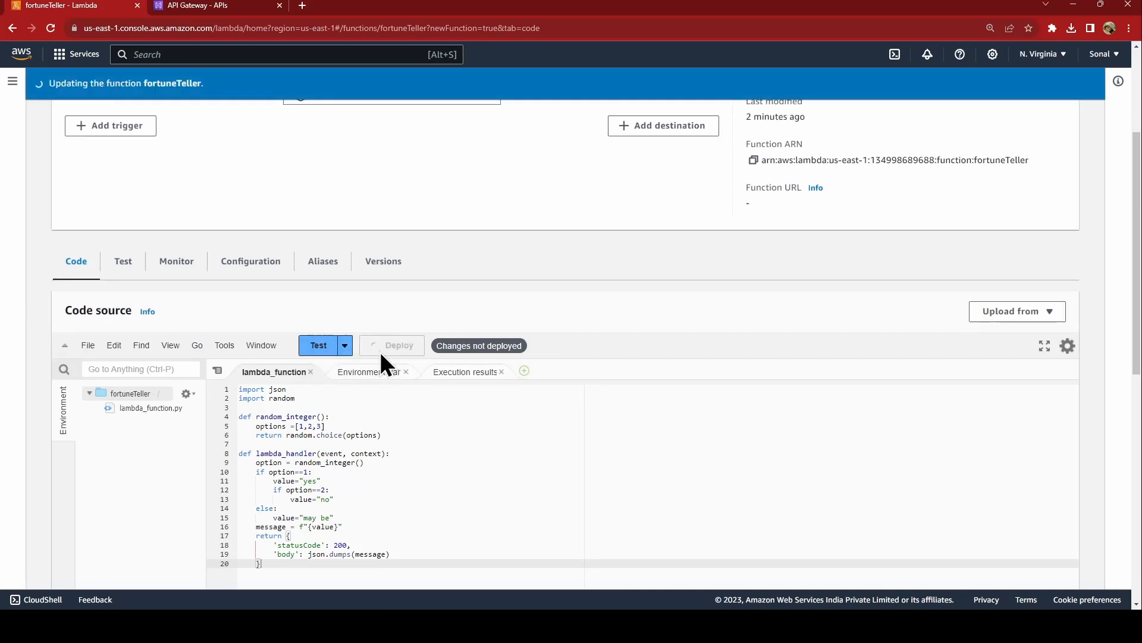
pyautogui.click(384, 346)
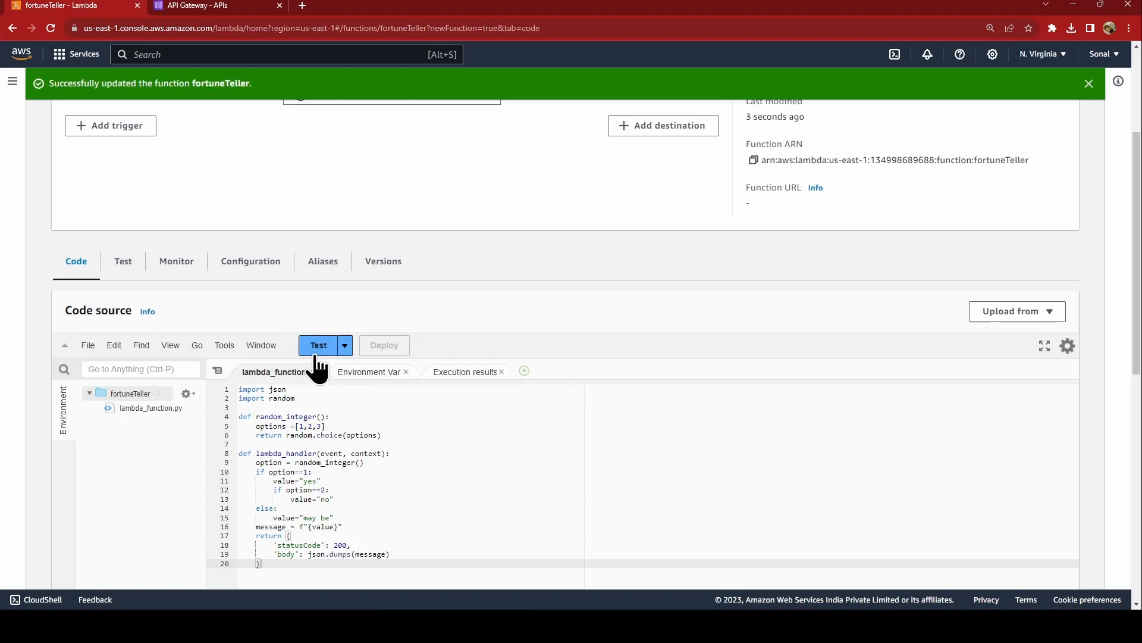
pyautogui.click(317, 345)
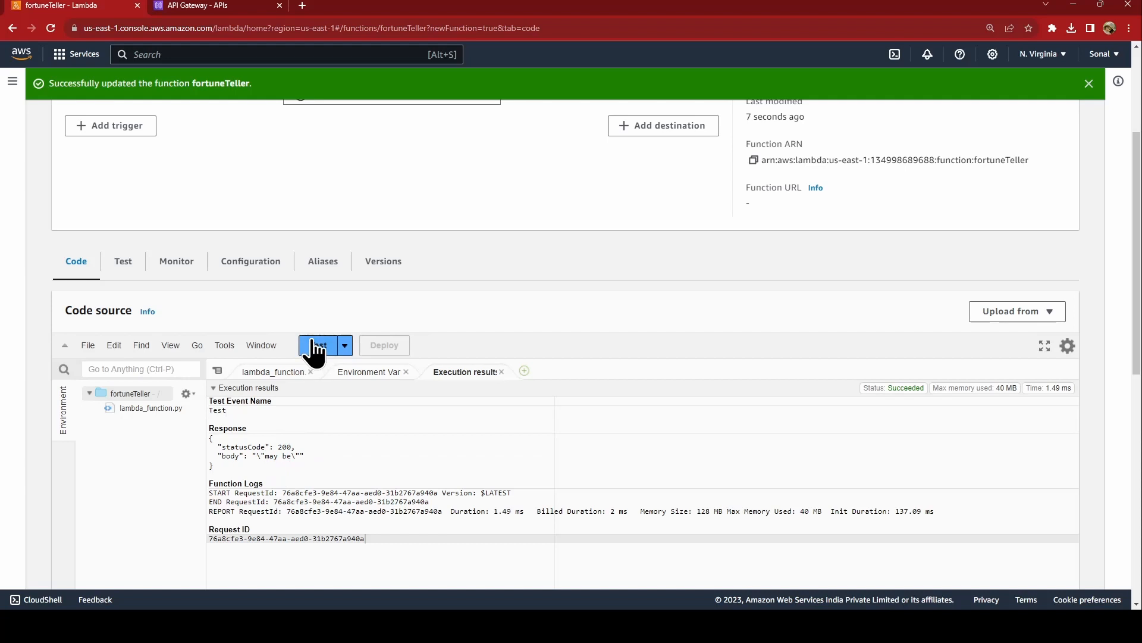
pyautogui.click(316, 345)
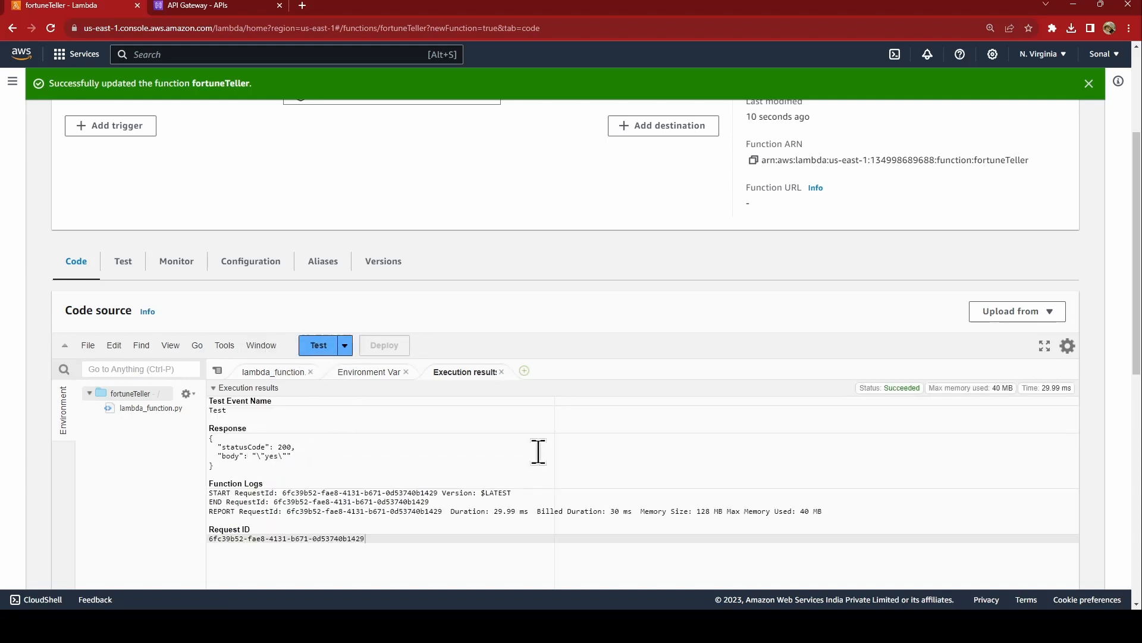
pyautogui.moveTo(1128, 171)
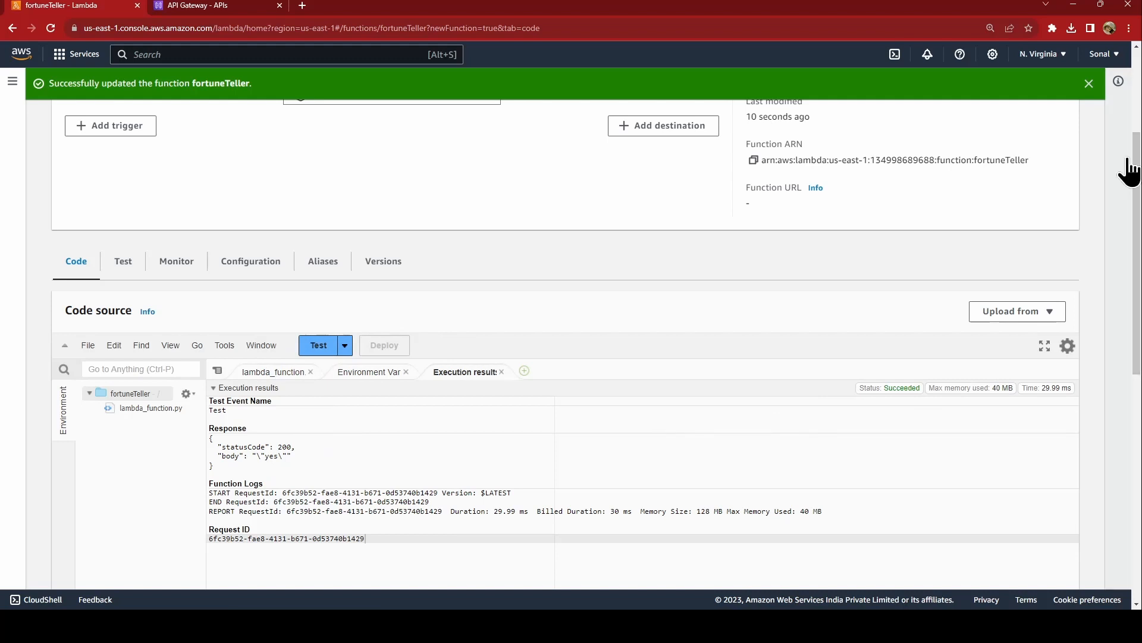
pyautogui.click(215, 5)
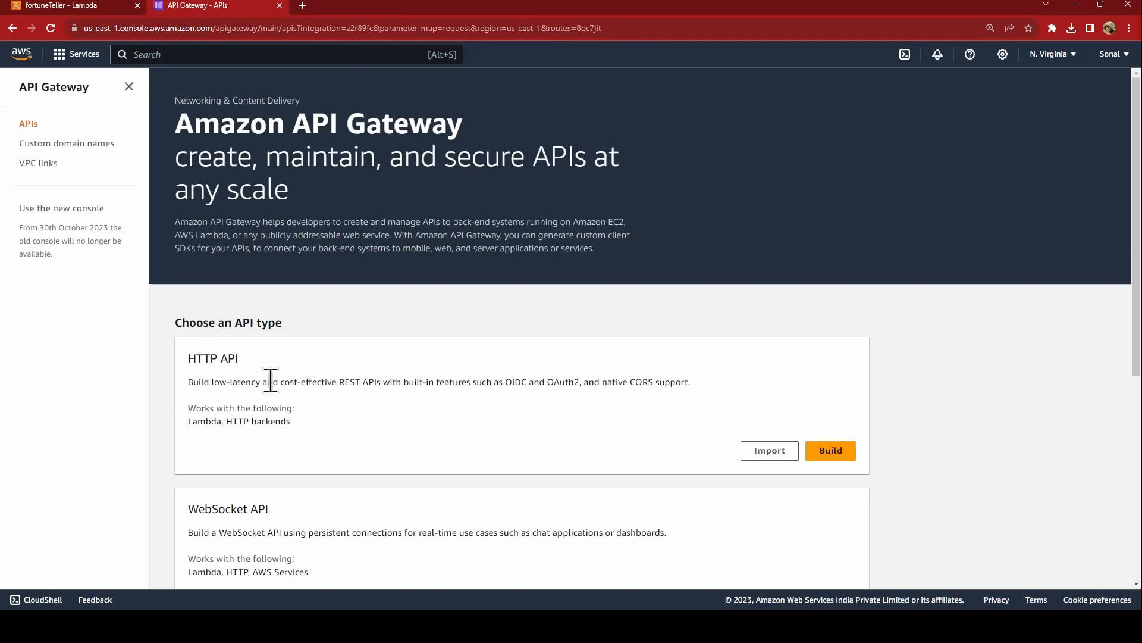
pyautogui.click(829, 450)
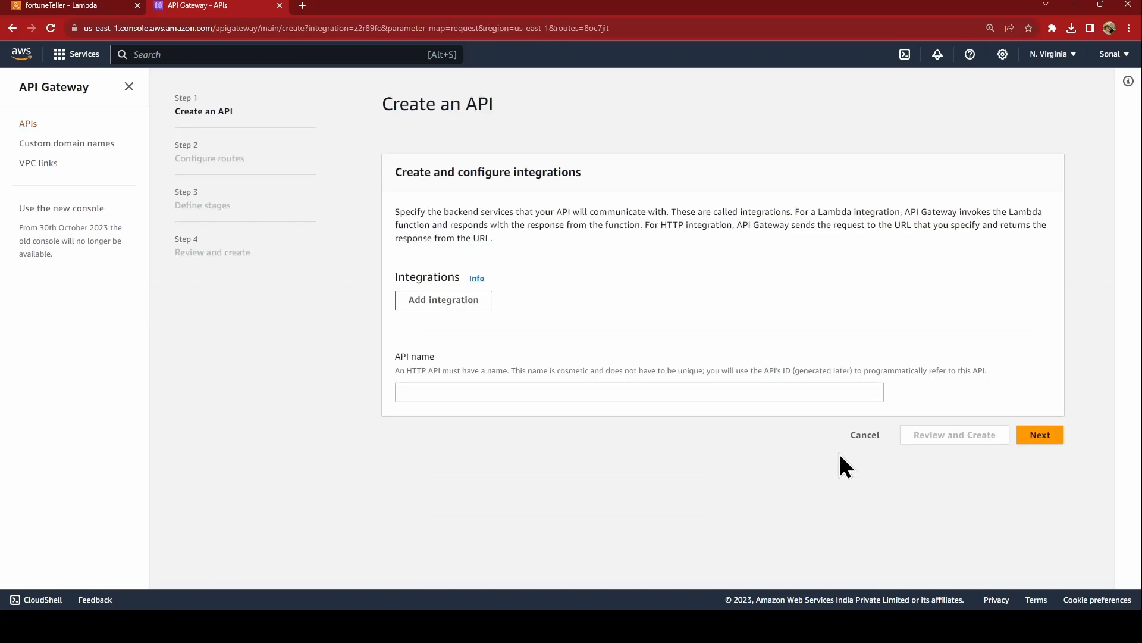
pyautogui.click(443, 300)
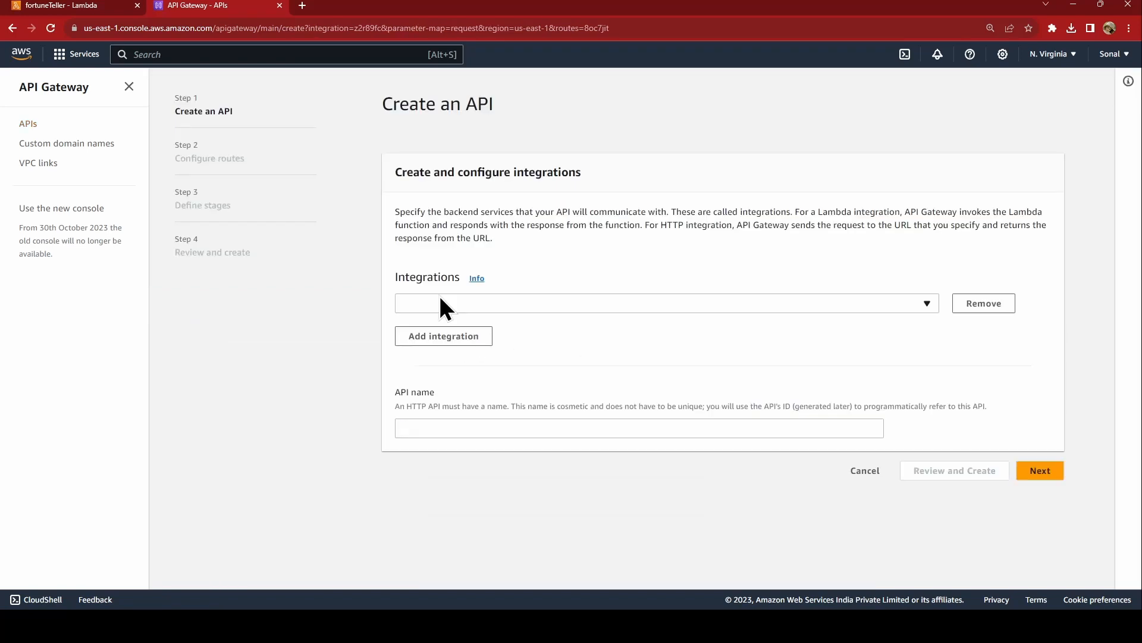
pyautogui.click(662, 304)
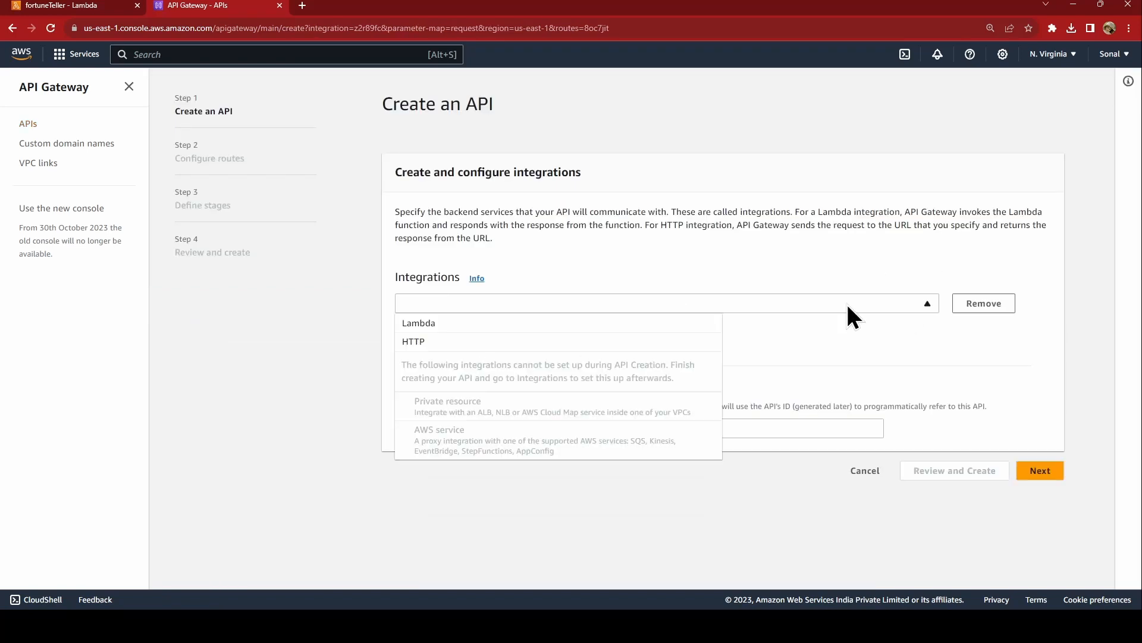
pyautogui.click(418, 322)
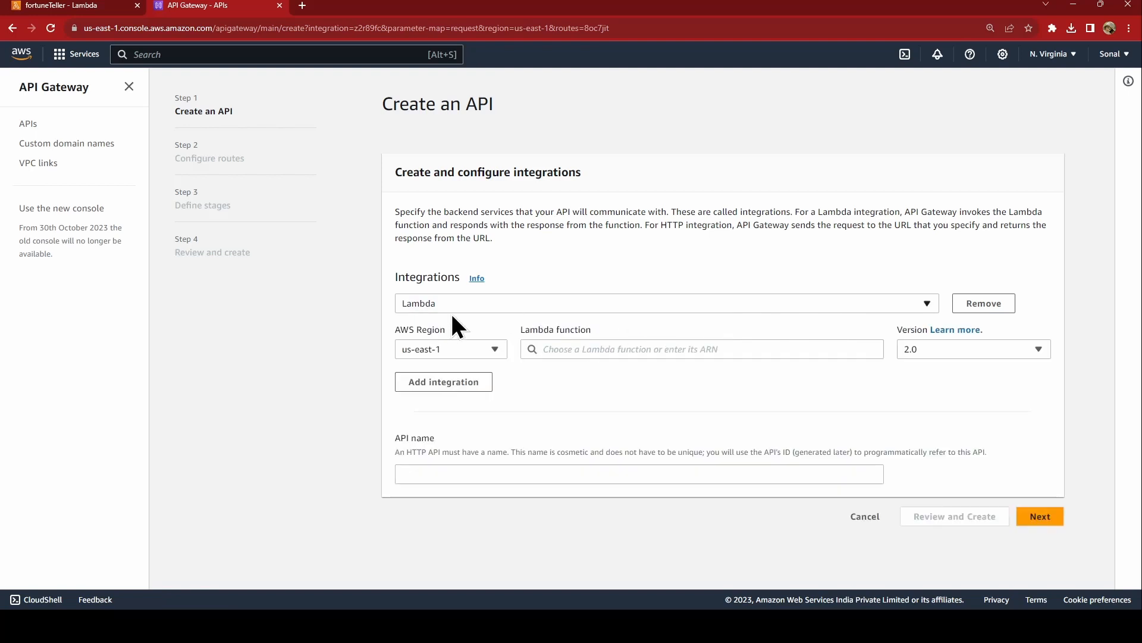
pyautogui.moveTo(677, 378)
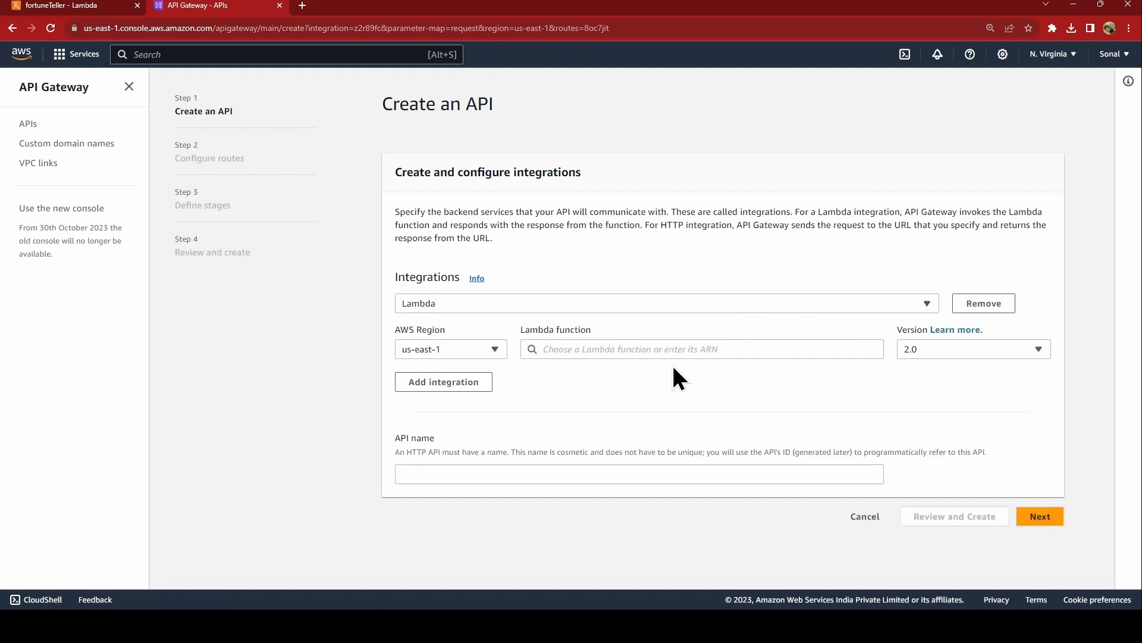
pyautogui.write('arn:aws:lambda:us-east-1:134998689688:function:fortuneTeller')
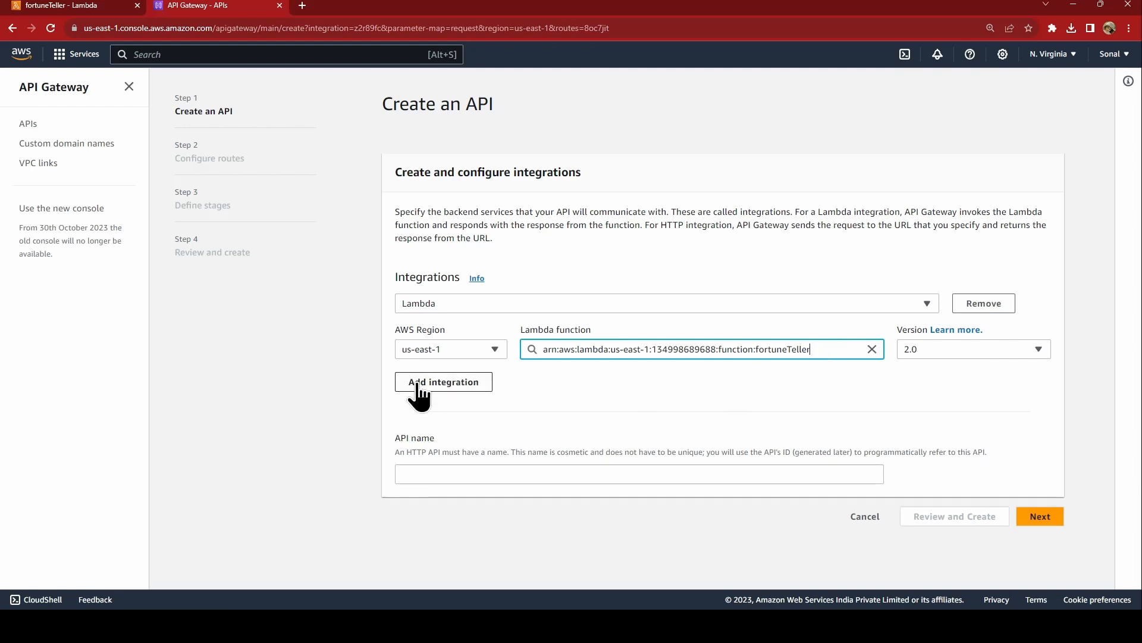
pyautogui.moveTo(452, 394)
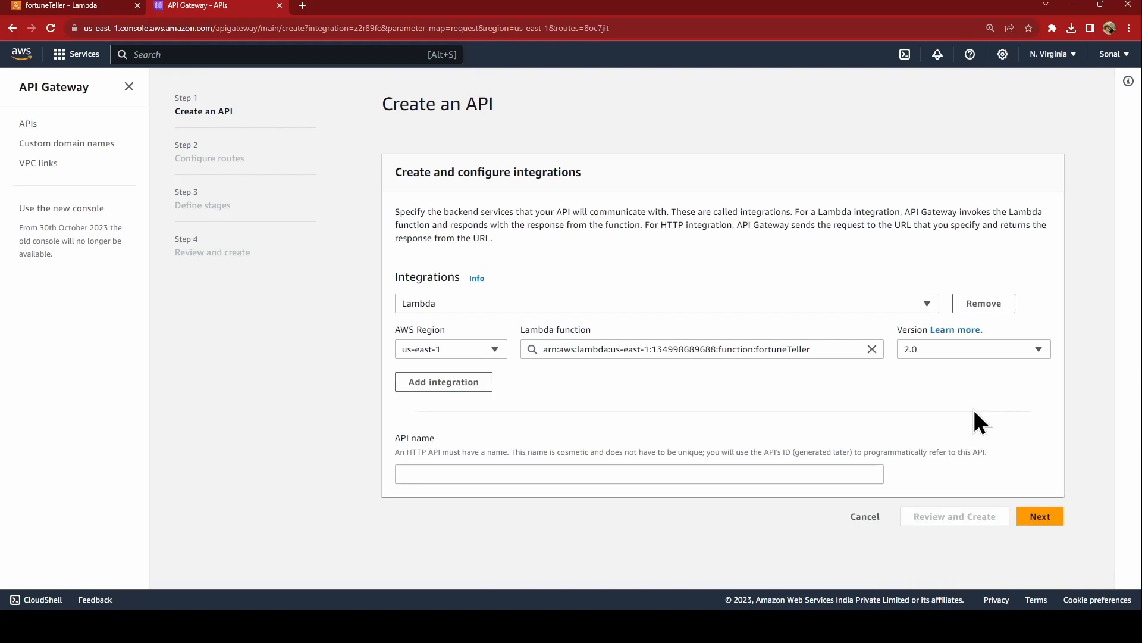
pyautogui.moveTo(630, 551)
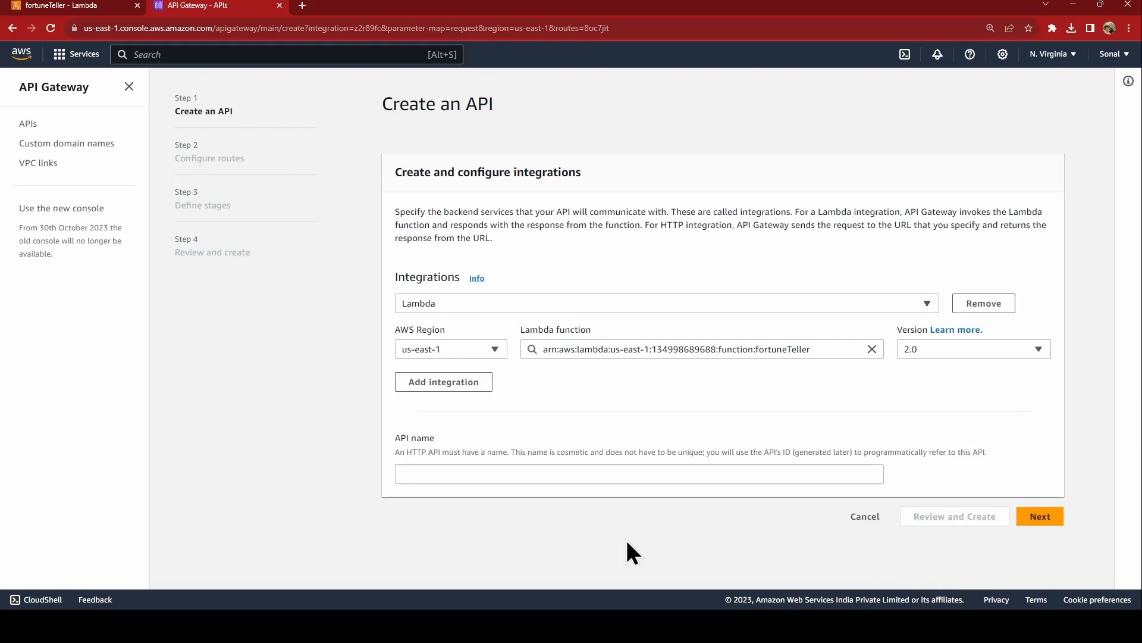
pyautogui.write('fortuneTeller')
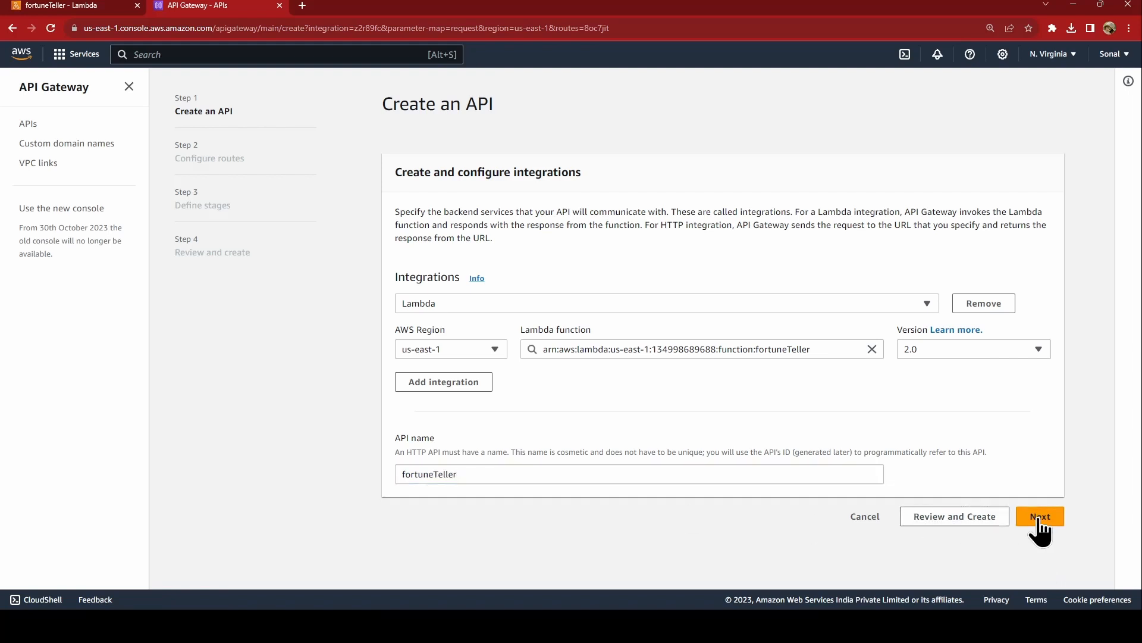
pyautogui.click(1040, 515)
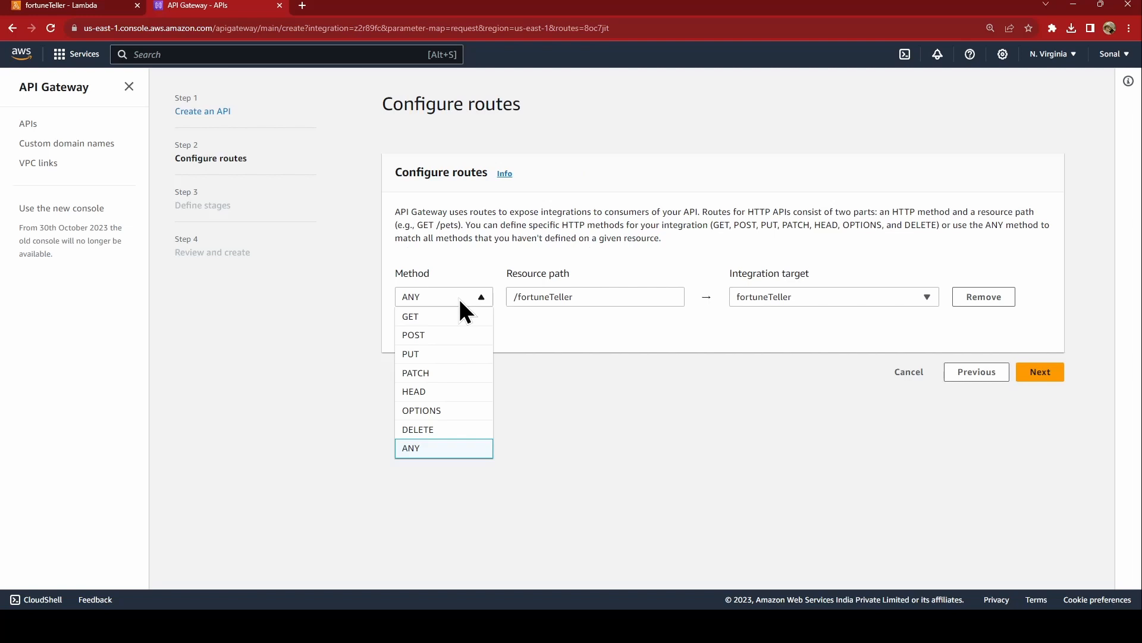
# Restrict the /fortuneTeller route to GET and add an auto-deploying stage named dev.
pyautogui.click(410, 315)
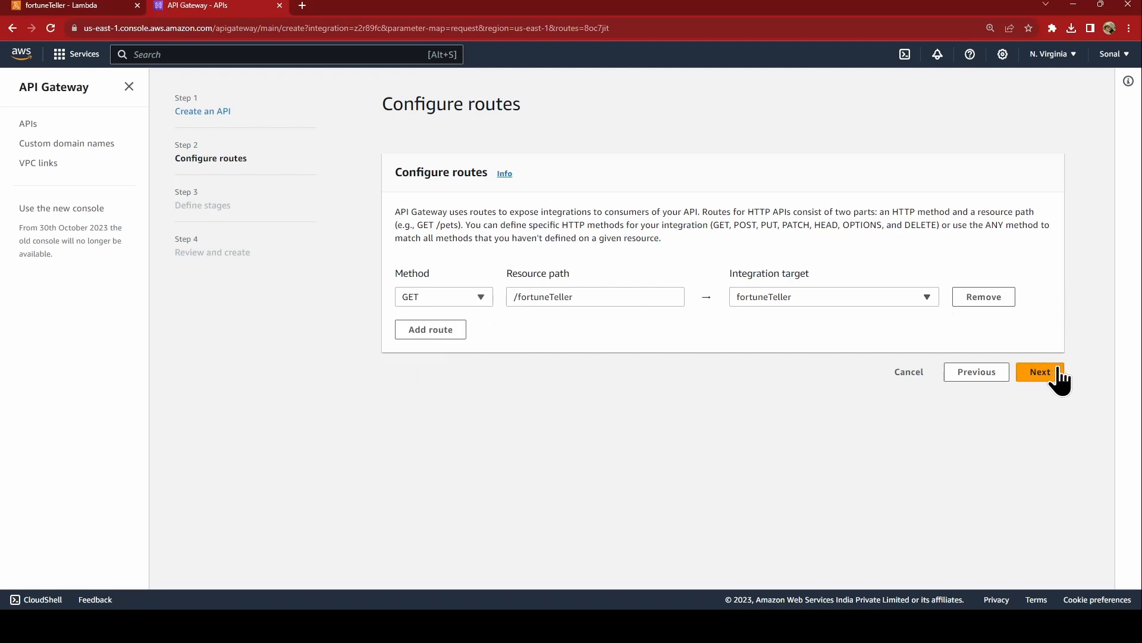
pyautogui.click(1040, 371)
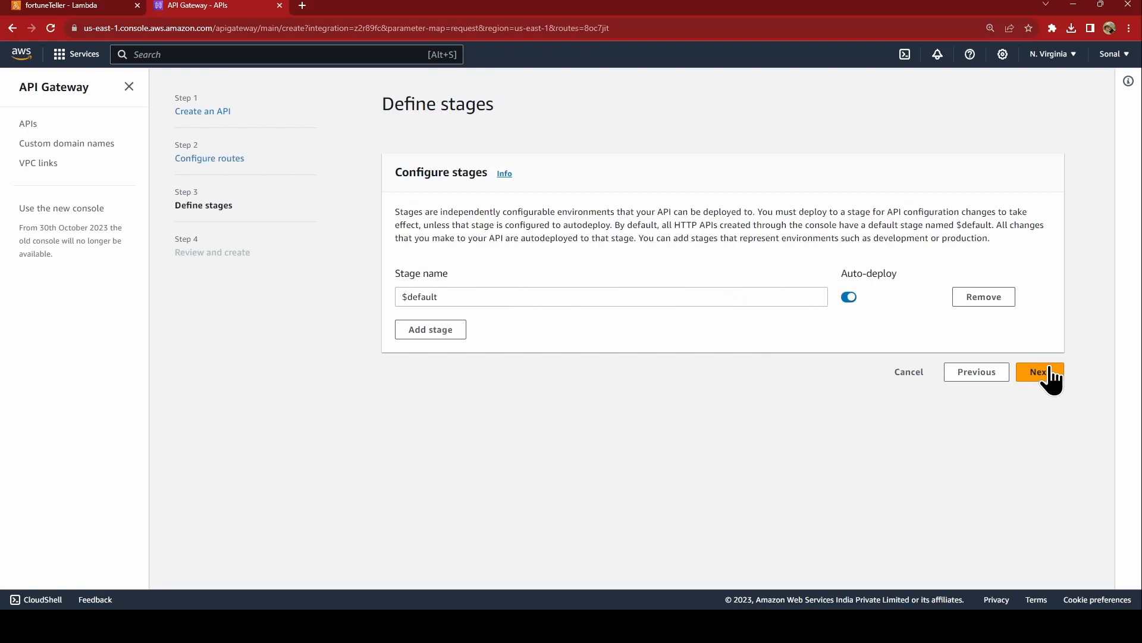
pyautogui.moveTo(1043, 382)
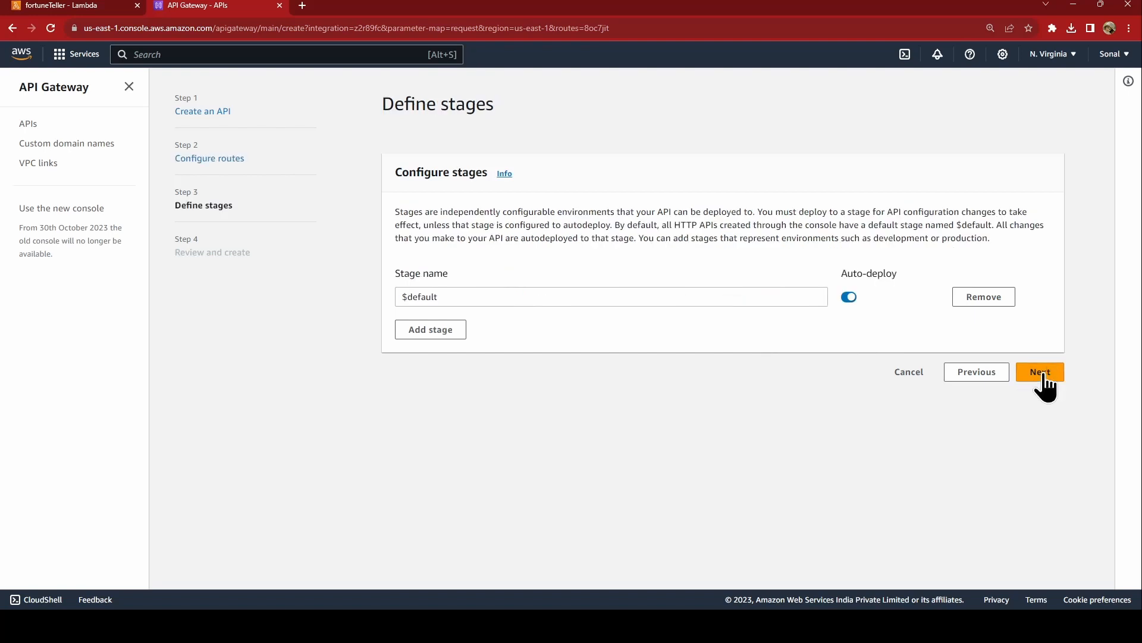
pyautogui.click(1040, 371)
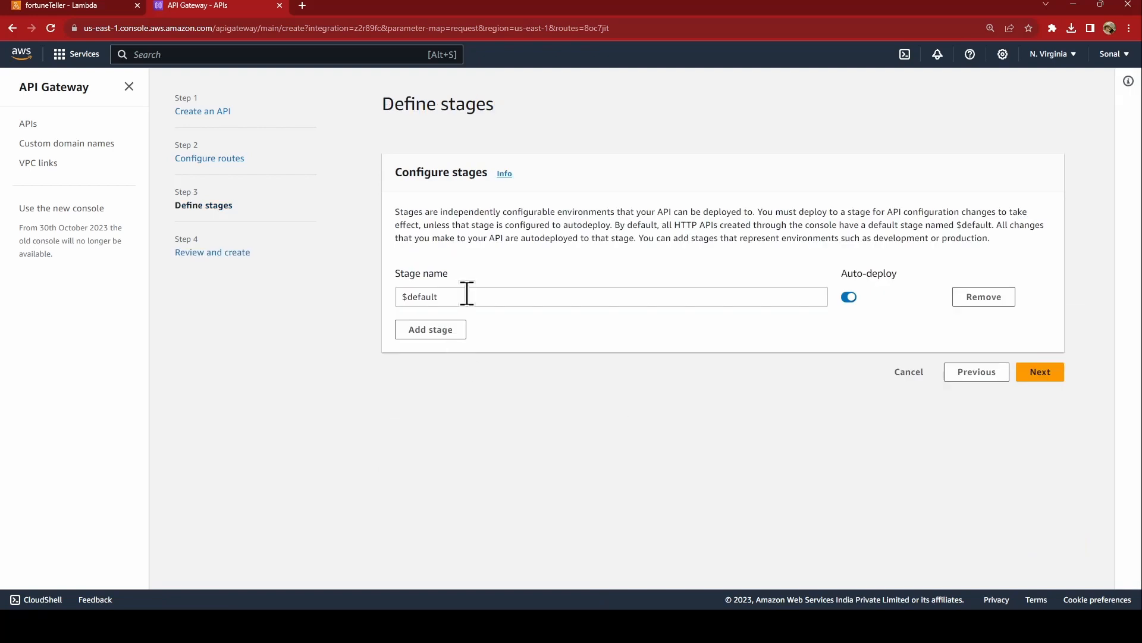
pyautogui.write('dev')
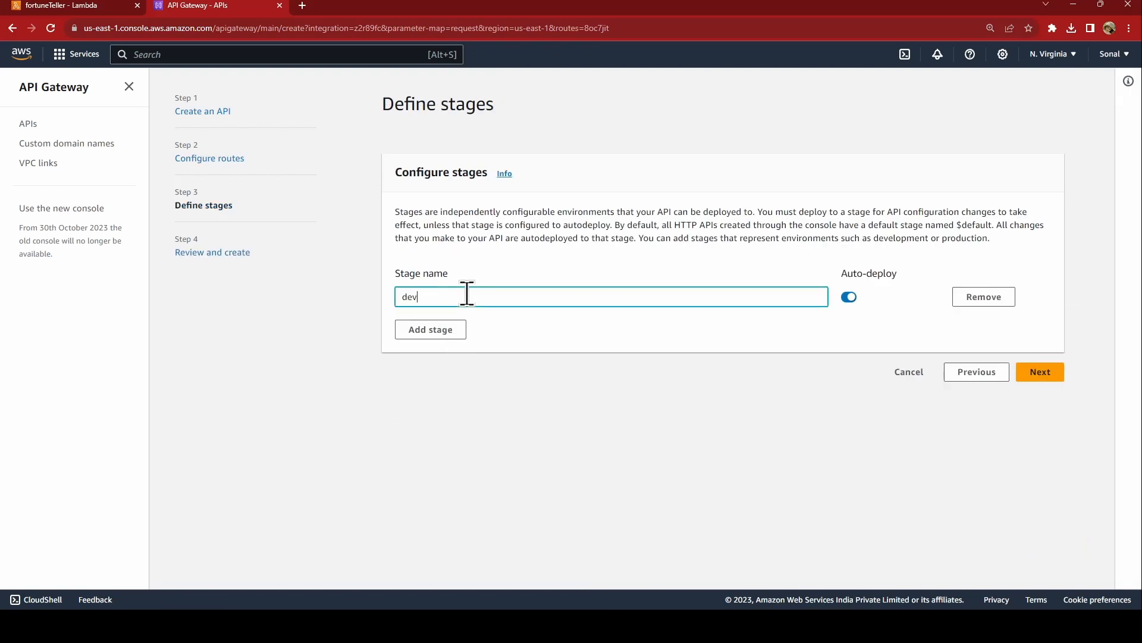
pyautogui.moveTo(651, 268)
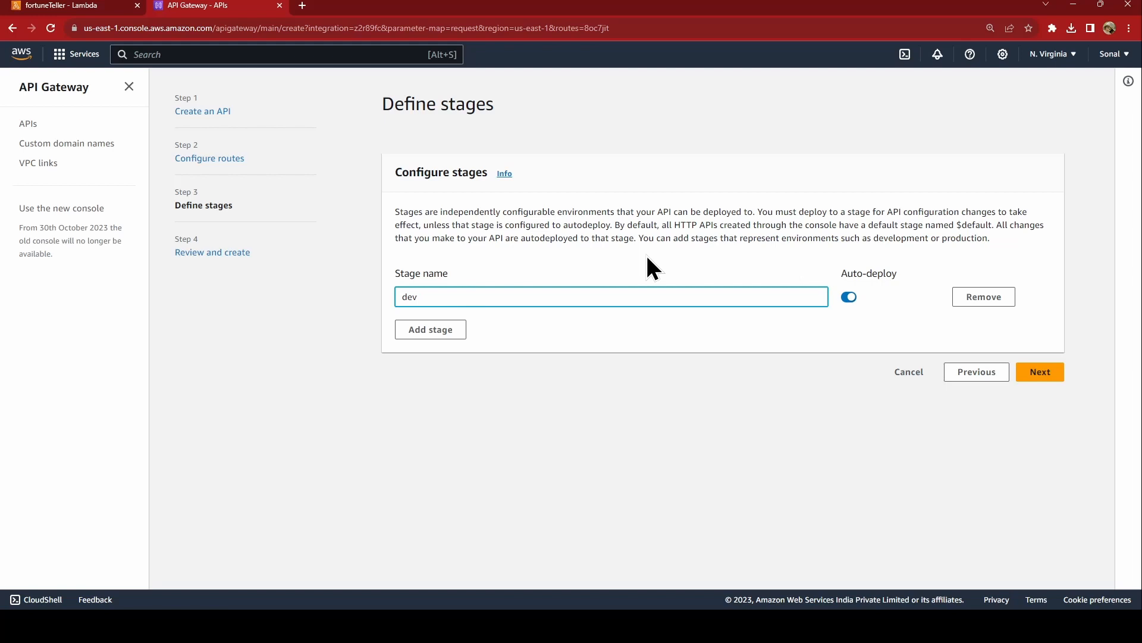
pyautogui.moveTo(1079, 352)
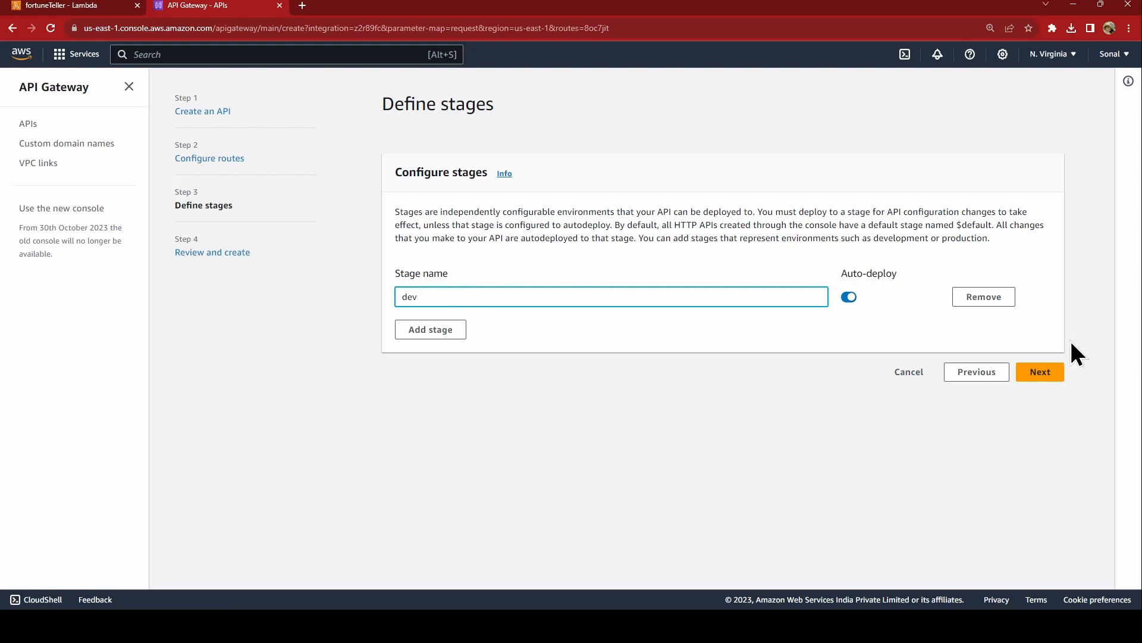
pyautogui.click(1040, 372)
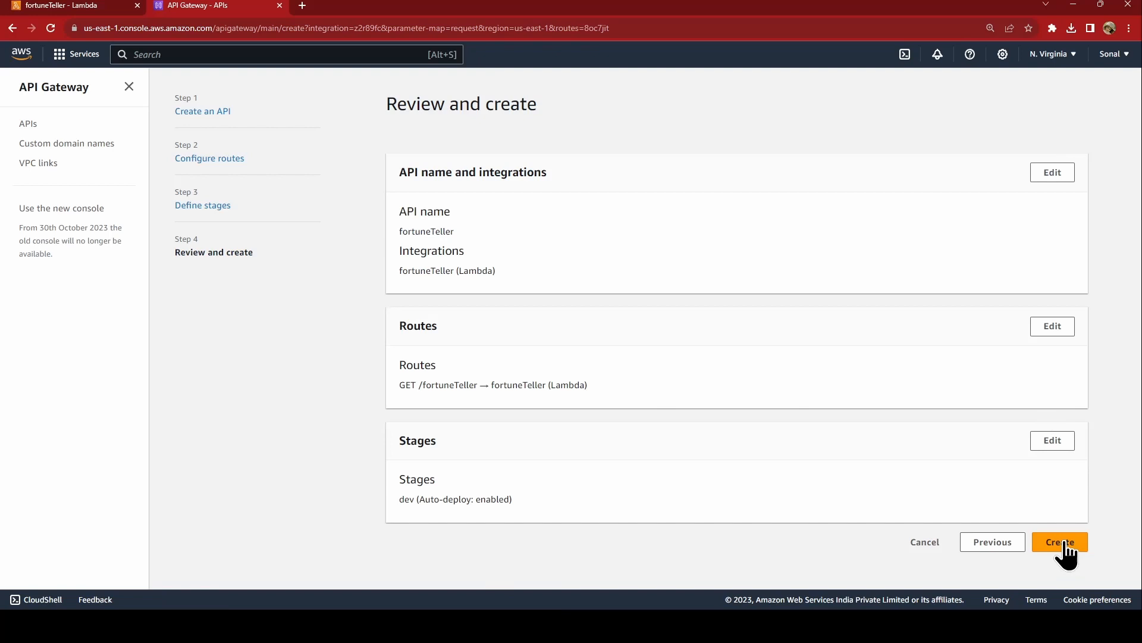
# Create the fortuneTeller HTTP API and view its routes list.
pyautogui.click(1059, 541)
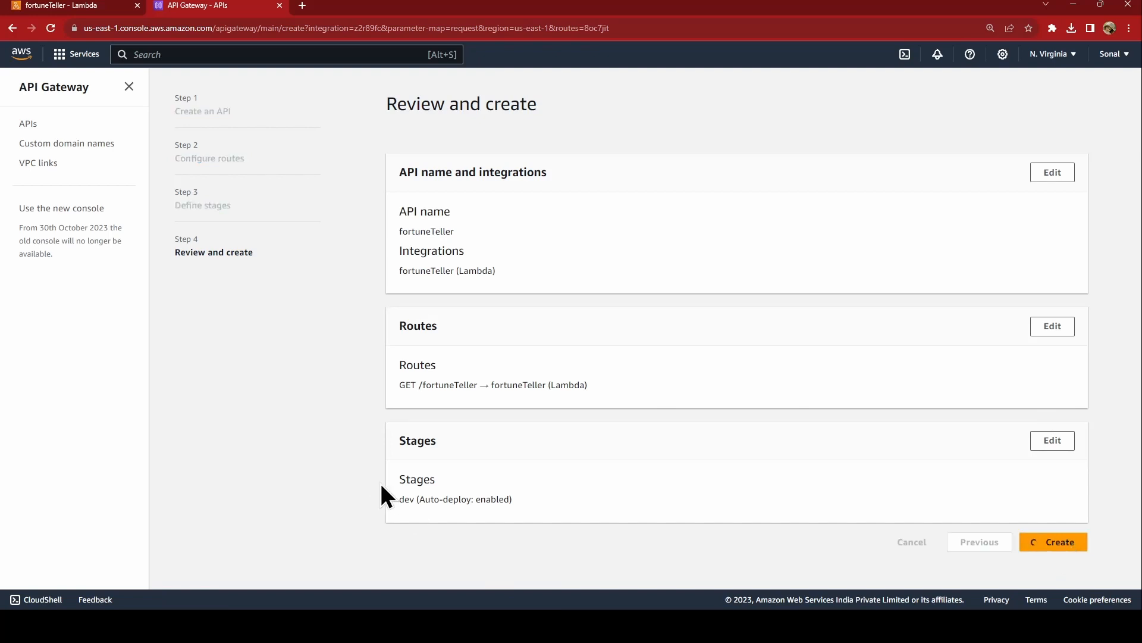
pyautogui.click(1052, 541)
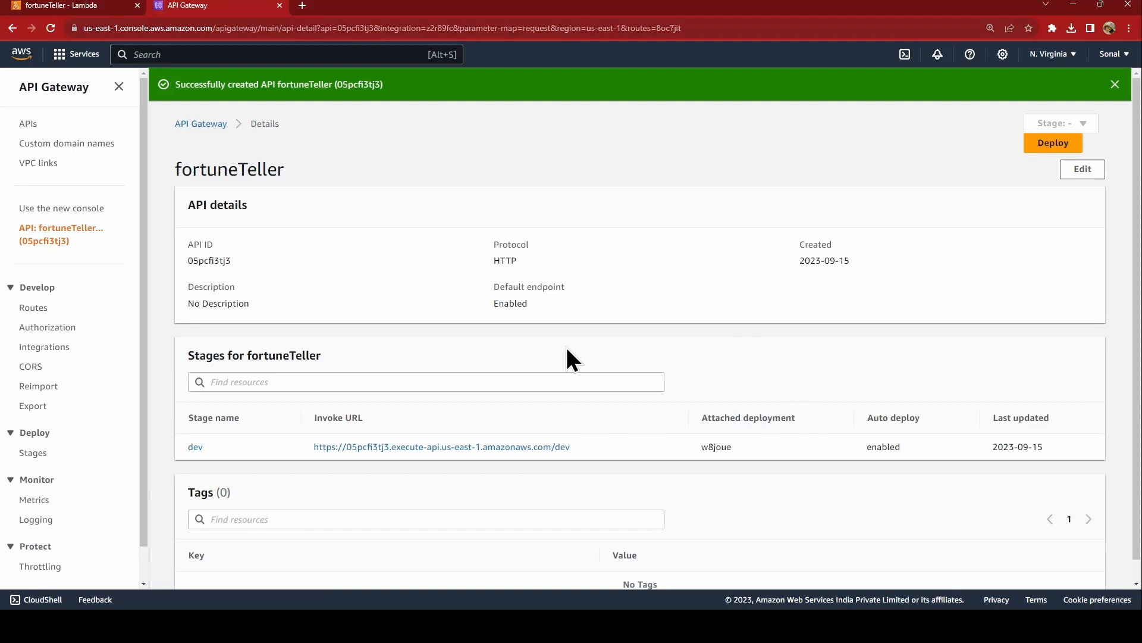
pyautogui.moveTo(265, 408)
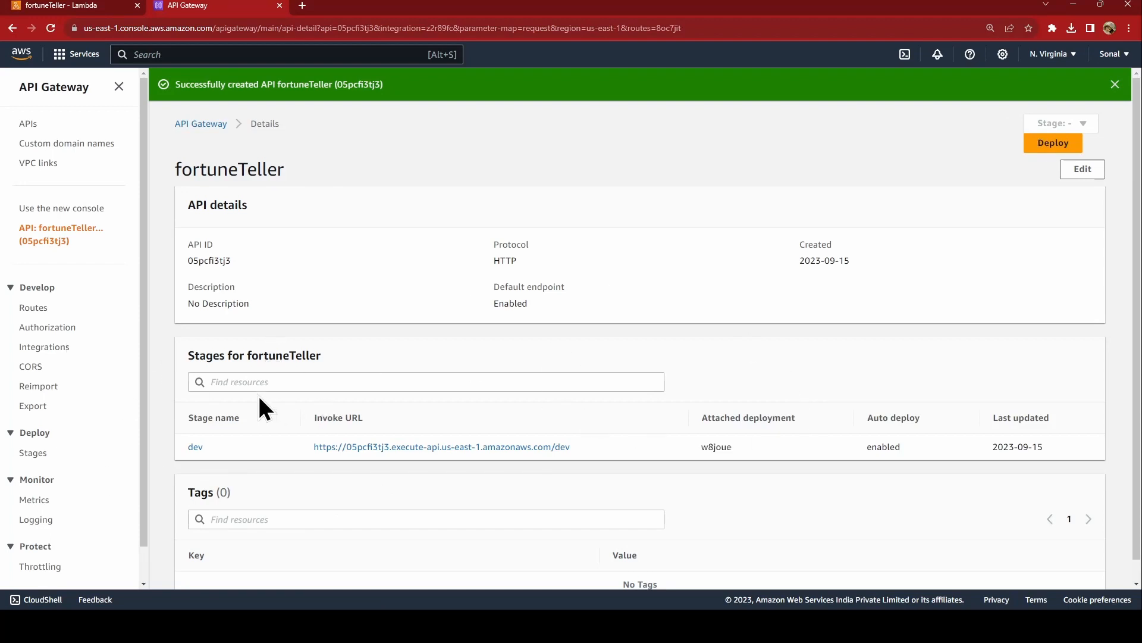
pyautogui.click(33, 307)
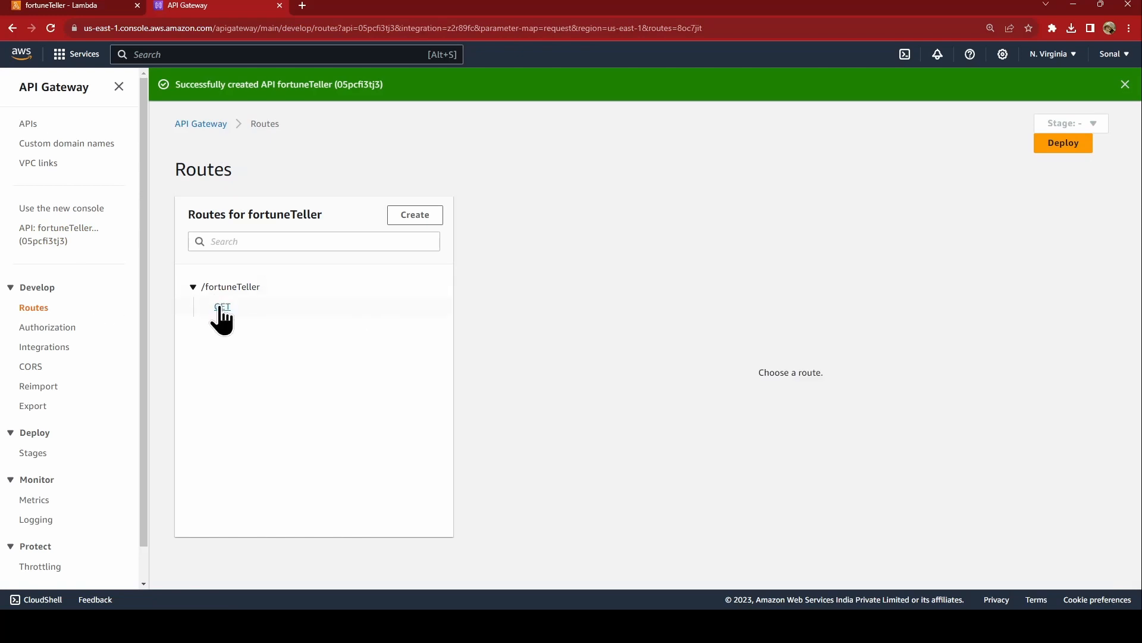
# From the GET route, reach its Lambda integration and start a new parameter mapping.
pyautogui.click(222, 306)
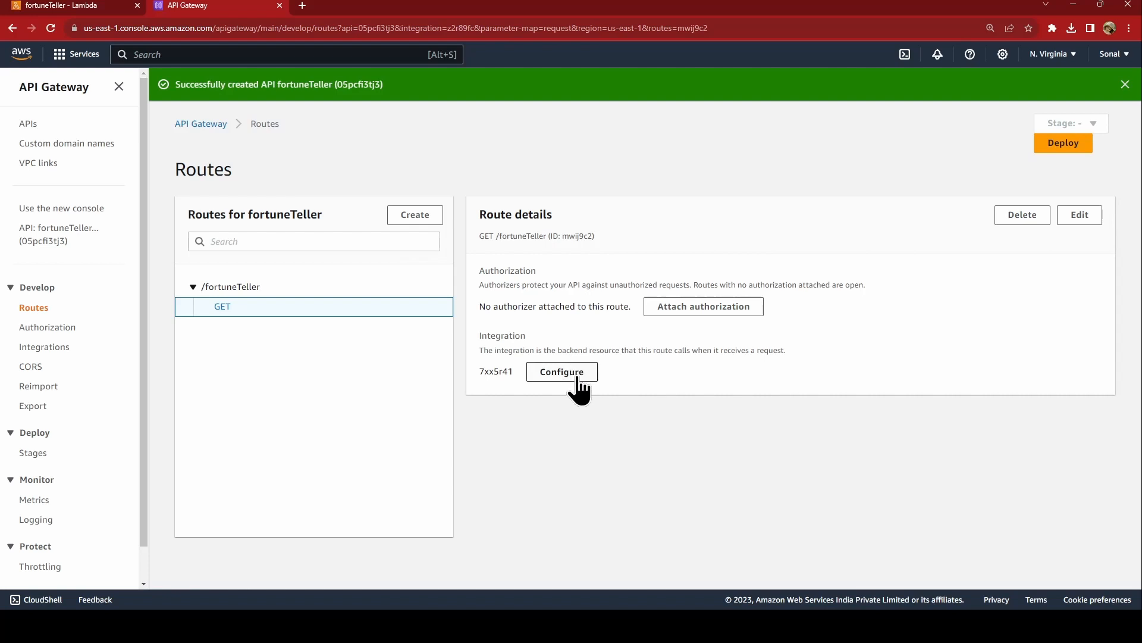
pyautogui.click(561, 372)
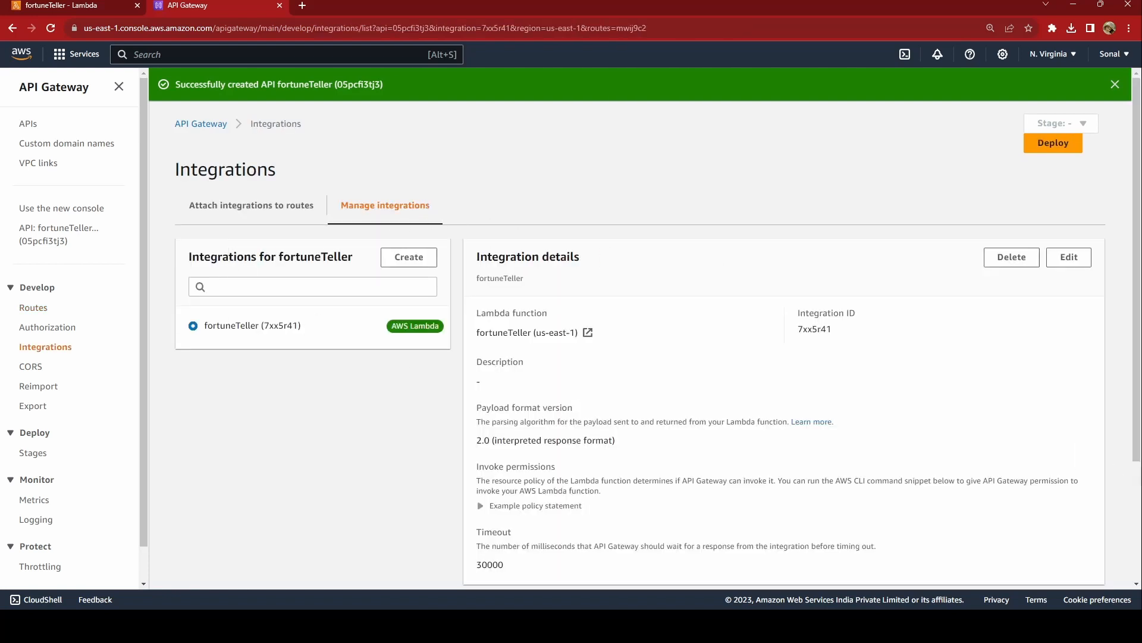
pyautogui.scroll(-3)
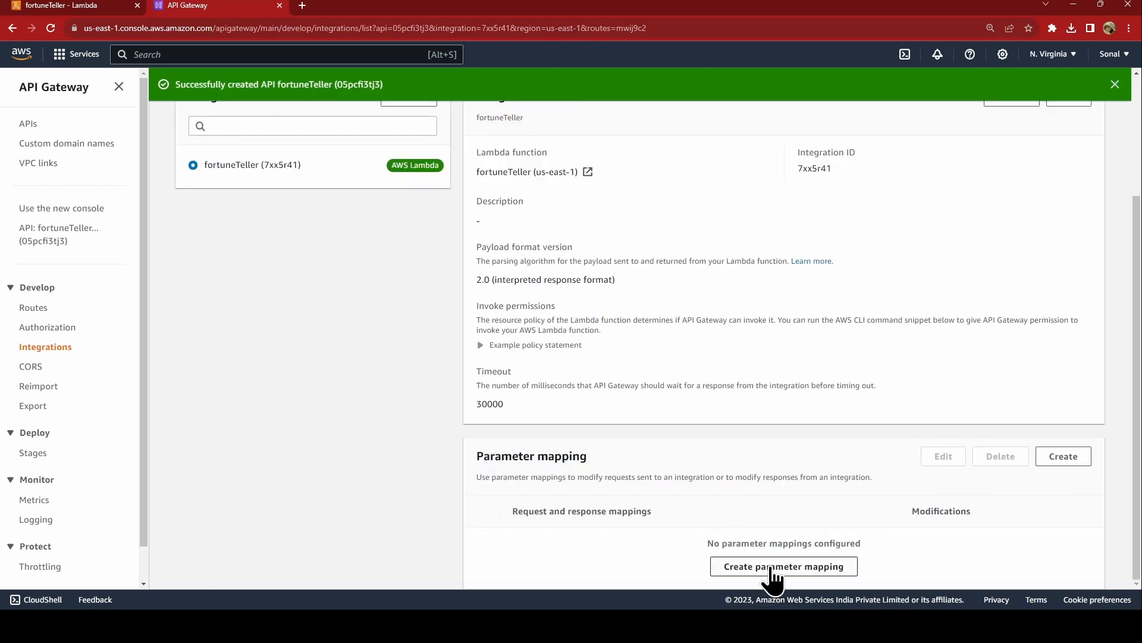
pyautogui.click(783, 567)
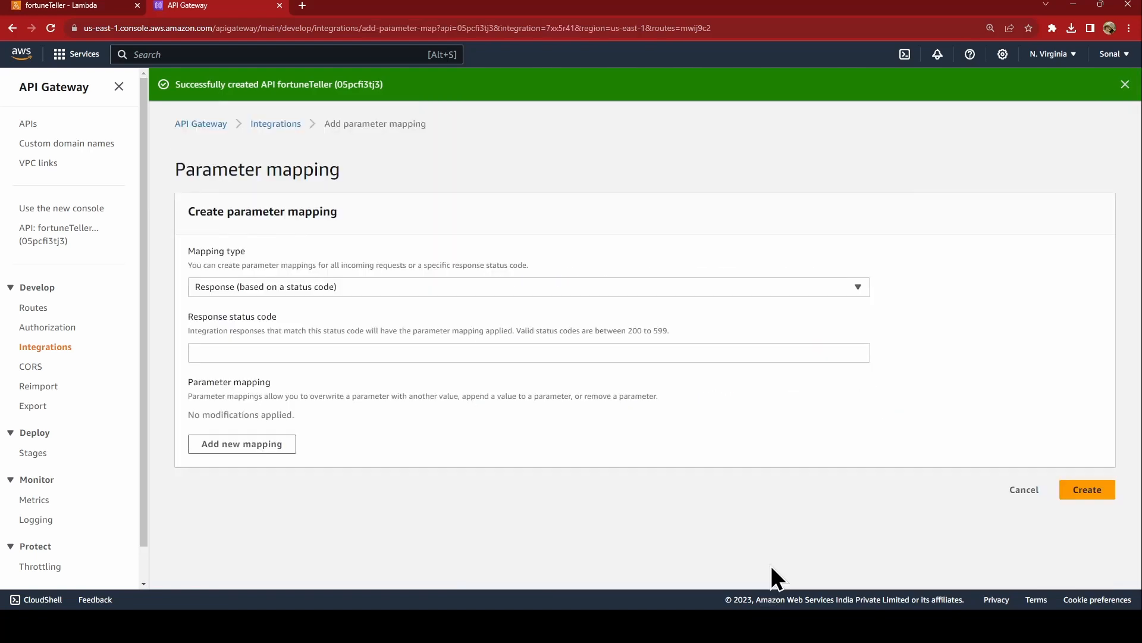
# For all incoming requests, append $request.querystring.question to querystring.question and create the mapping.
pyautogui.click(528, 287)
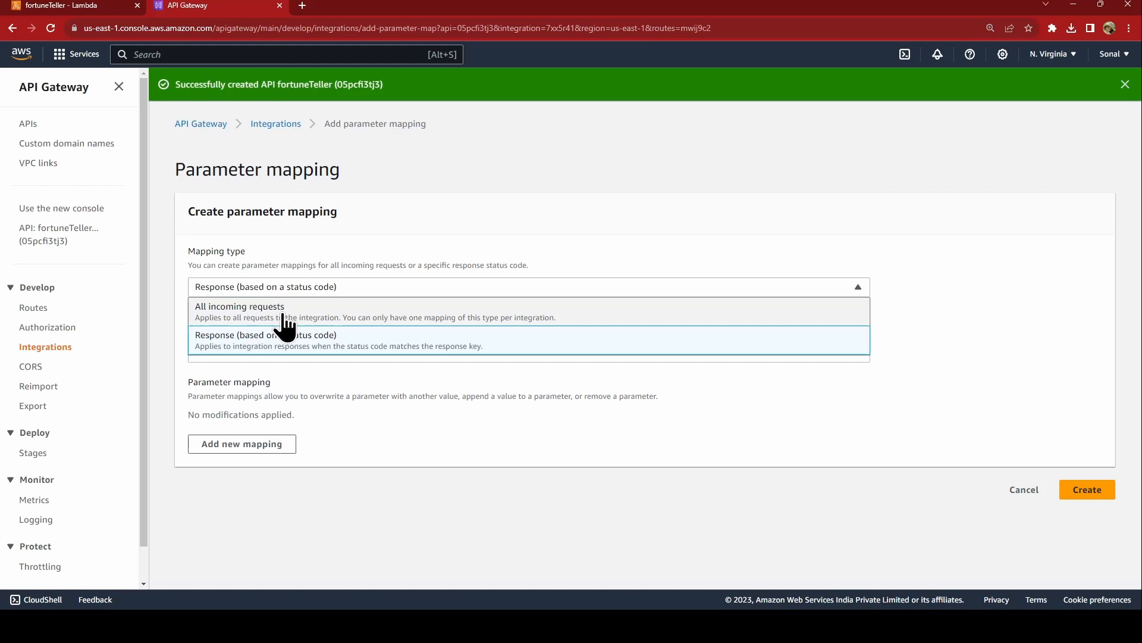
pyautogui.click(239, 306)
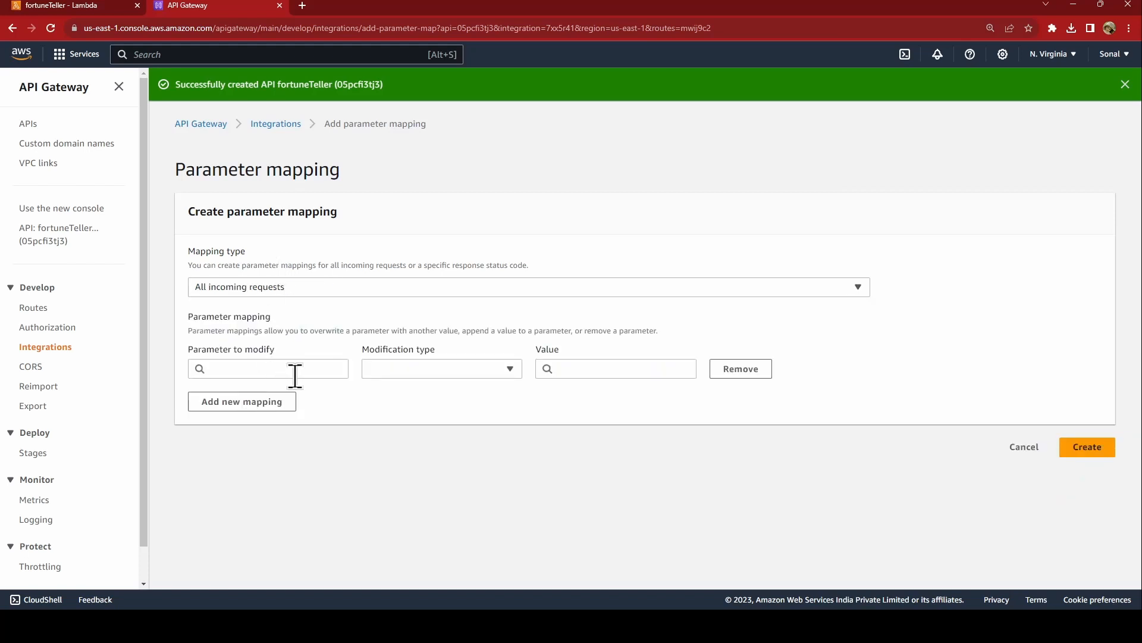
pyautogui.click(268, 368)
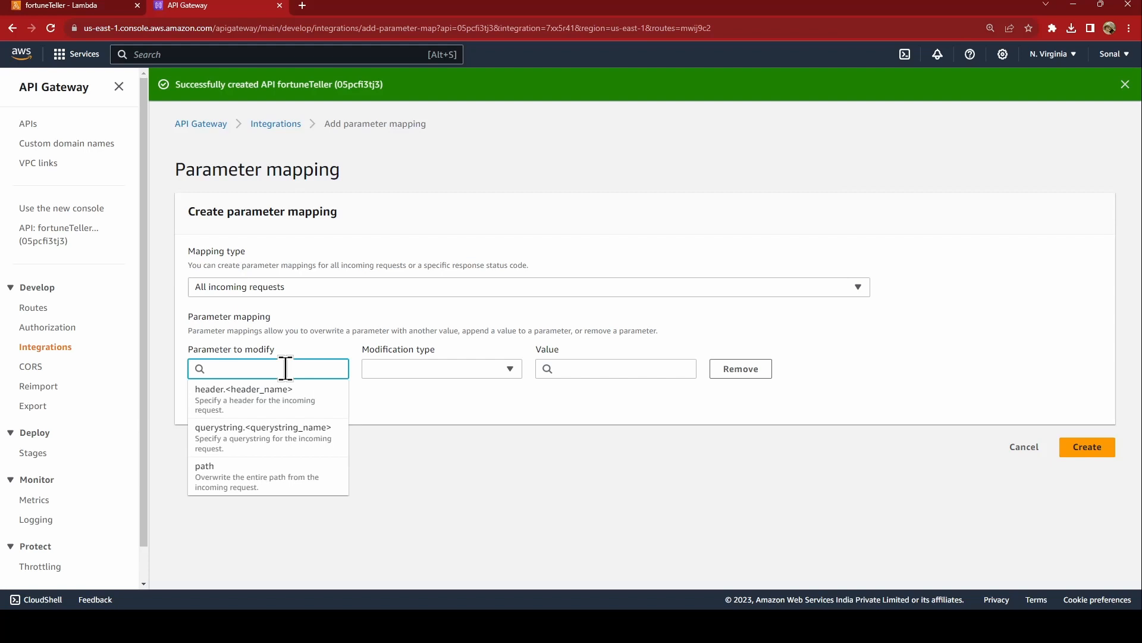
pyautogui.click(262, 436)
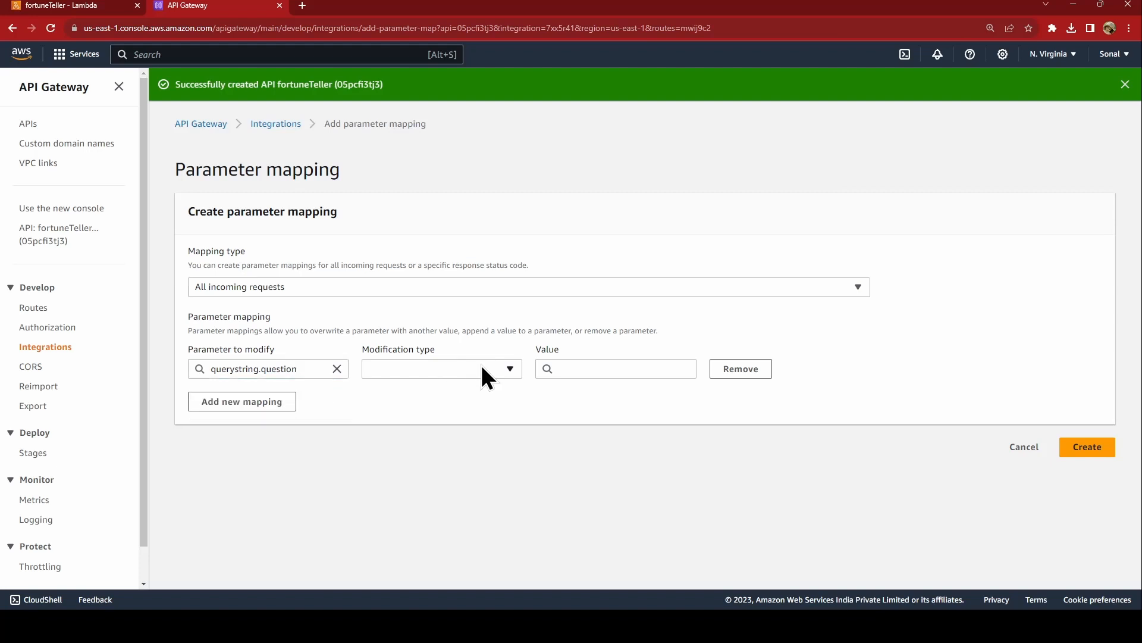
pyautogui.click(441, 368)
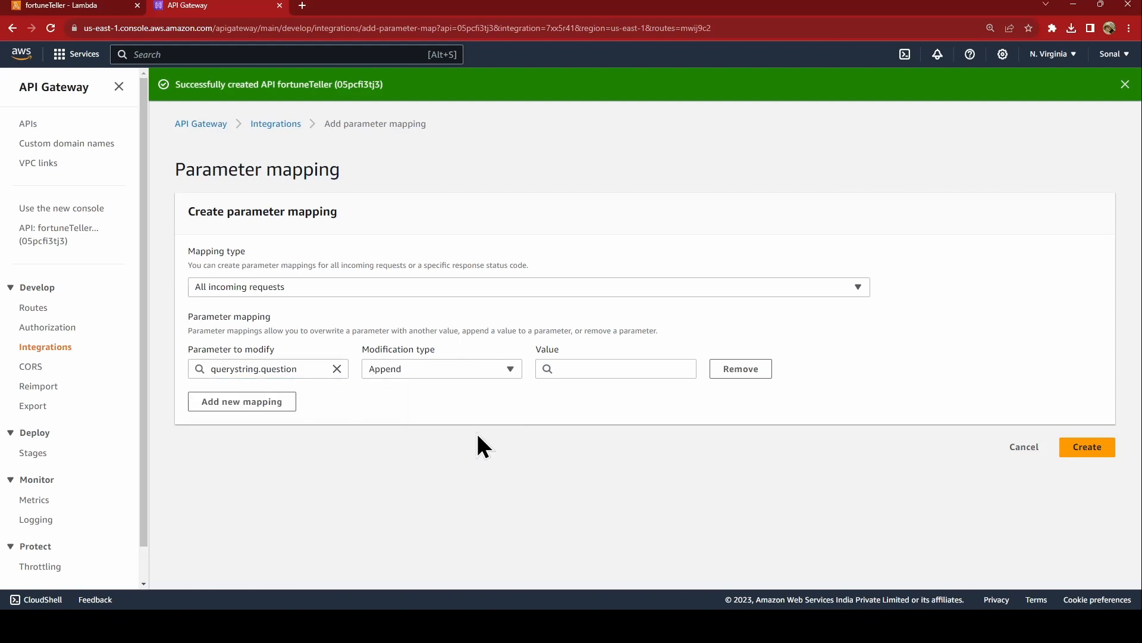
pyautogui.click(615, 368)
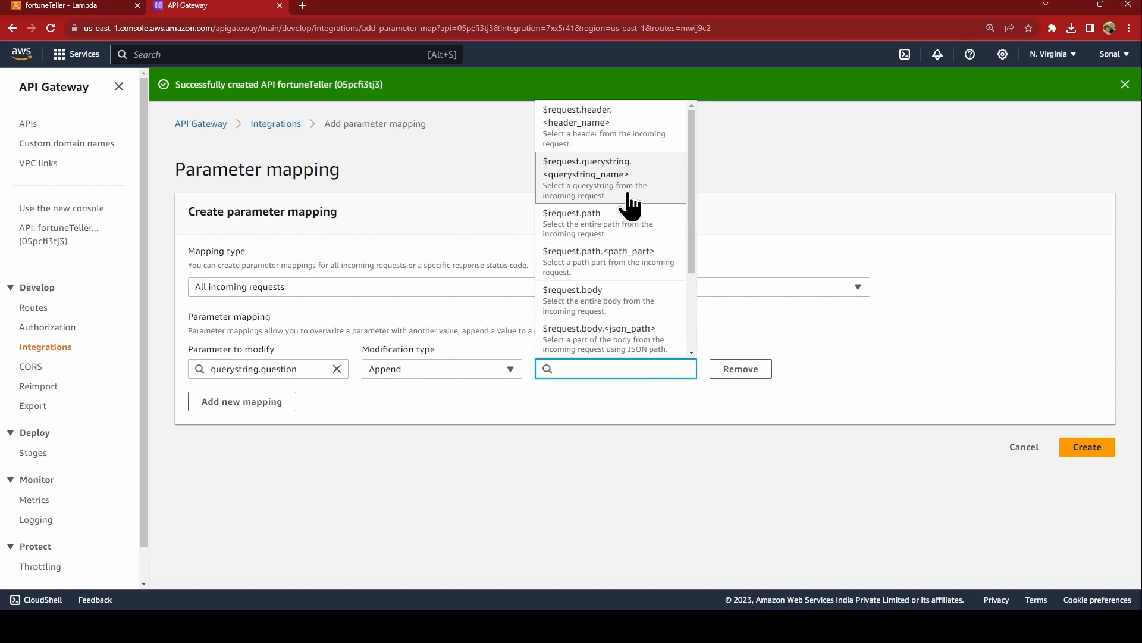
pyautogui.click(587, 177)
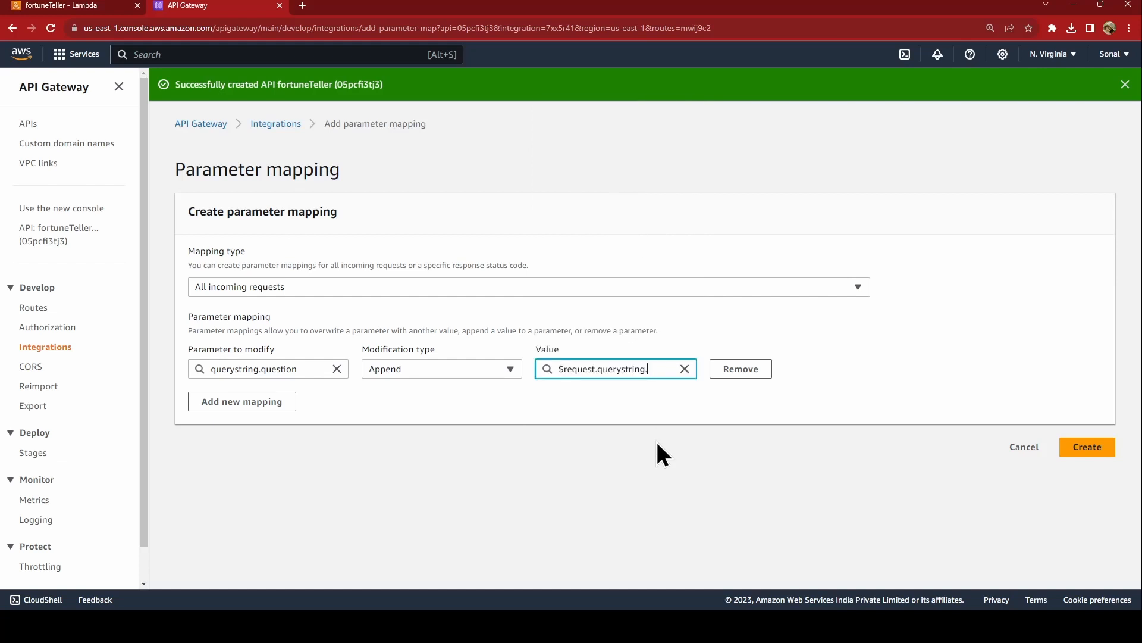
pyautogui.write('question')
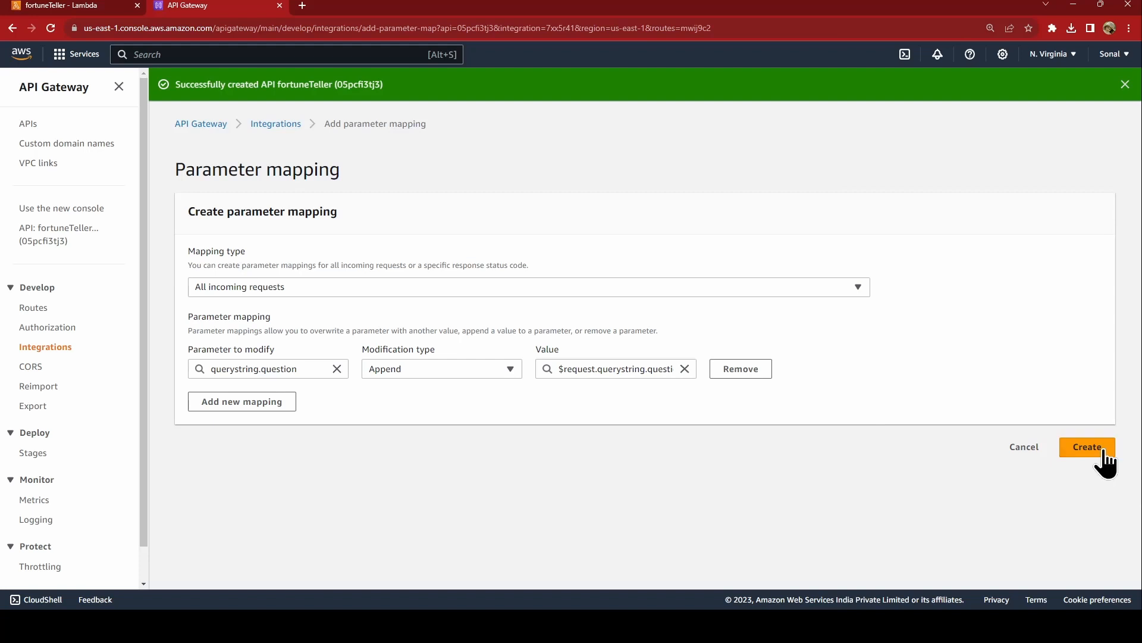
pyautogui.click(1087, 446)
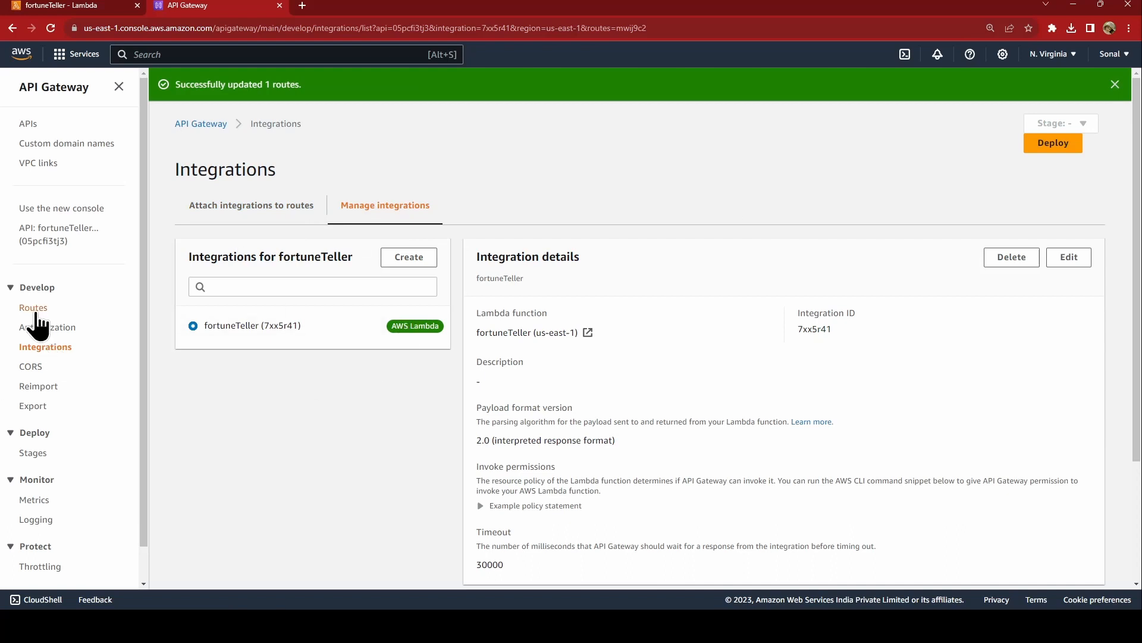
# Return to the API list and reopen the fortuneTeller API's details page.
pyautogui.click(27, 123)
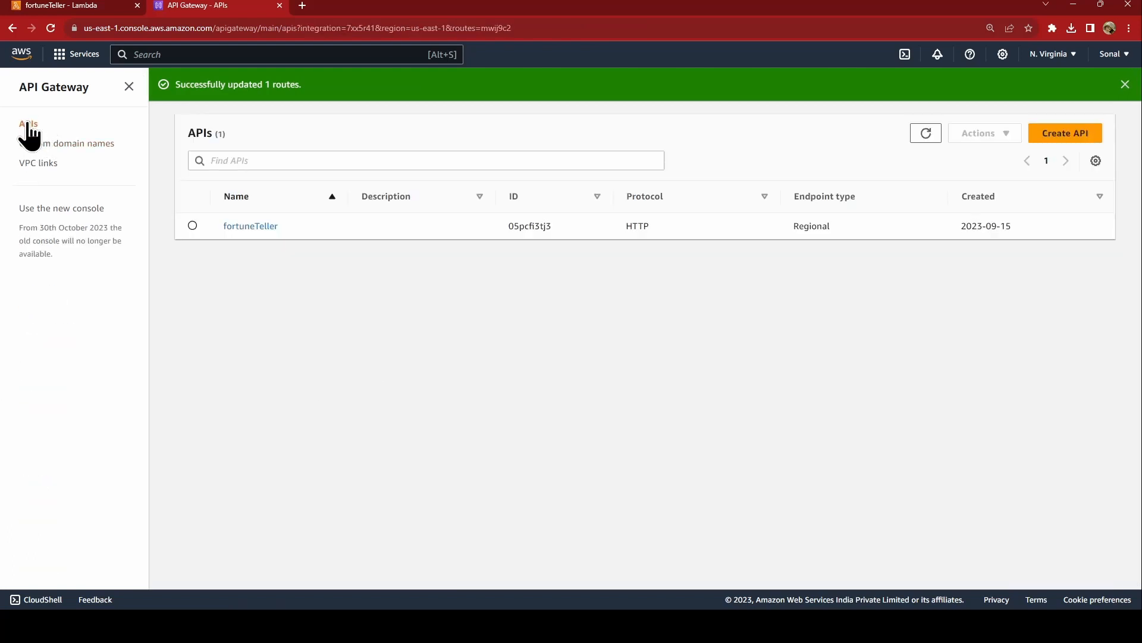
pyautogui.click(250, 226)
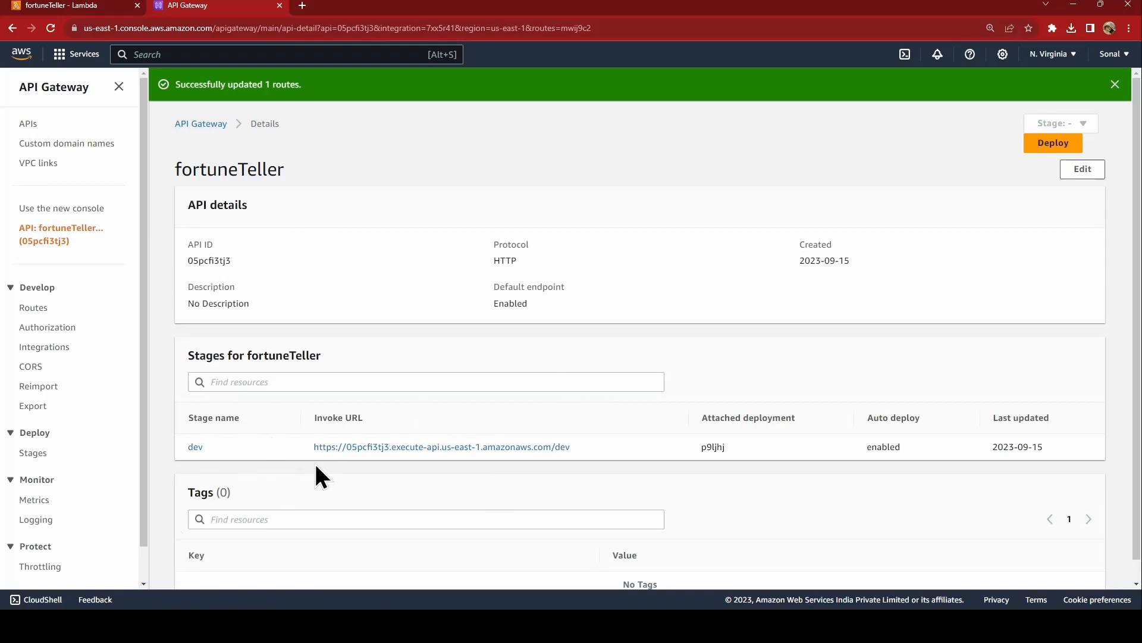
pyautogui.moveTo(619, 440)
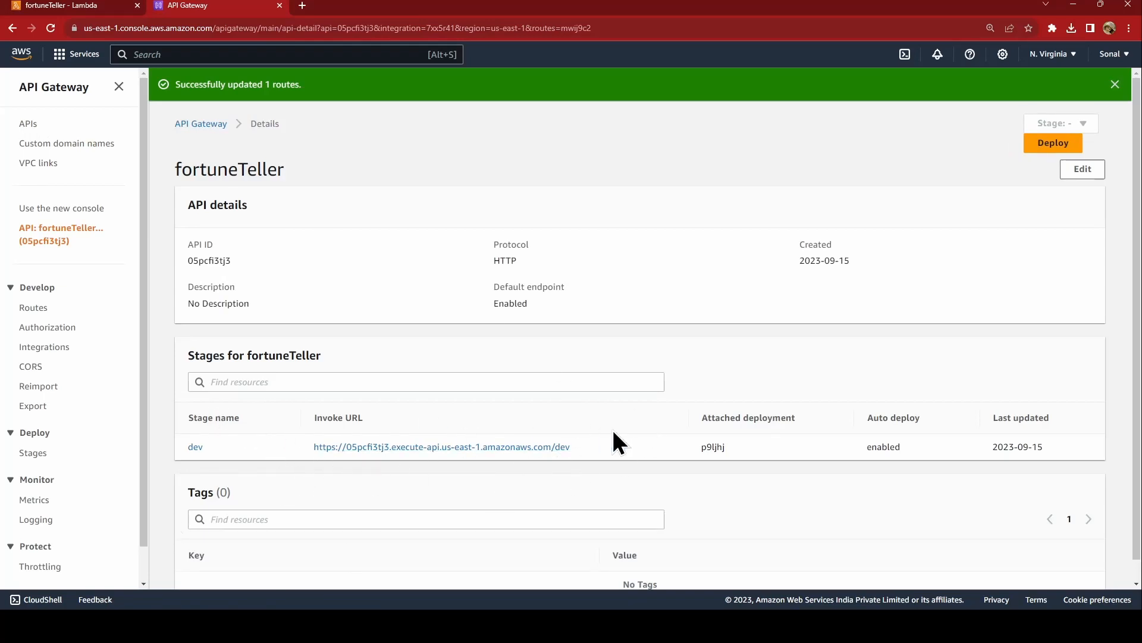
pyautogui.moveTo(596, 456)
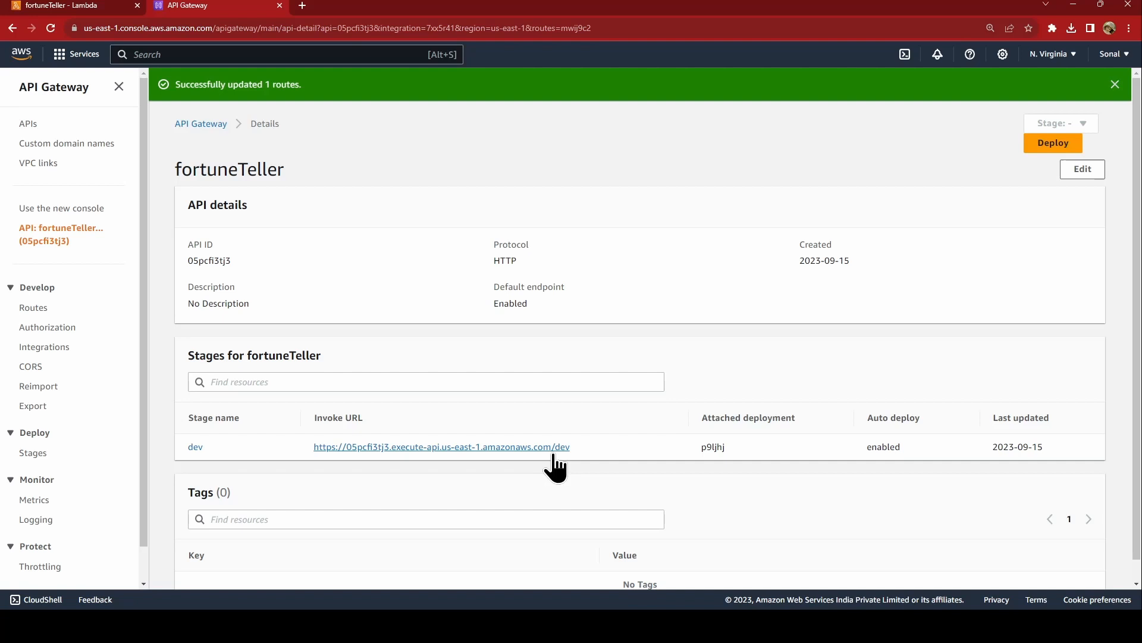
pyautogui.click(33, 307)
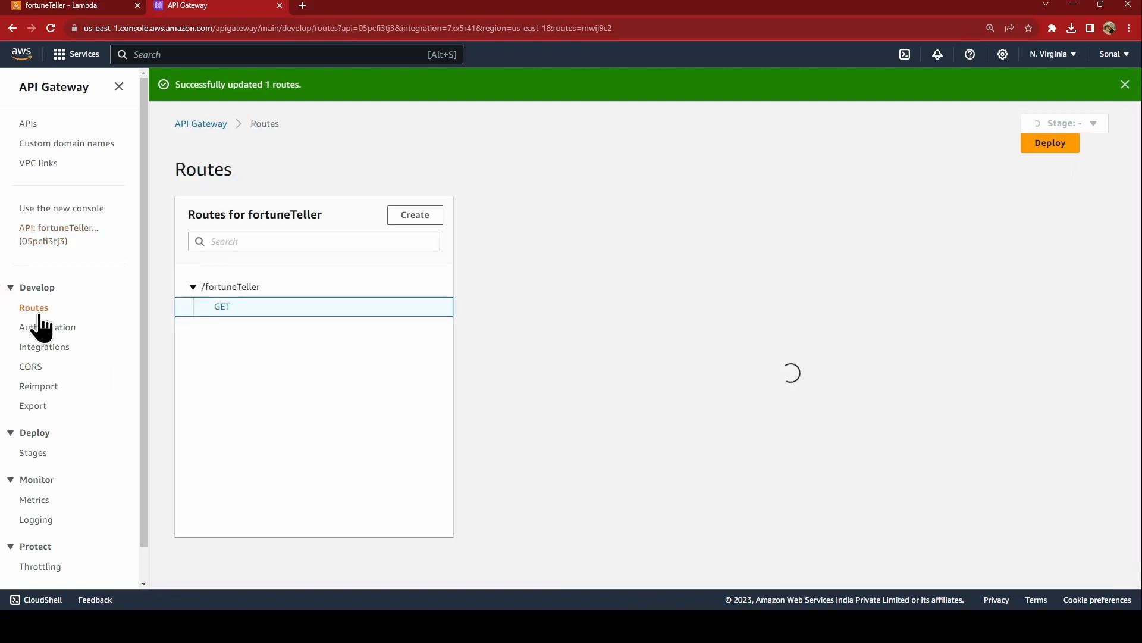
pyautogui.click(222, 306)
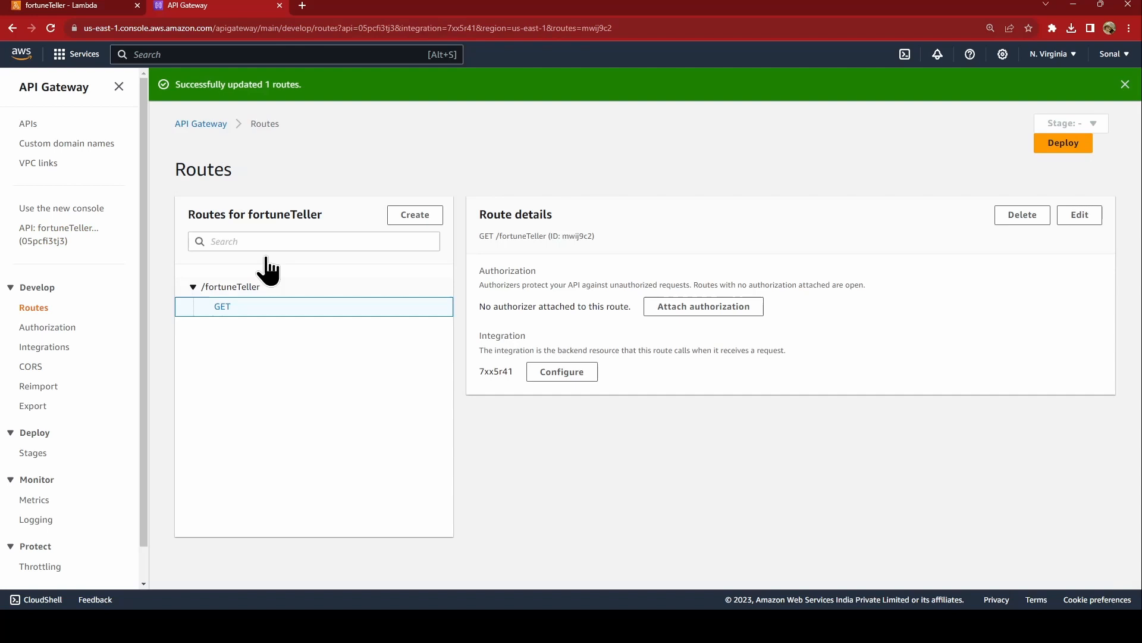
pyautogui.doubleClick(520, 236)
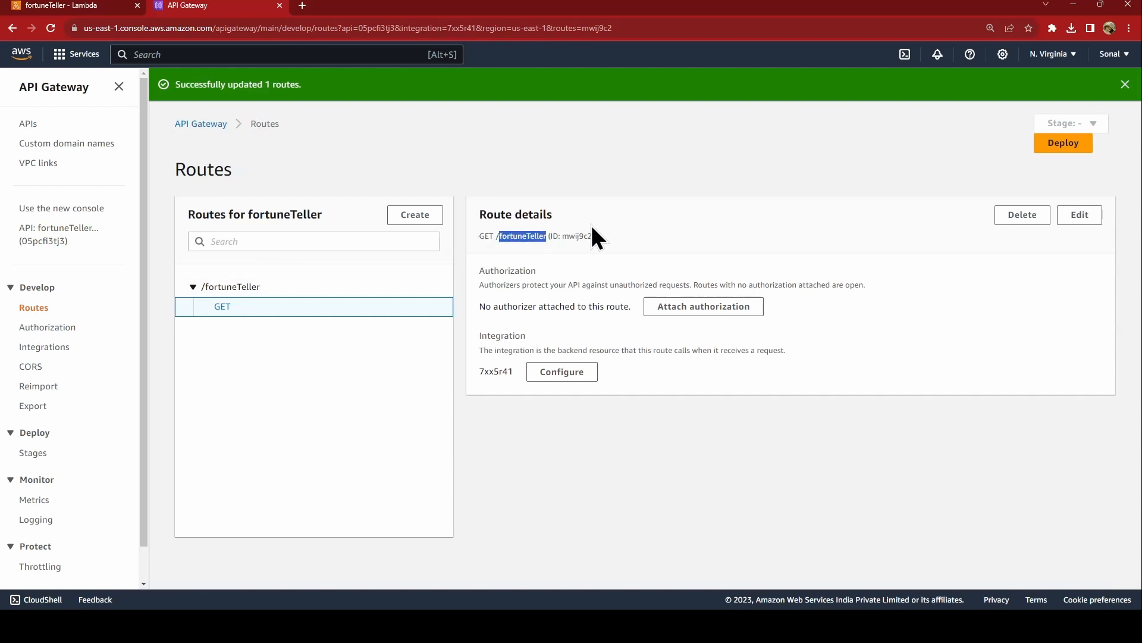
pyautogui.moveTo(557, 222)
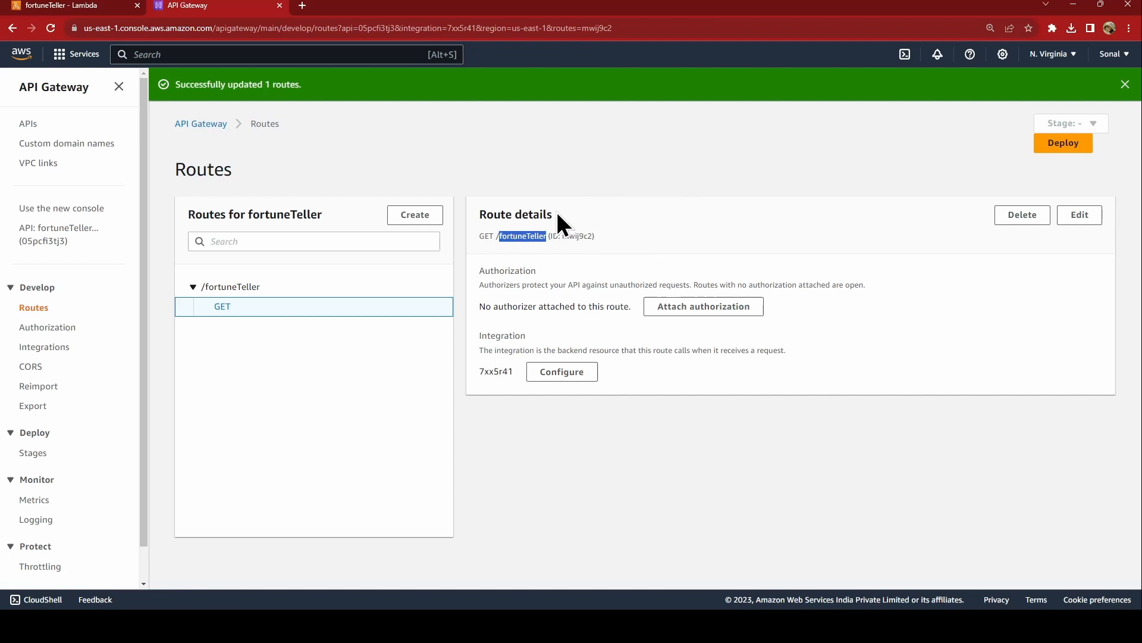
pyautogui.moveTo(772, 357)
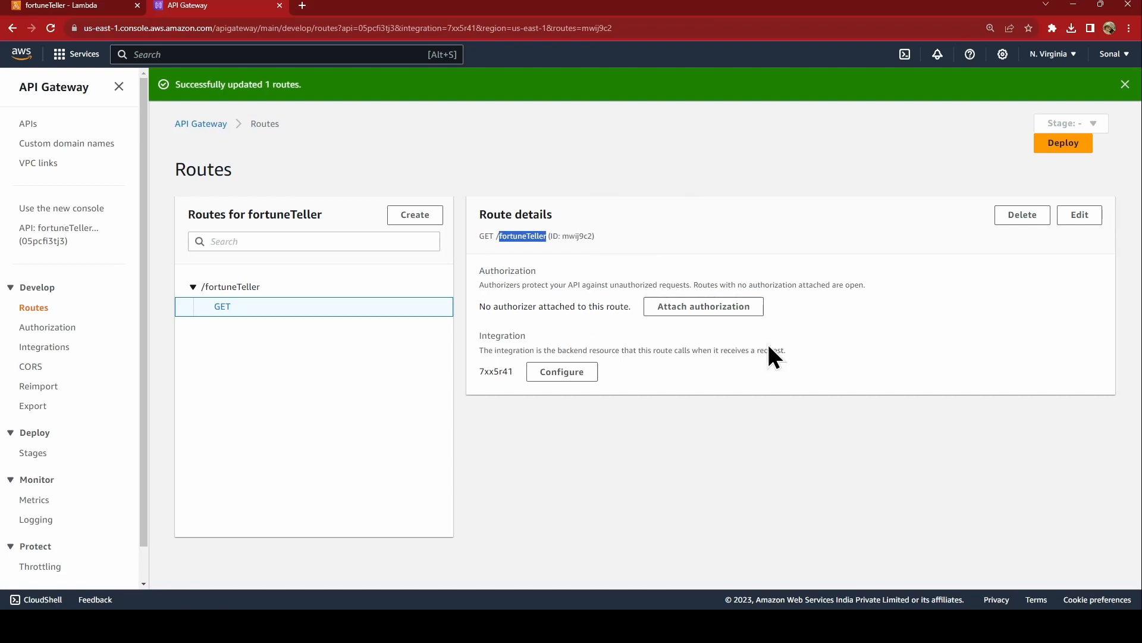
pyautogui.moveTo(707, 207)
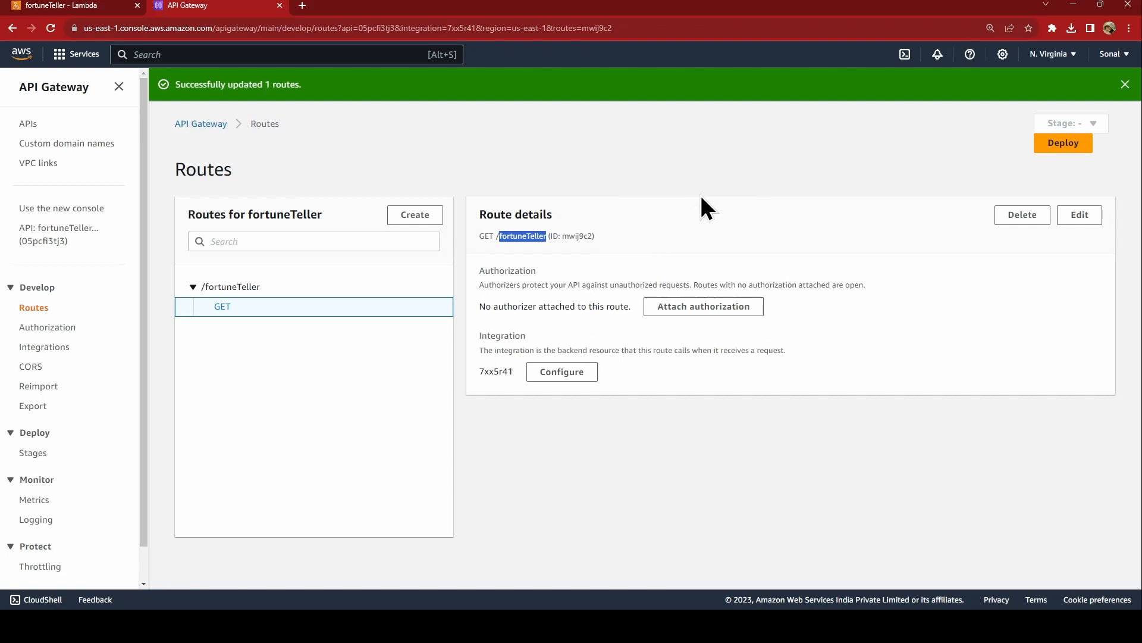
# Reopen fortuneTeller, check the Deploy dialog's stage list, then cancel since dev auto-deploys.
pyautogui.click(27, 123)
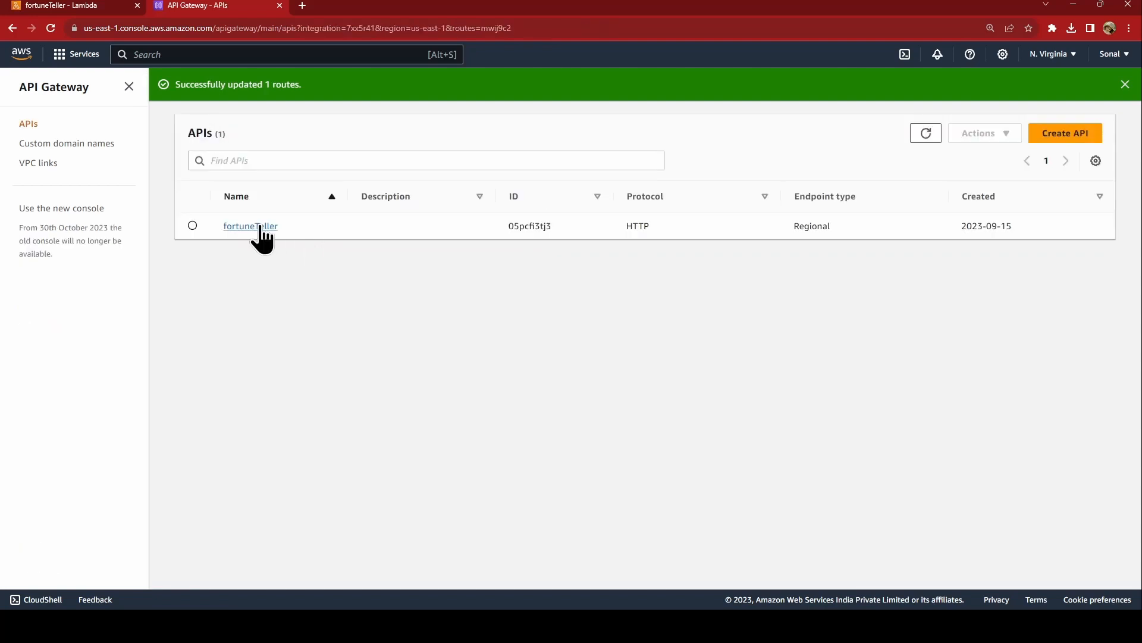
pyautogui.click(250, 226)
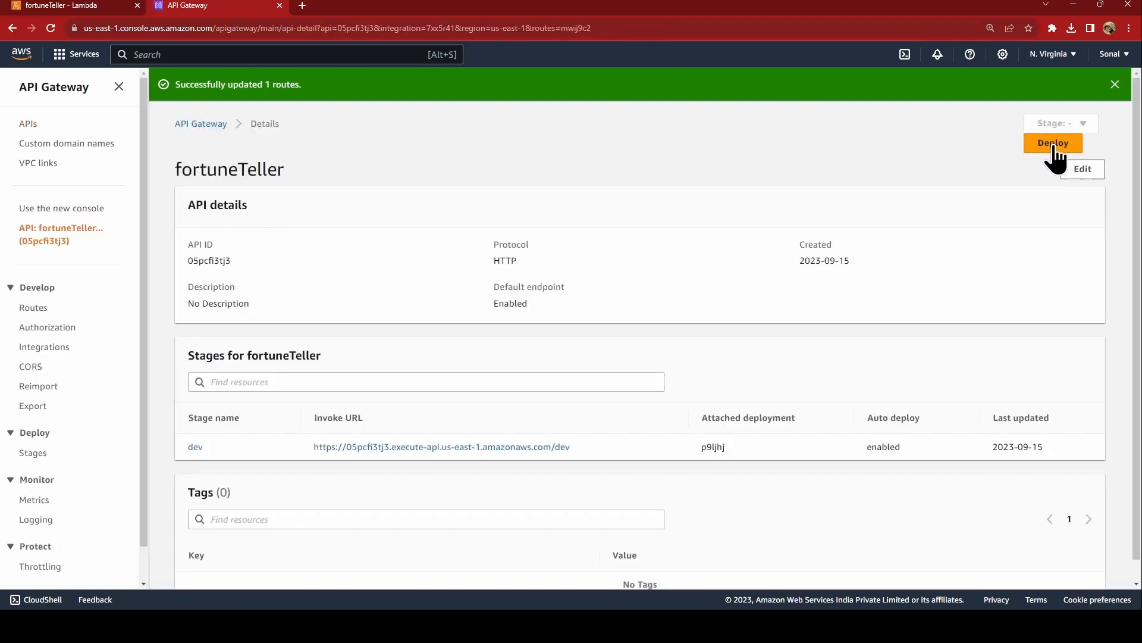
pyautogui.click(1052, 143)
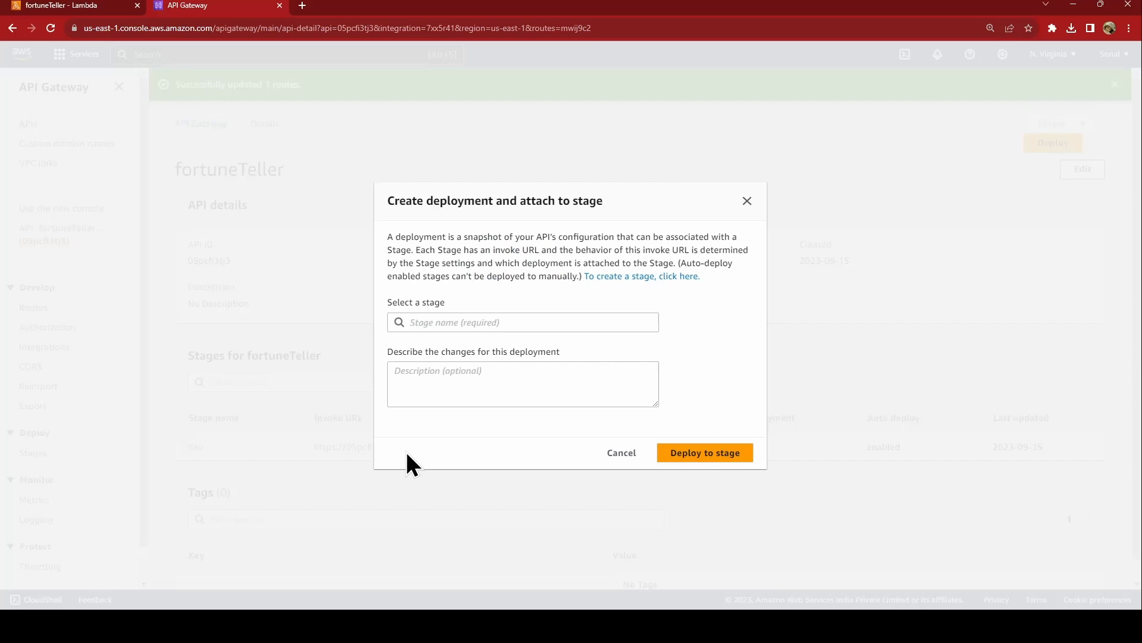
pyautogui.click(522, 323)
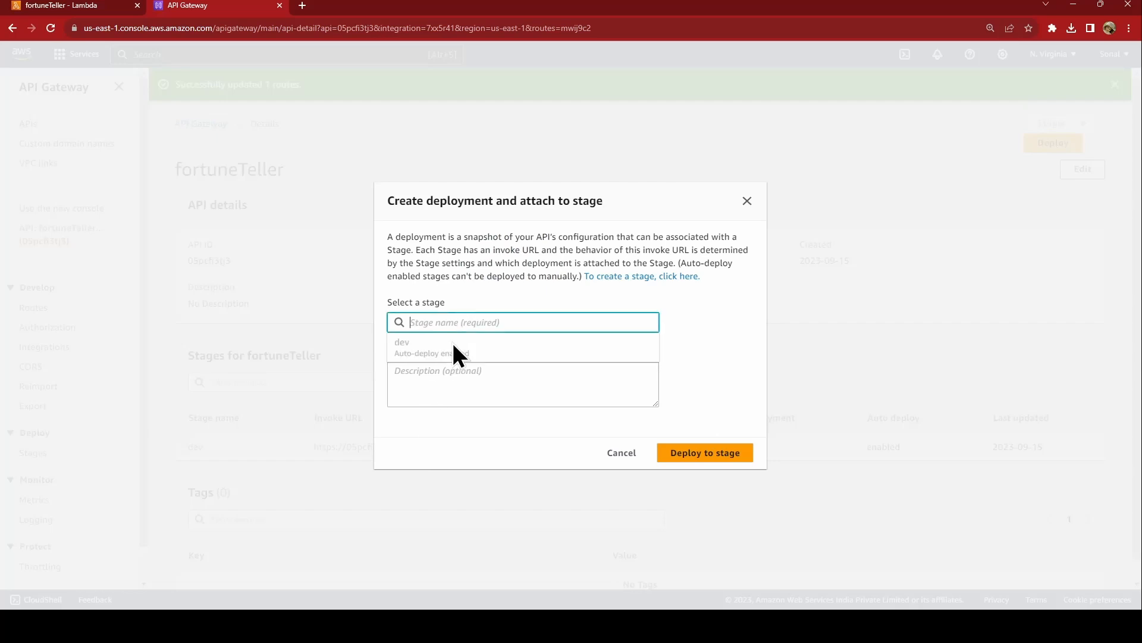
pyautogui.click(620, 452)
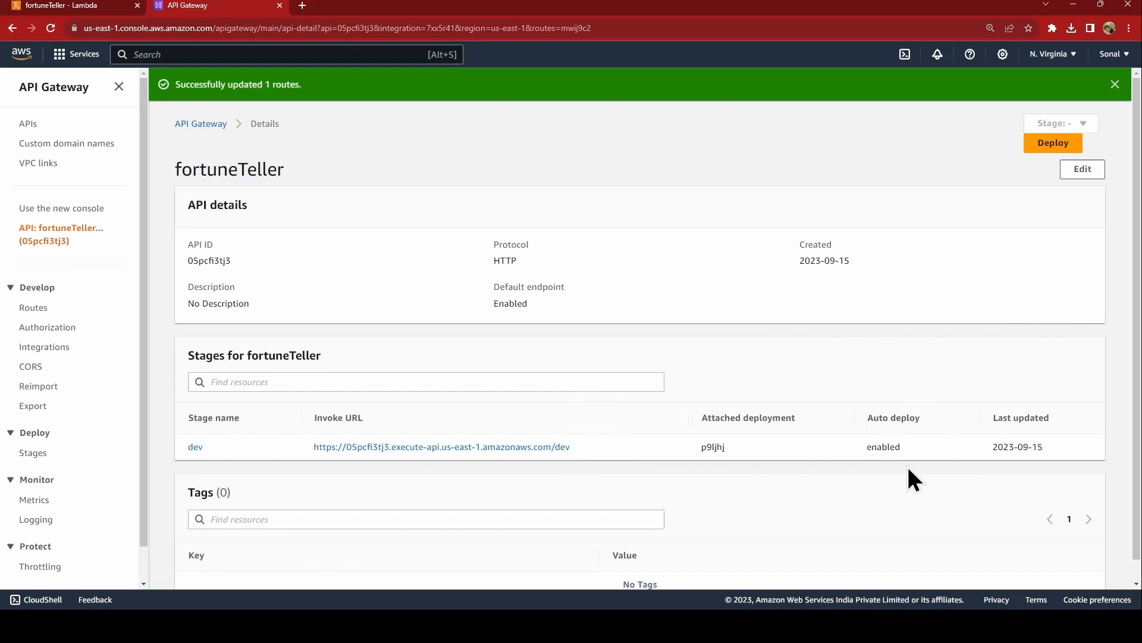
pyautogui.moveTo(339, 467)
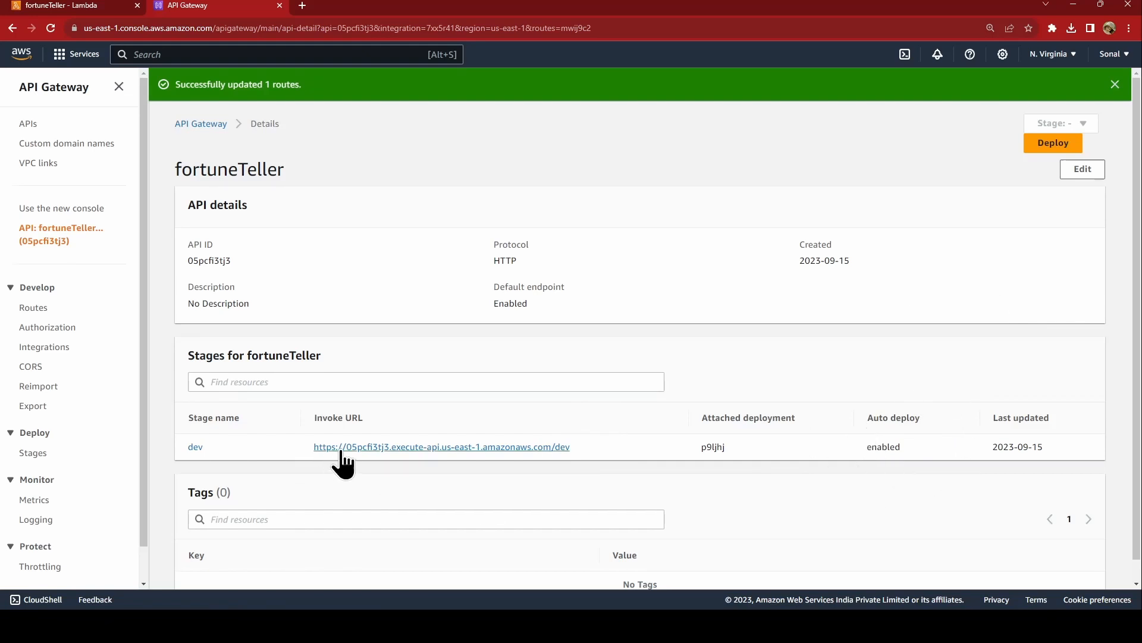
# Call the dev invoke URL with /fortuneTeller?question="Should you try this lab?" and get yes.
pyautogui.click(442, 446)
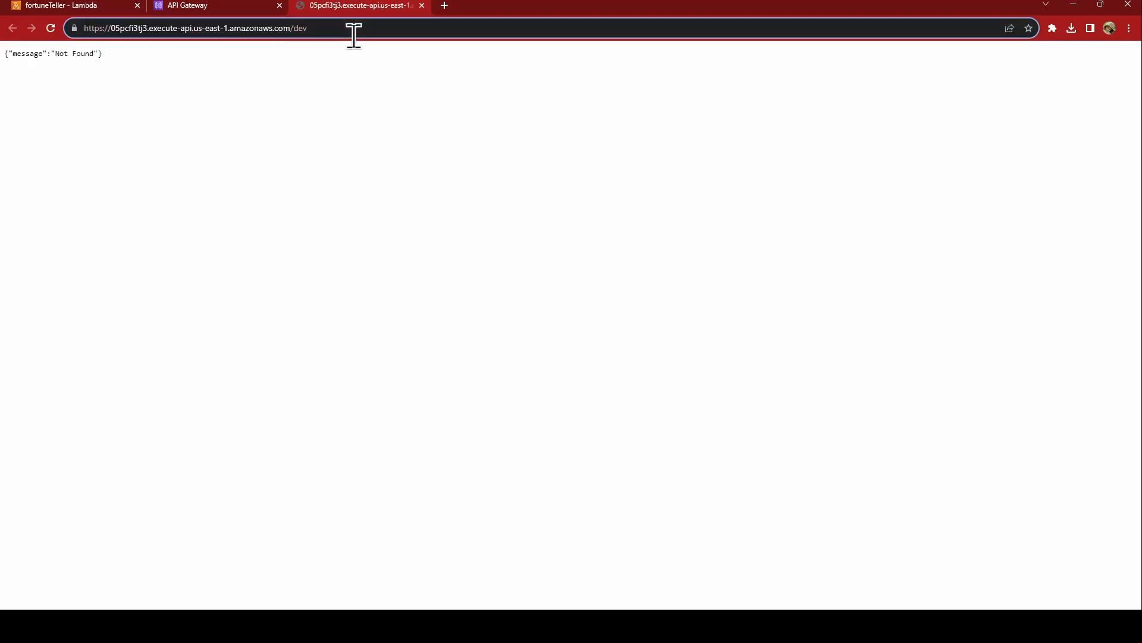
pyautogui.write('/fortuneTe')
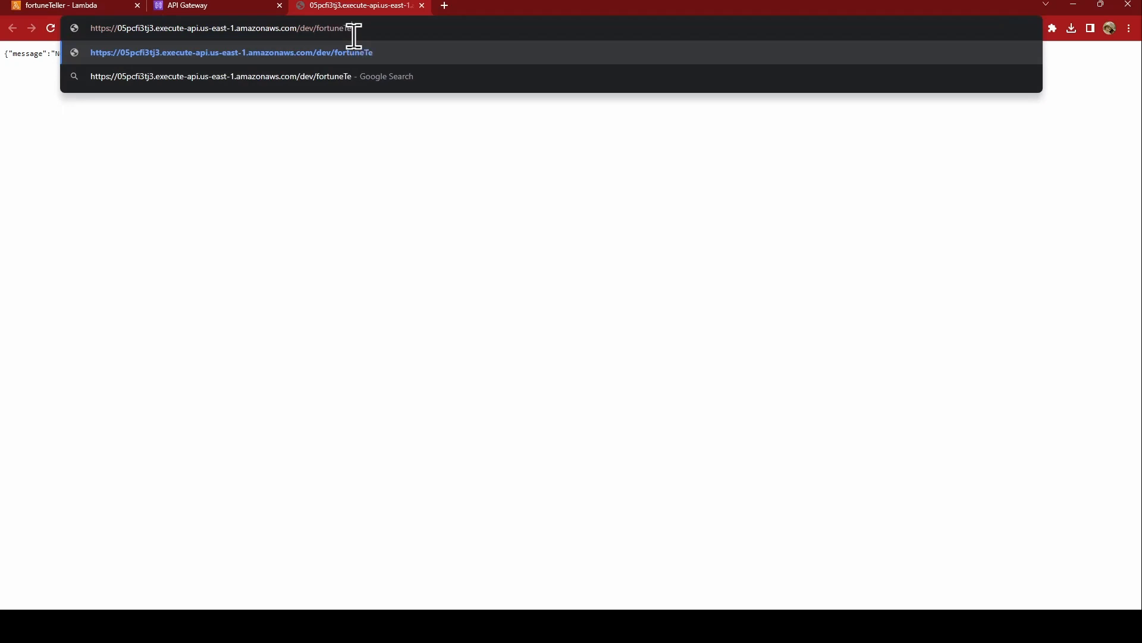
pyautogui.write('ller?')
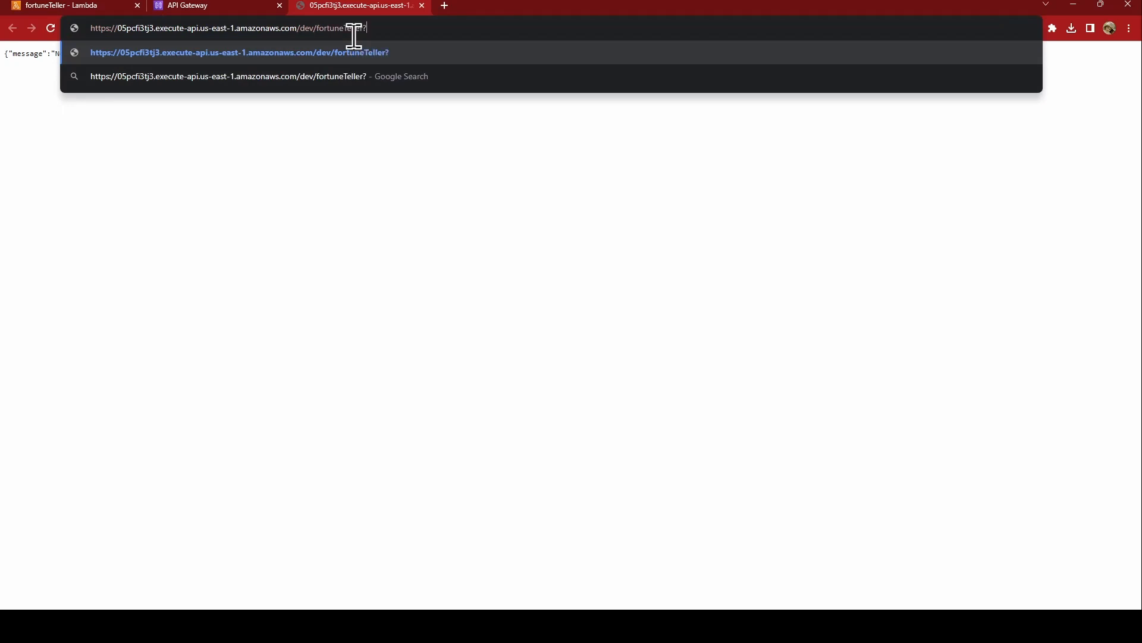
pyautogui.write('question="Should I try')
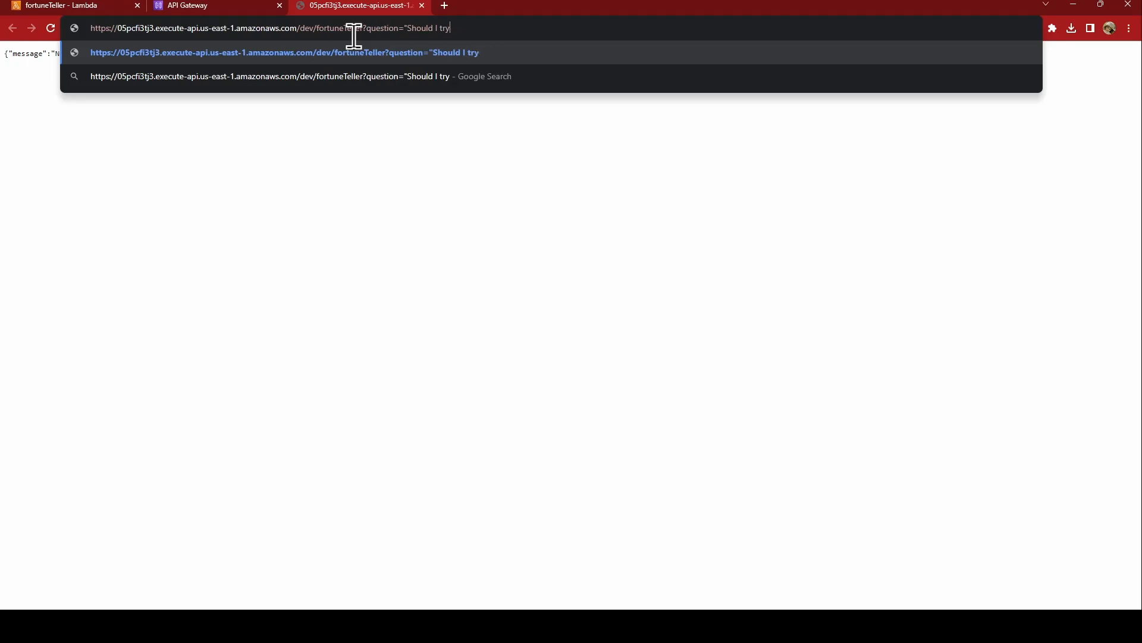
pyautogui.press('Backspace')
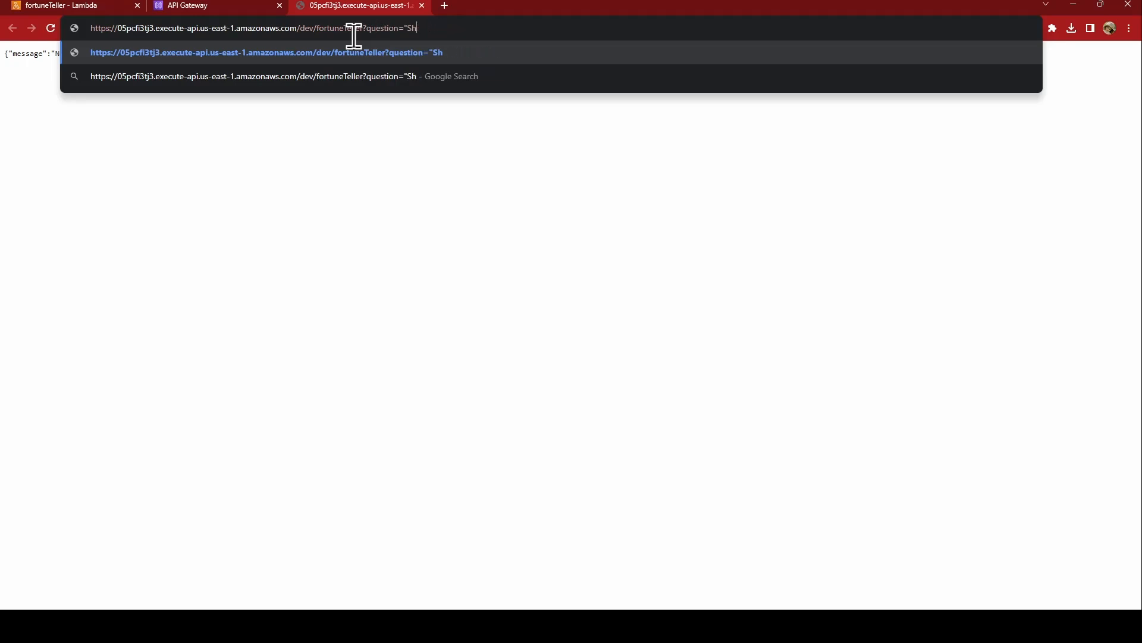
pyautogui.press('Backspace')
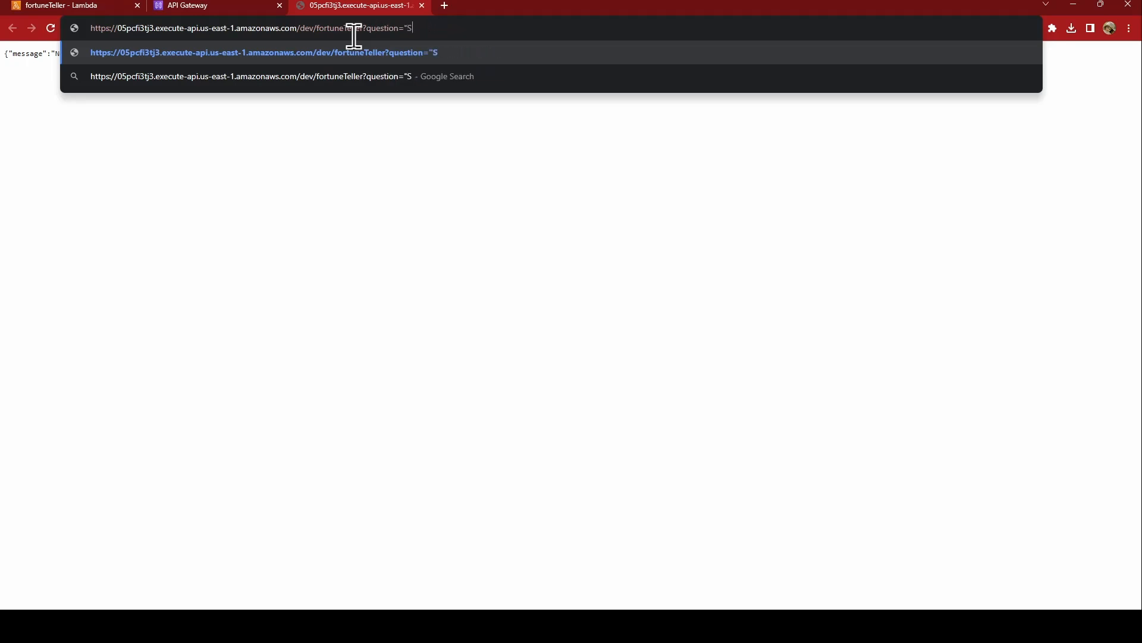
pyautogui.write('hould you try this')
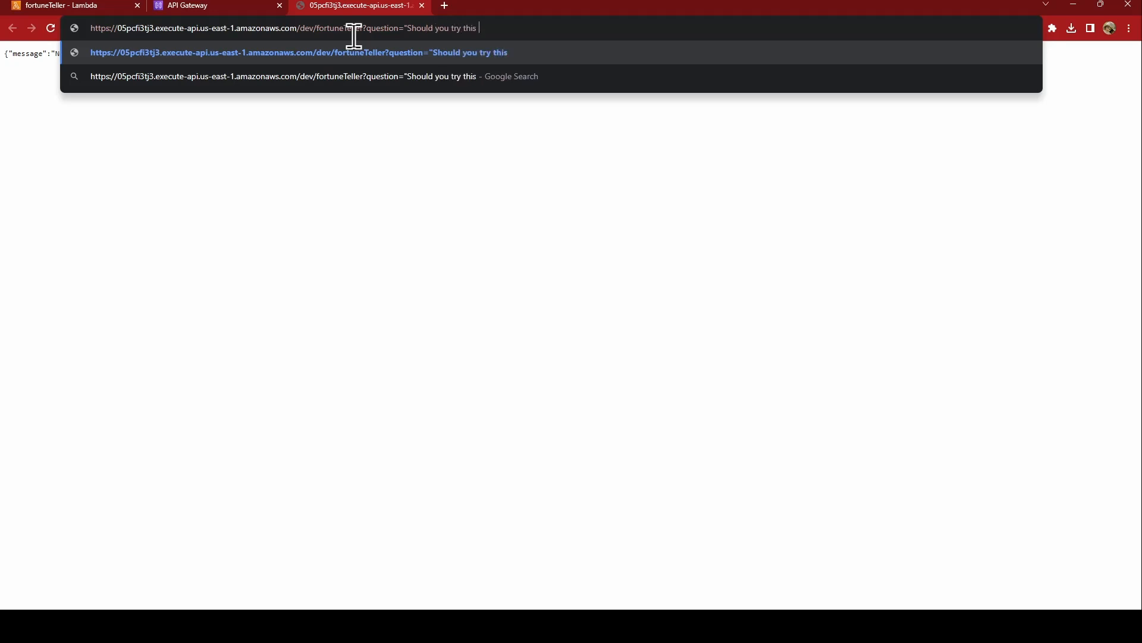
pyautogui.write('lab?"')
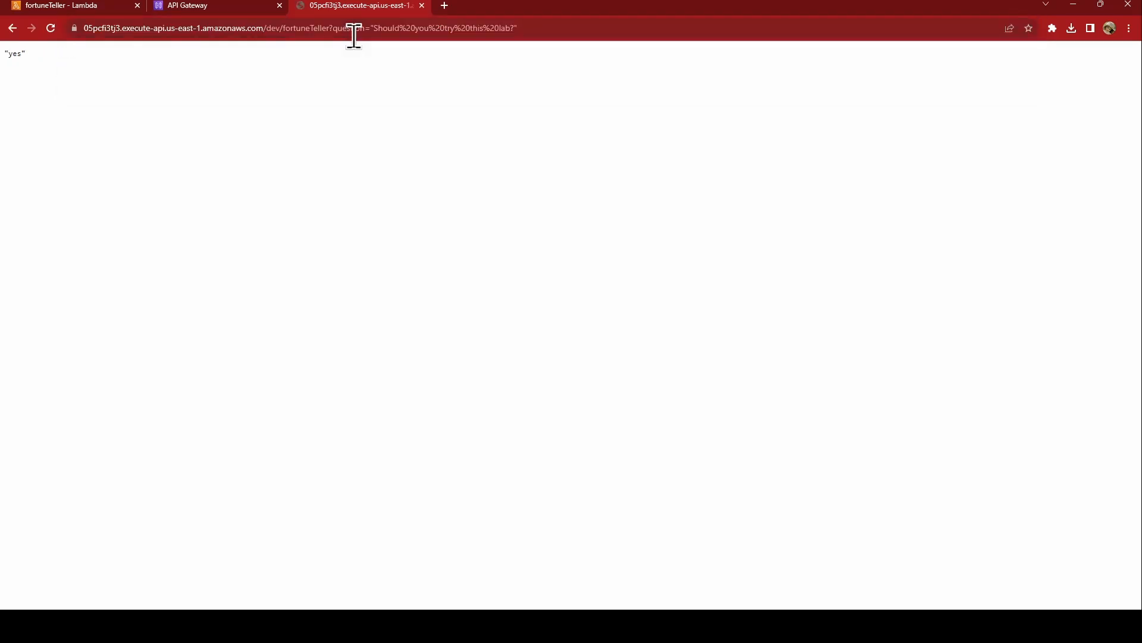
pyautogui.moveTo(382, 34)
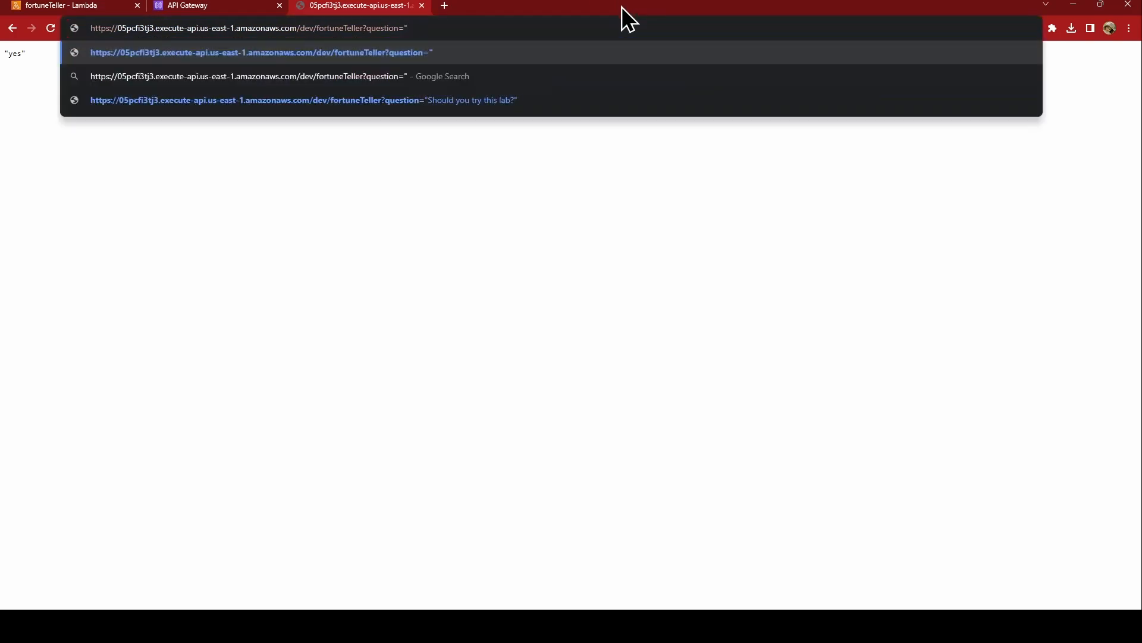
# Change the question to "Should I change my job?", get the answer, then select the whole URL.
pyautogui.write('Should')
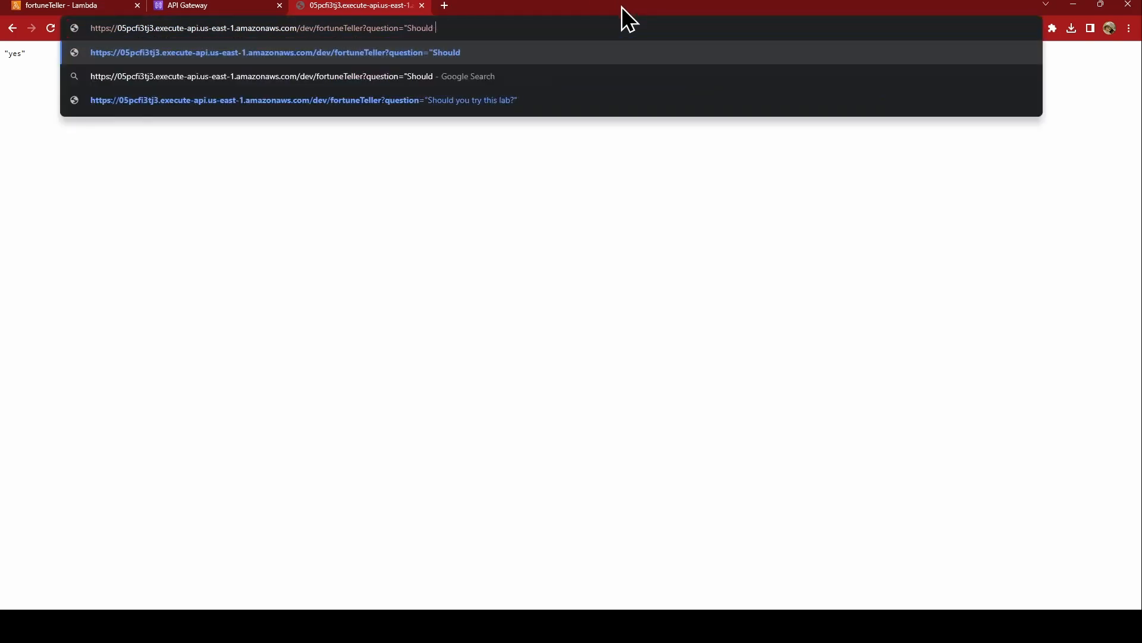
pyautogui.write('I')
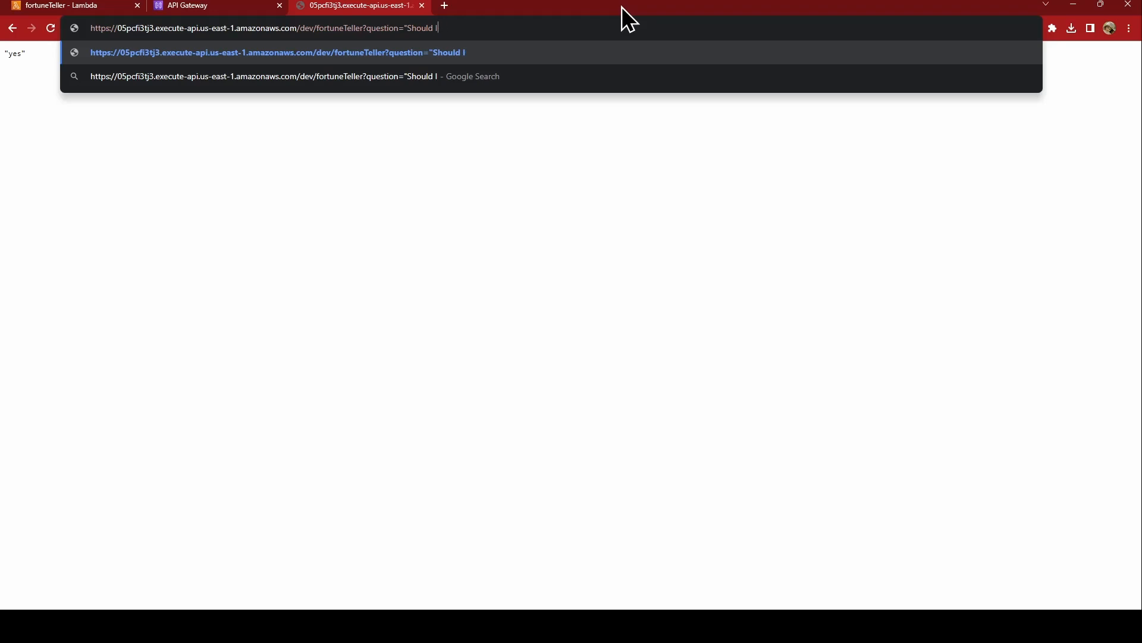
pyautogui.write('change')
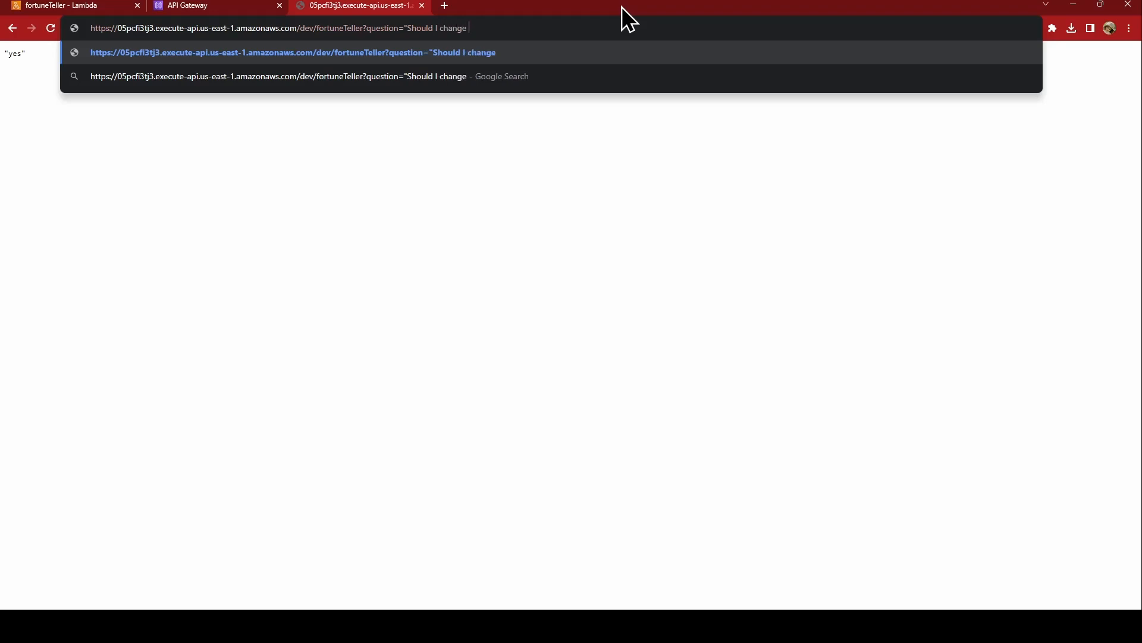
pyautogui.write('my job?')
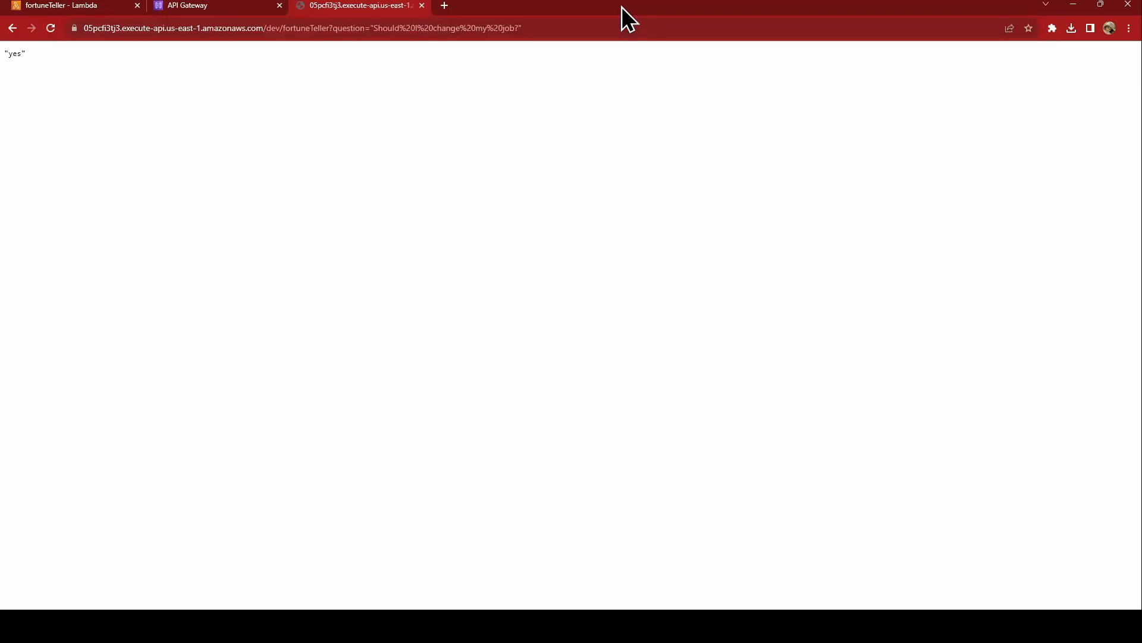
pyautogui.moveTo(593, 28)
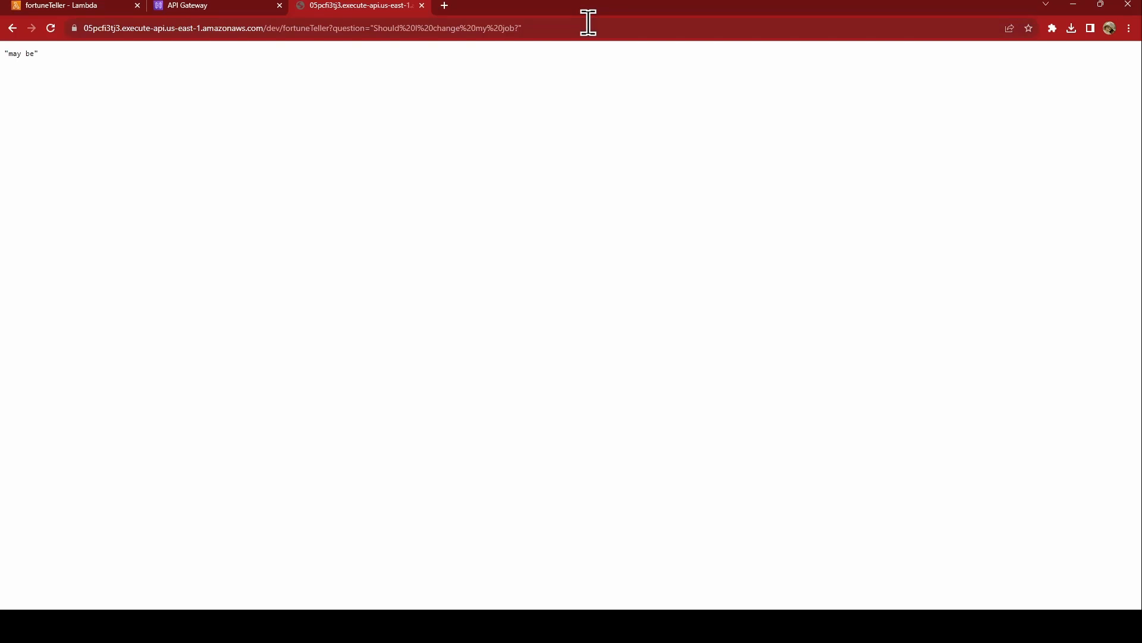
pyautogui.click(291, 28)
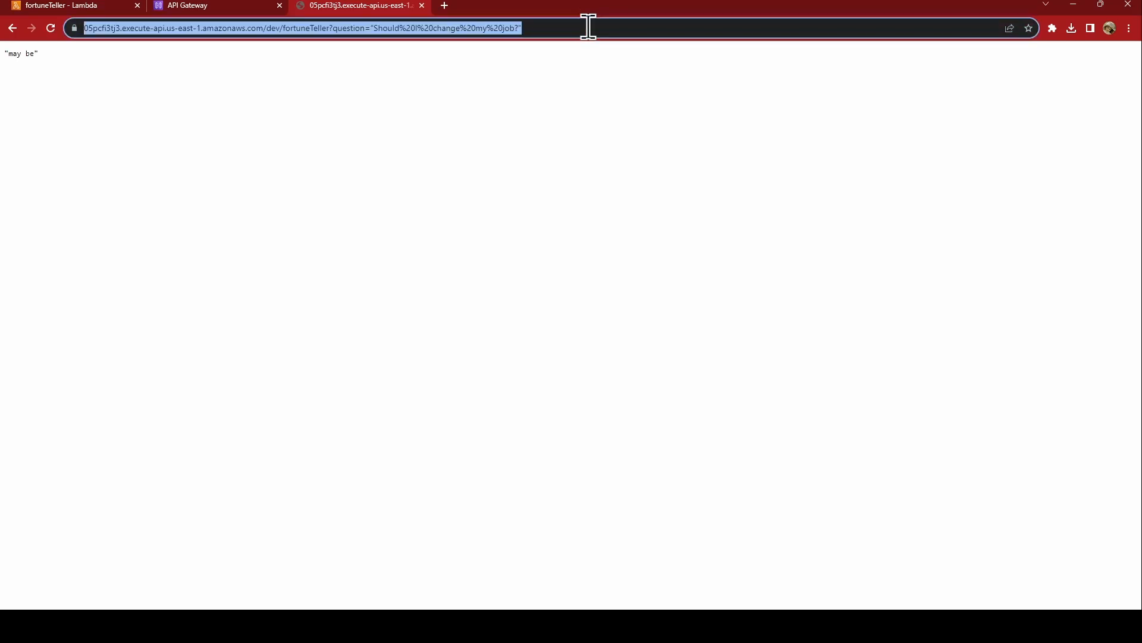